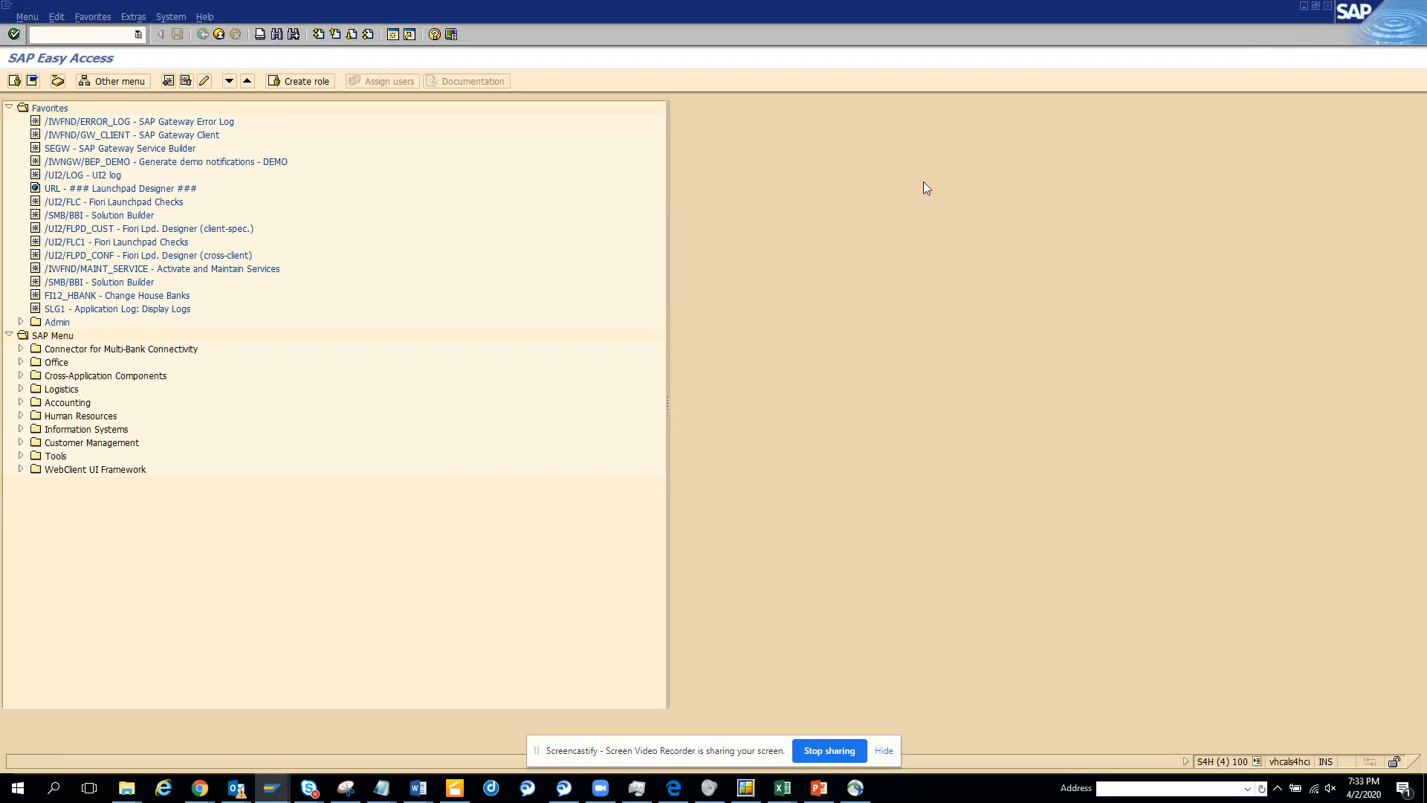
mouse_move(464, 238)
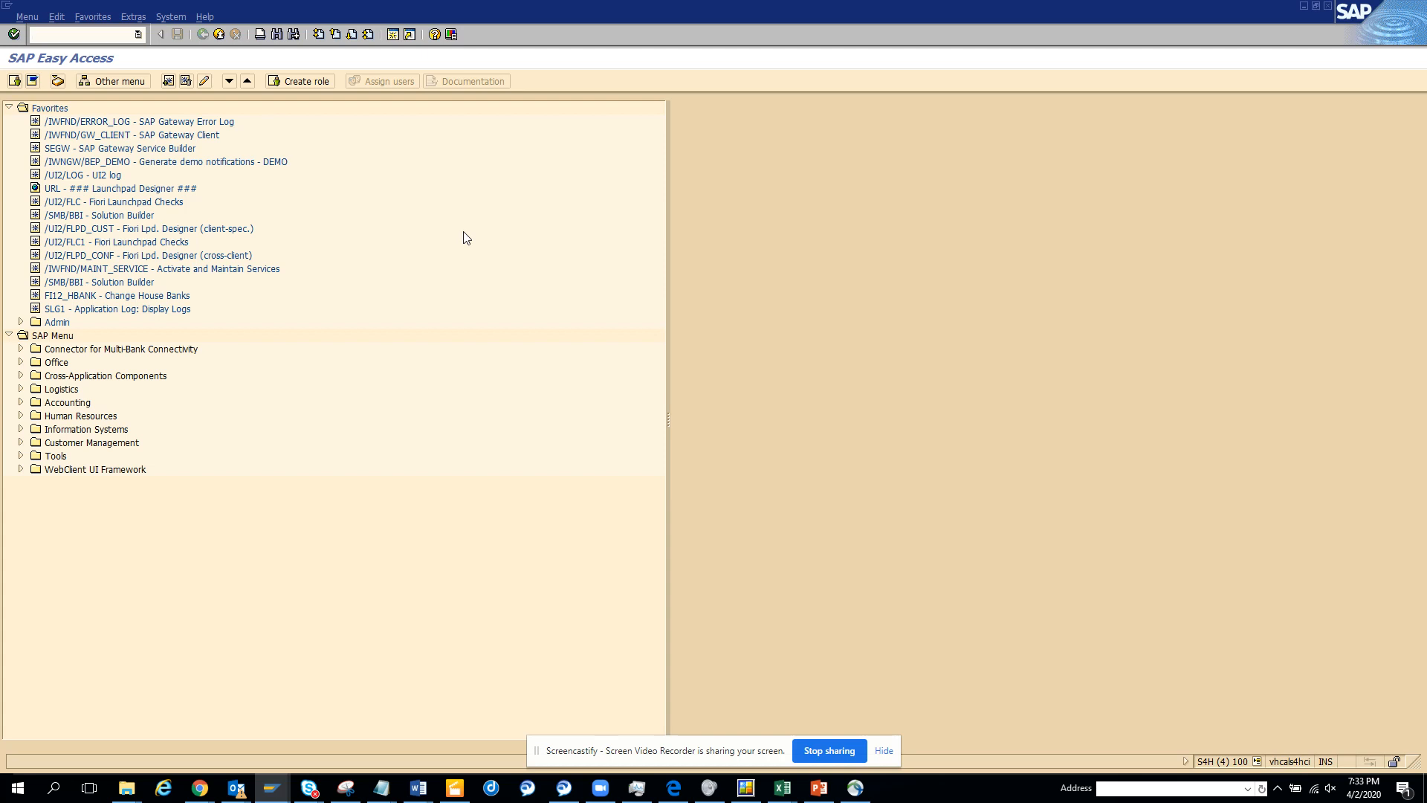
Go to the ABAP Dictionary initial screen via transaction SE11.
type("/nse")
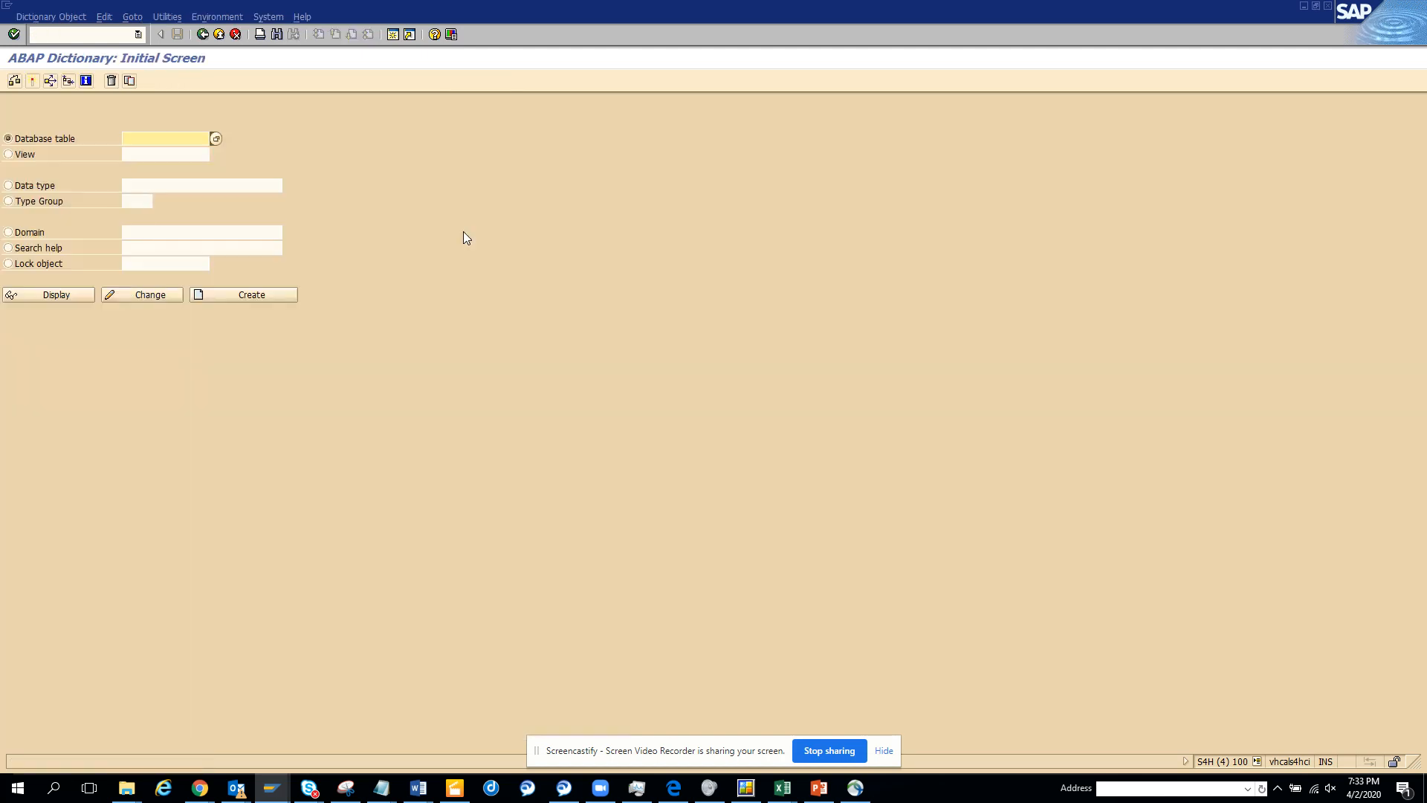
Display table BSEG, review its Delivery and Maintenance settings and the delivery class value list.
left_click(163, 139)
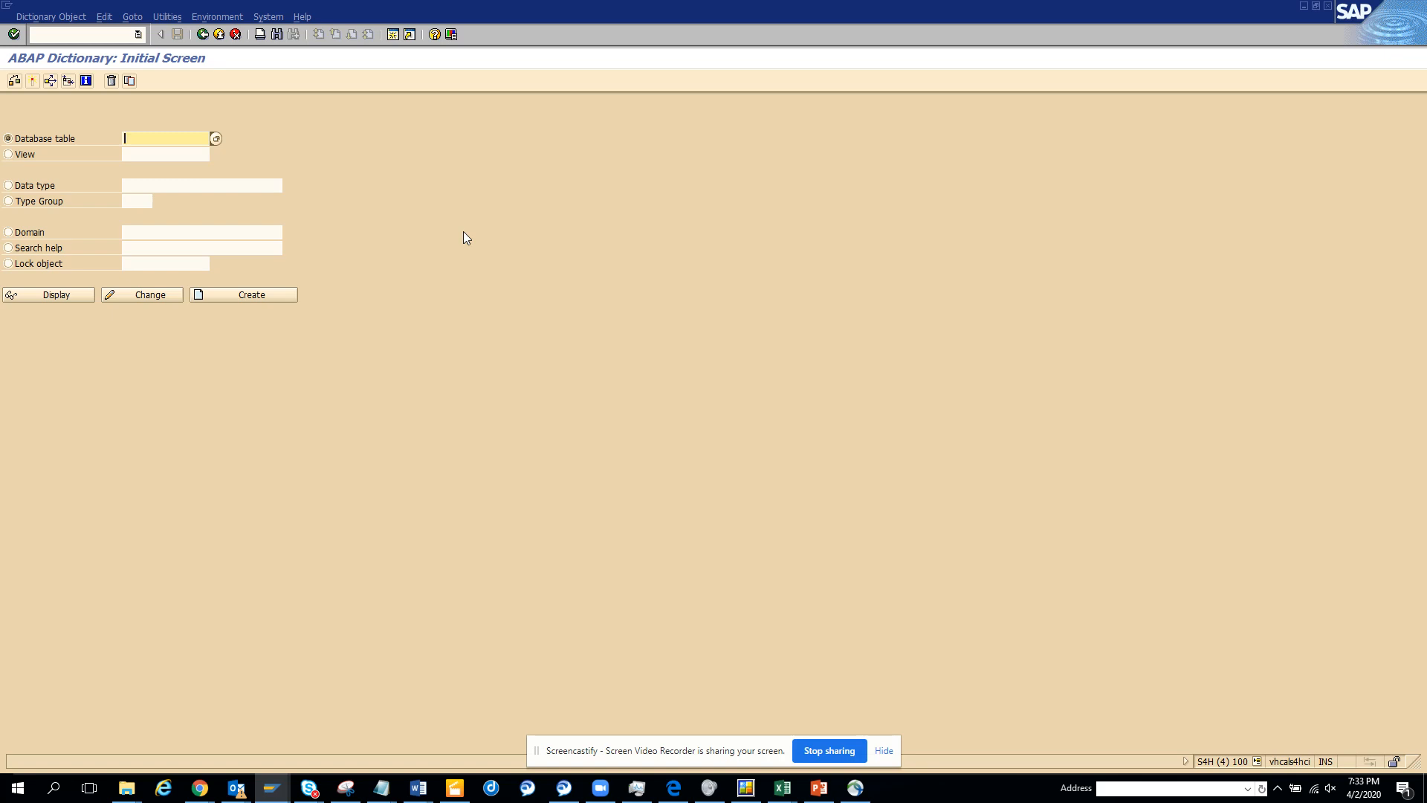
mouse_move(188, 172)
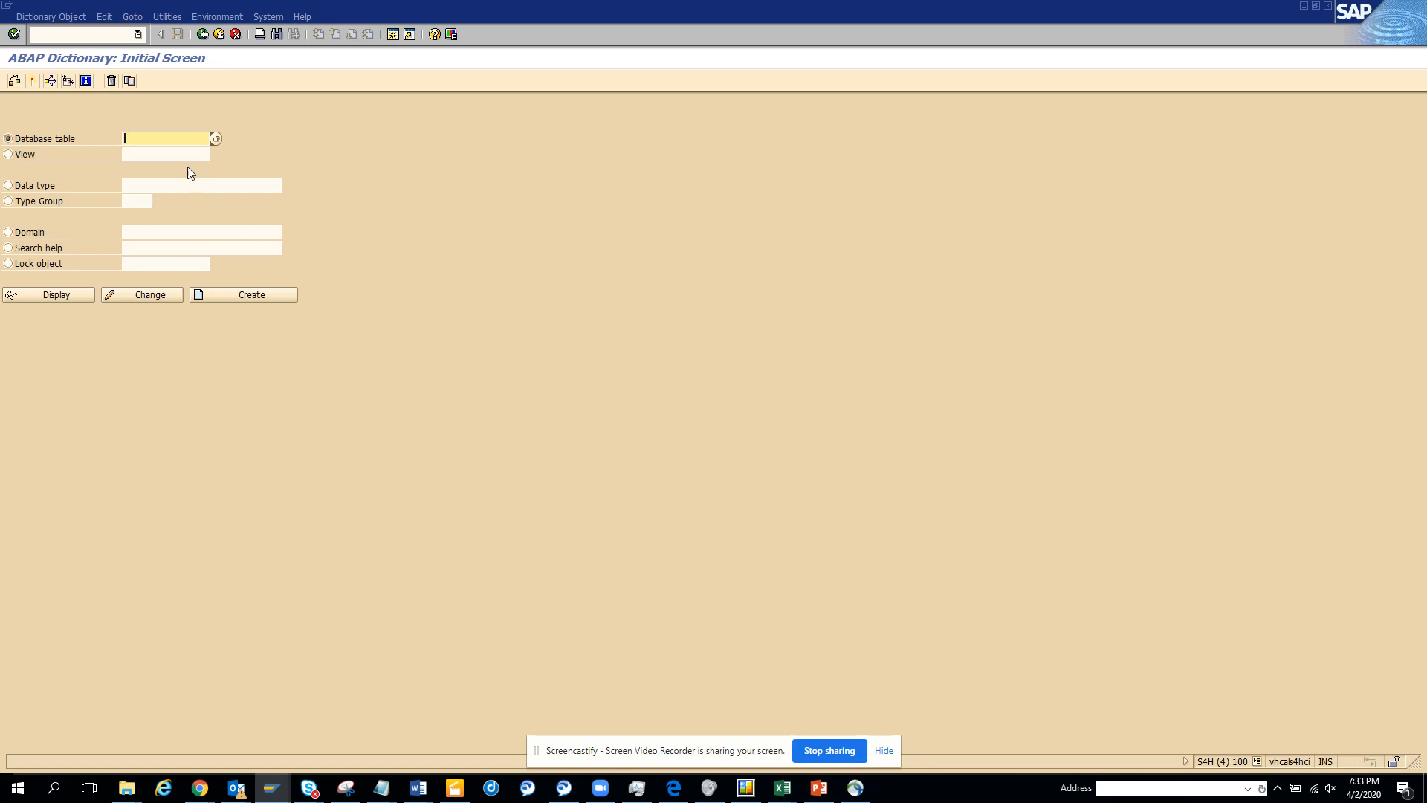
type("bseg")
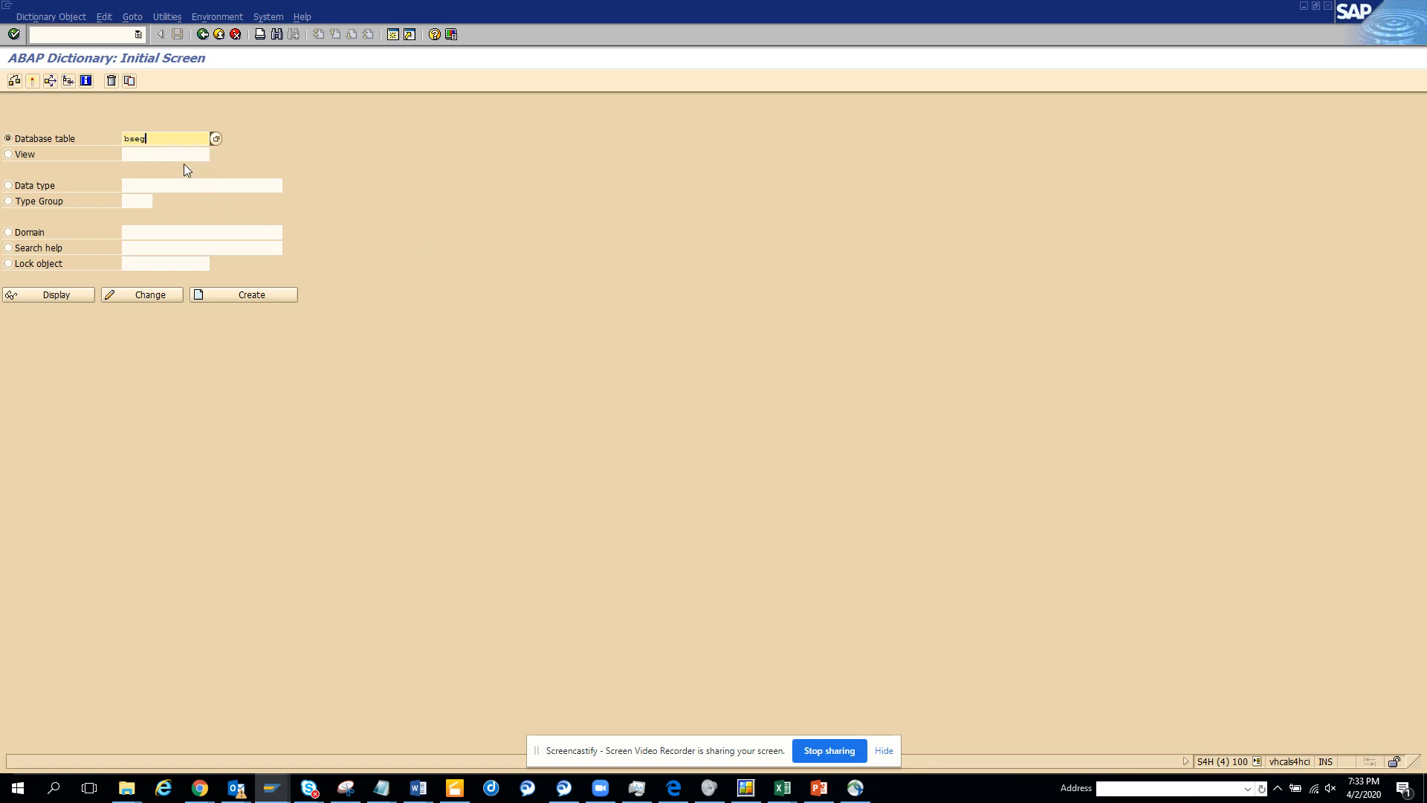
left_click(56, 294)
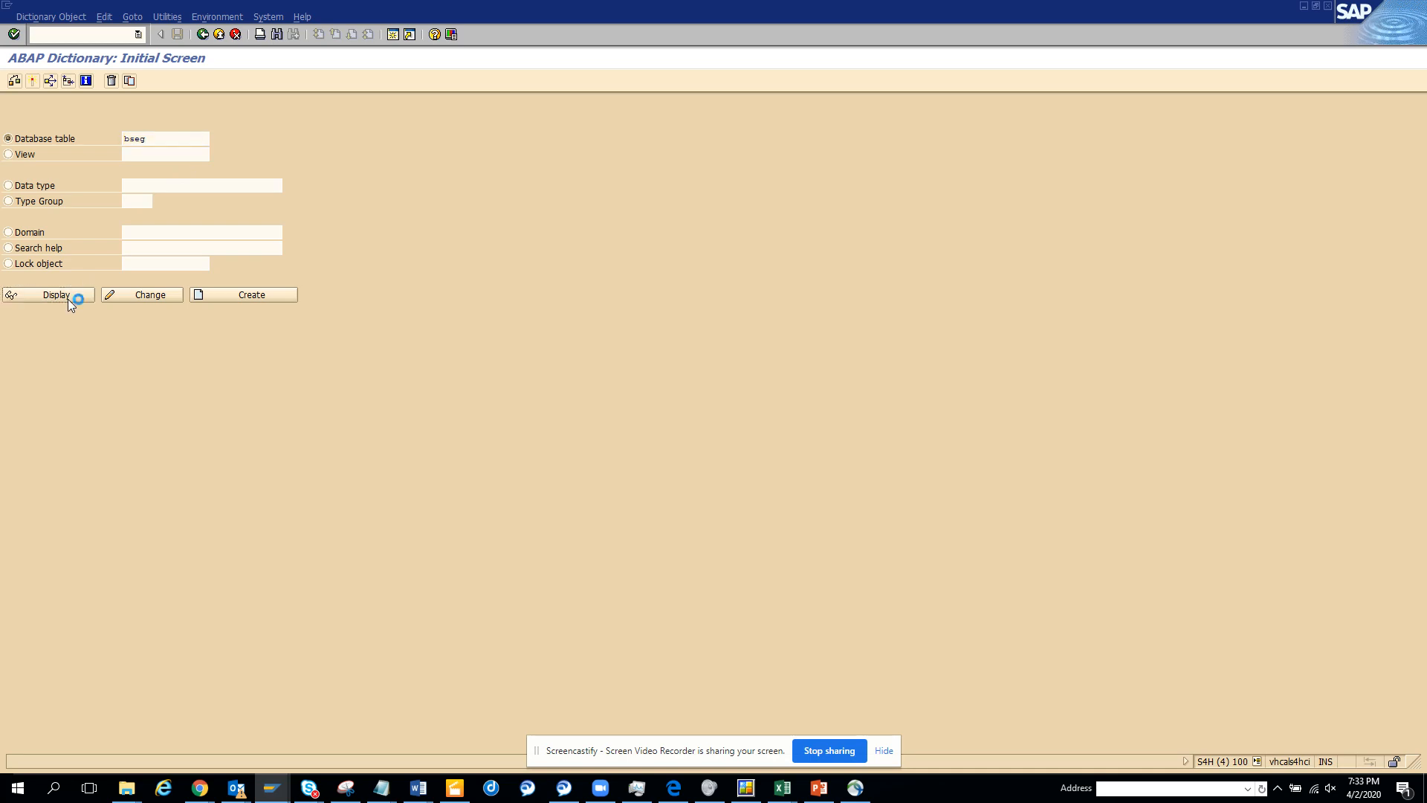
left_click(47, 294)
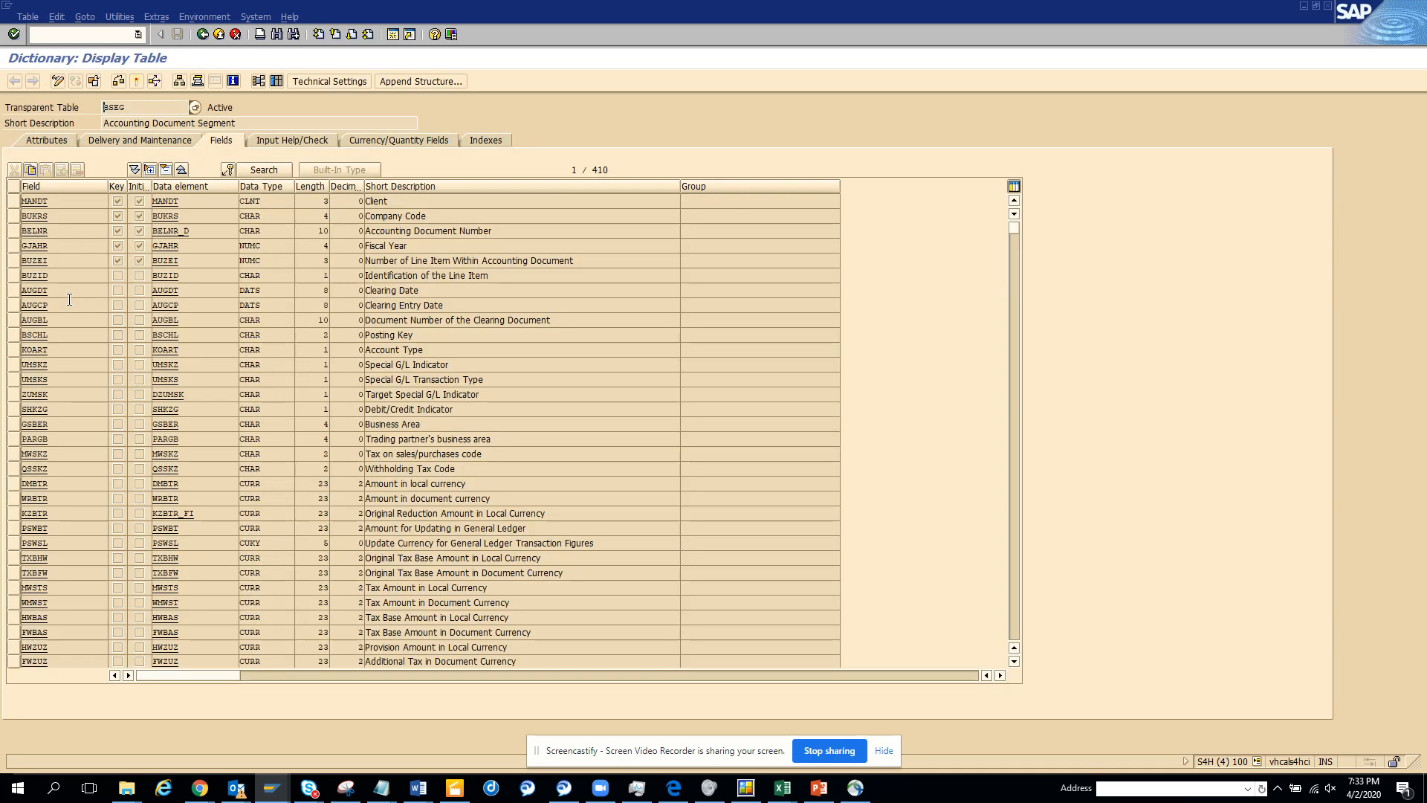
mouse_move(168, 148)
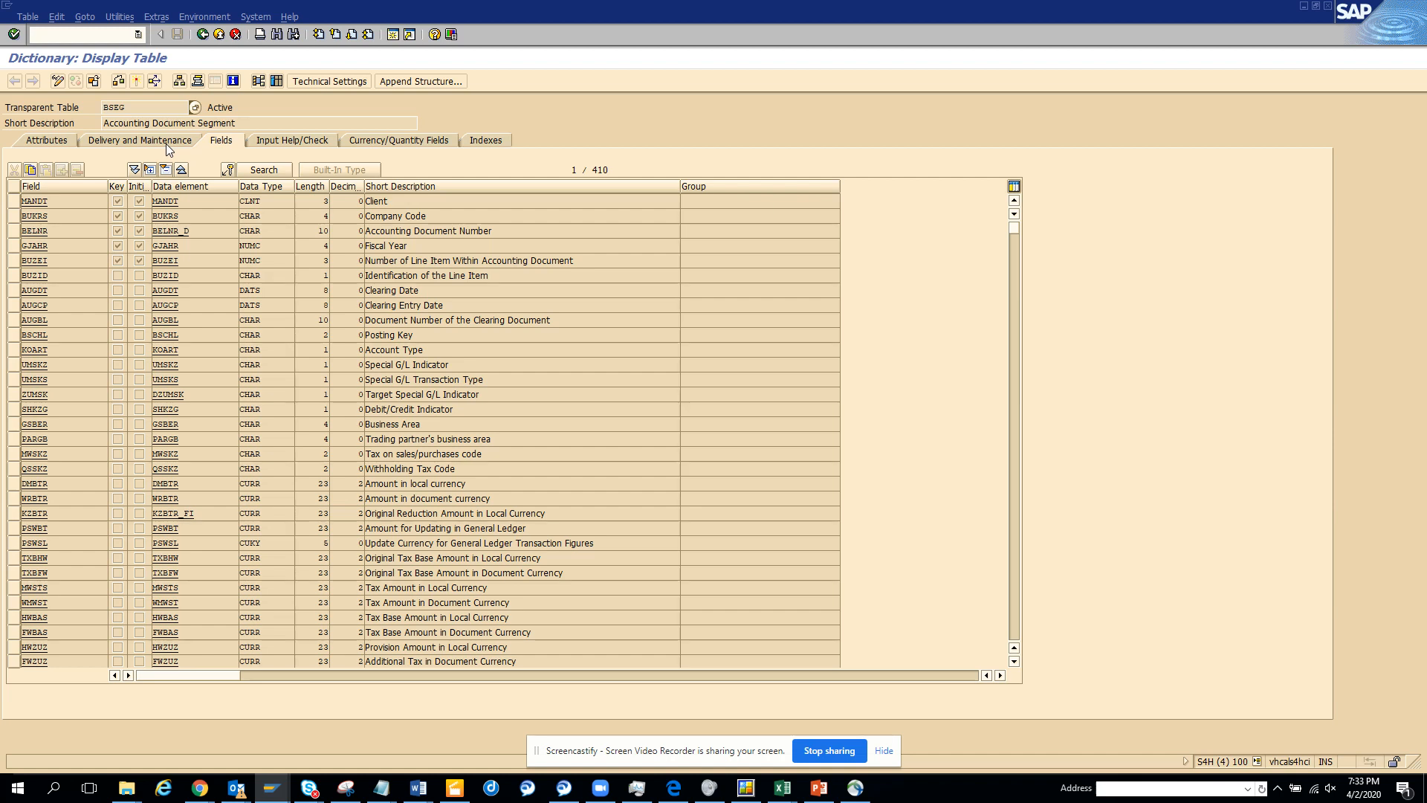
left_click(138, 140)
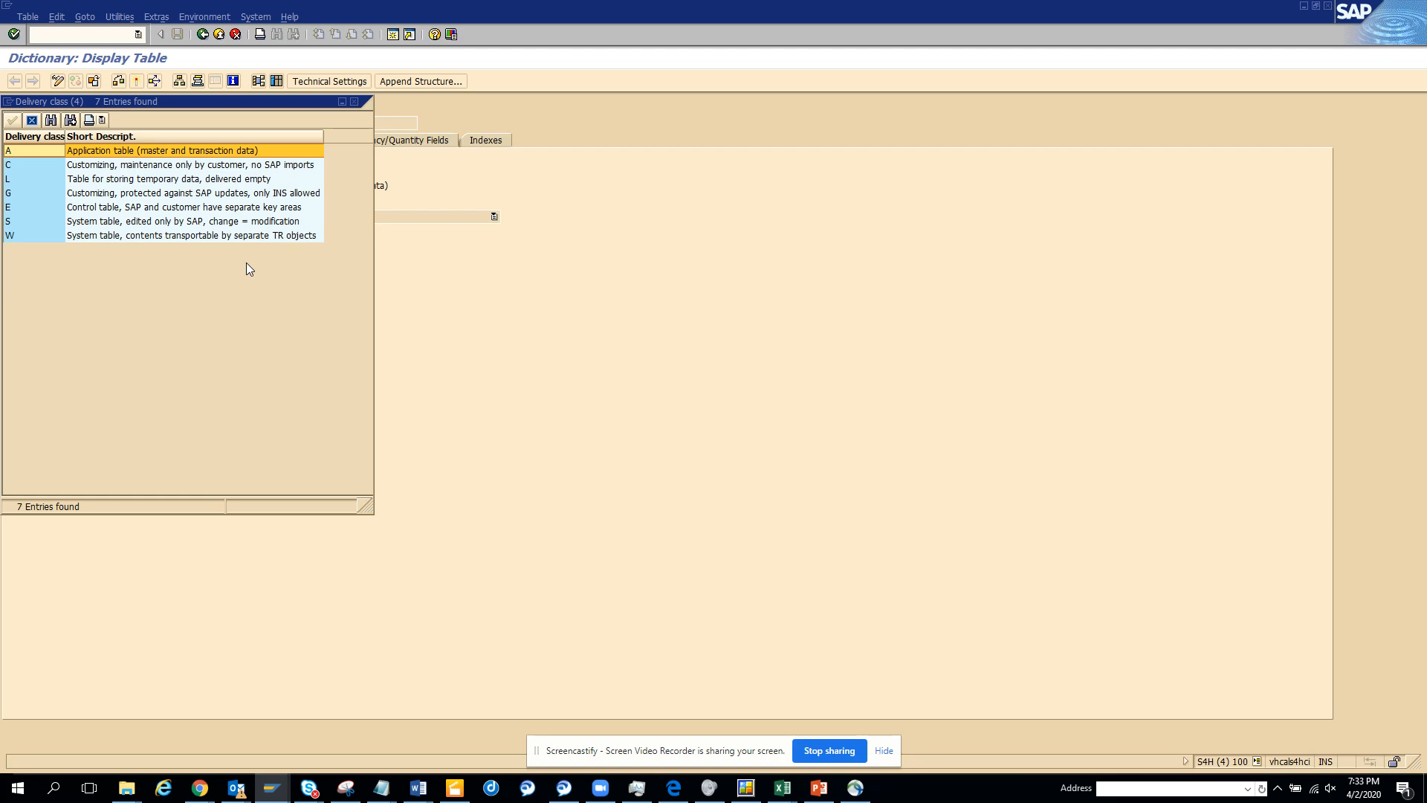
mouse_move(31, 121)
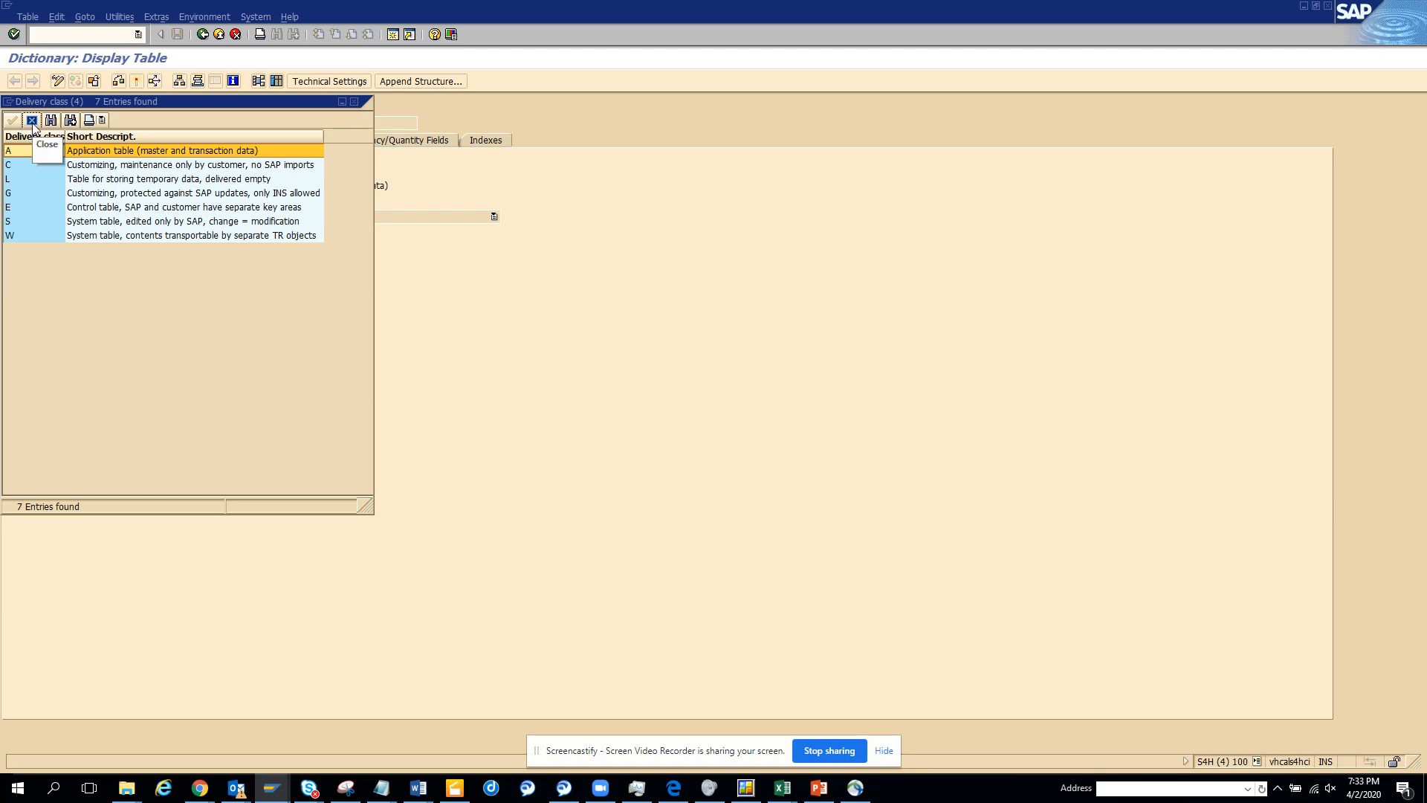
left_click(31, 121)
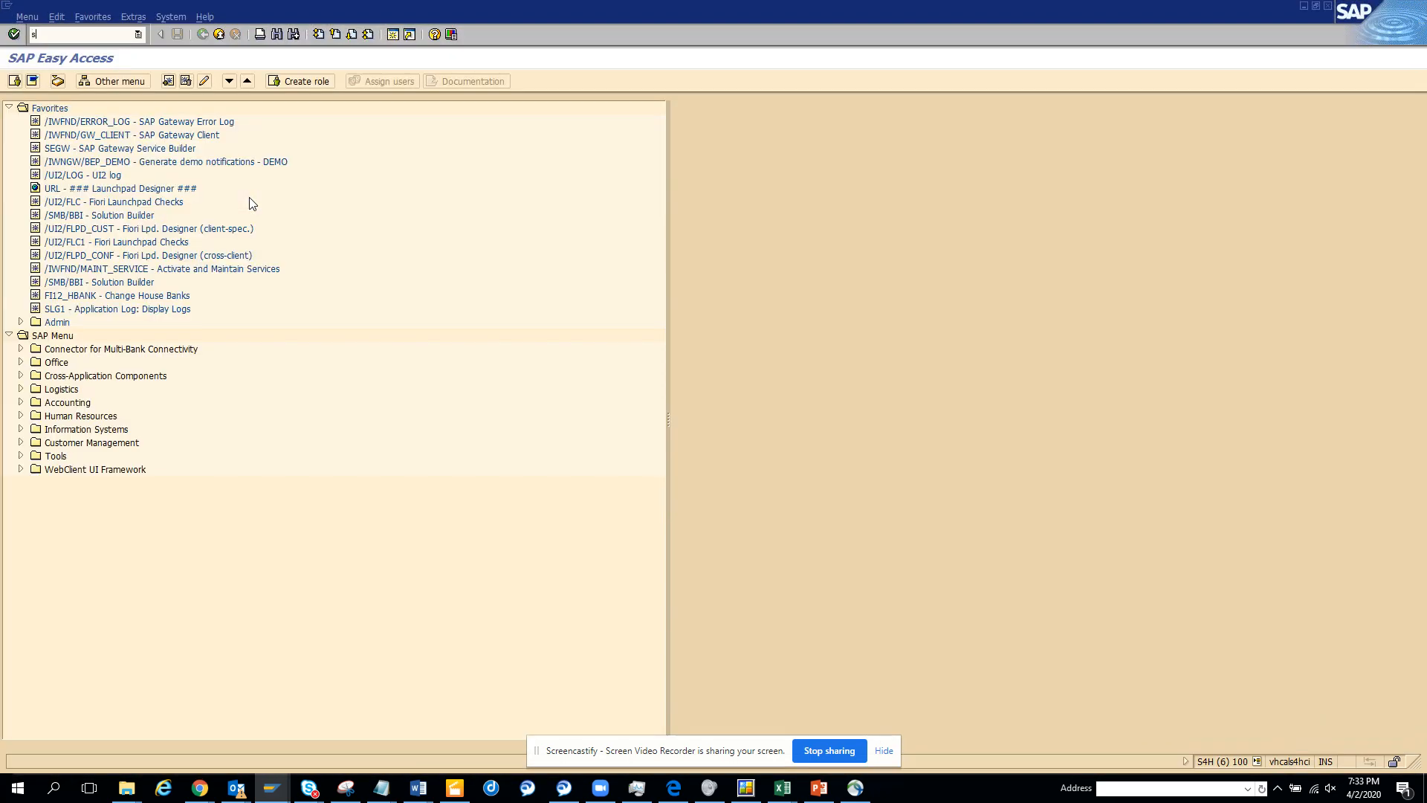
Start the QuickViewer (SQVI) with zget_blocked as the QuickView name.
type("sqvi")
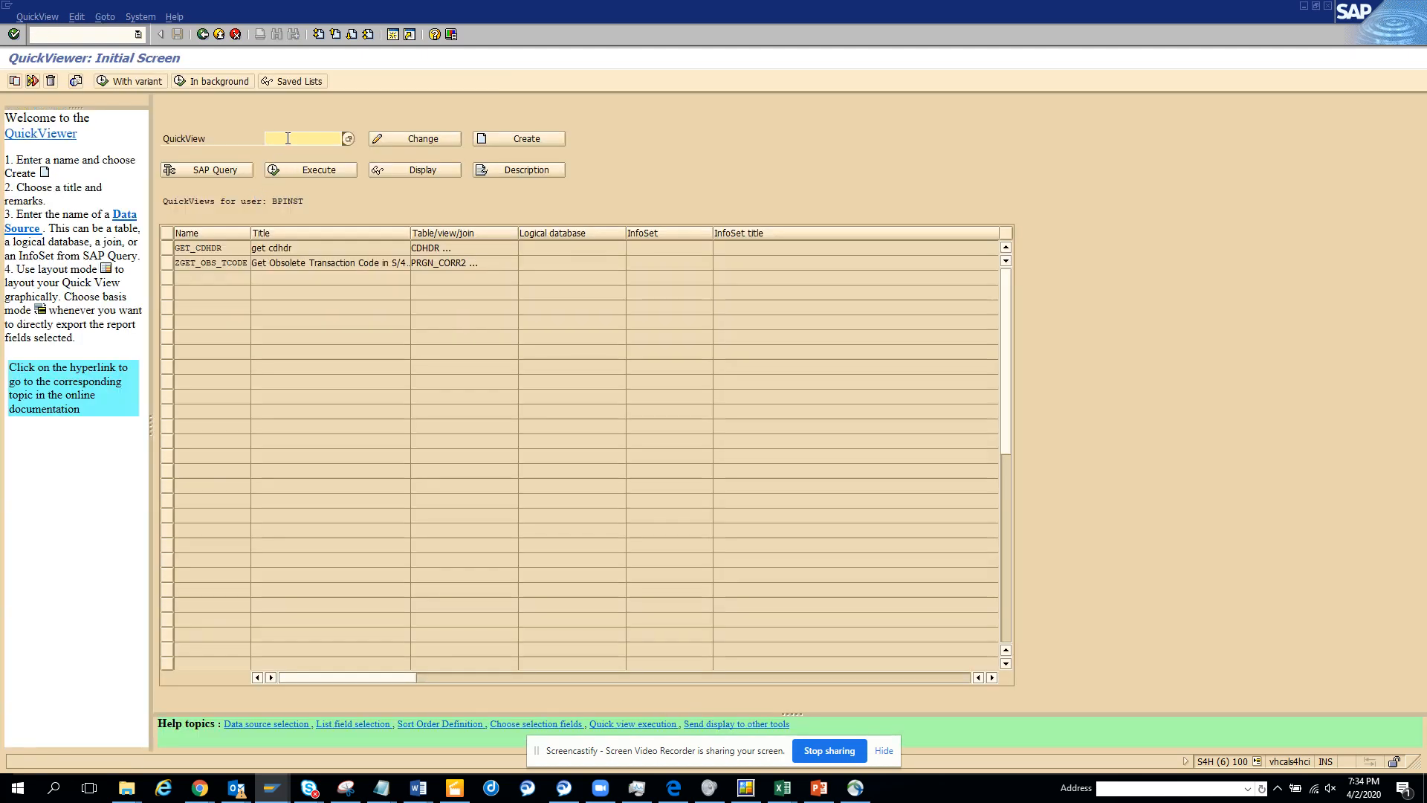
type("zget")
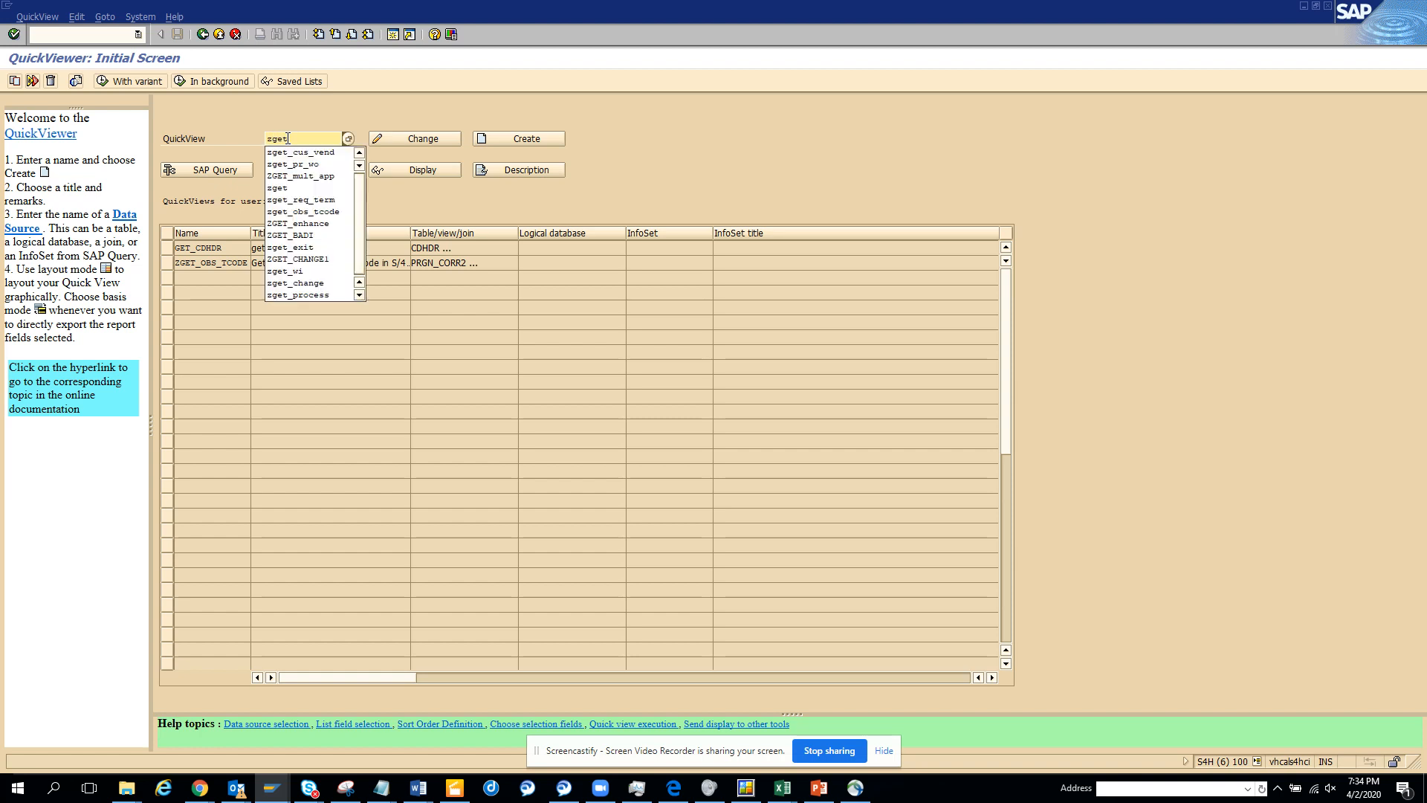
scroll("down", 3)
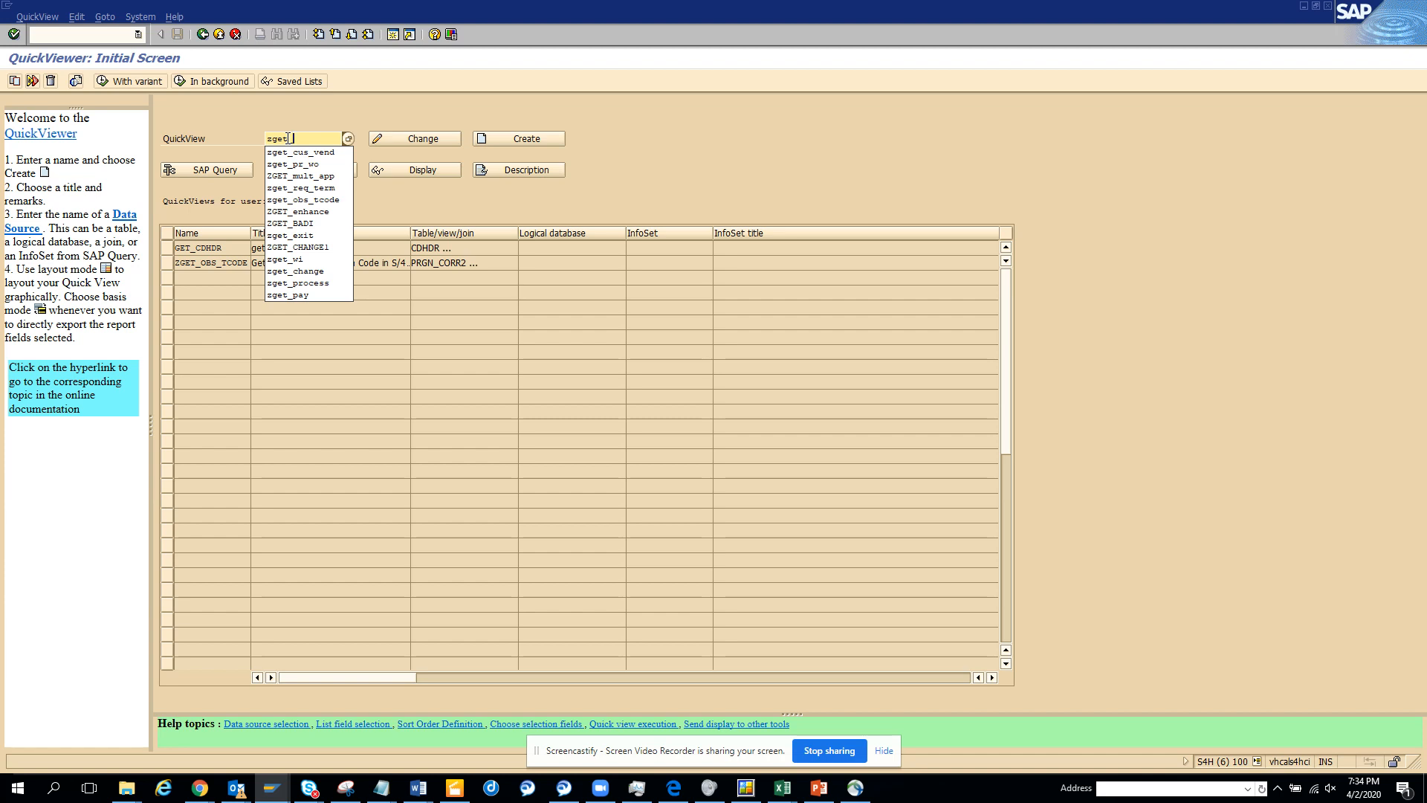
type("_b")
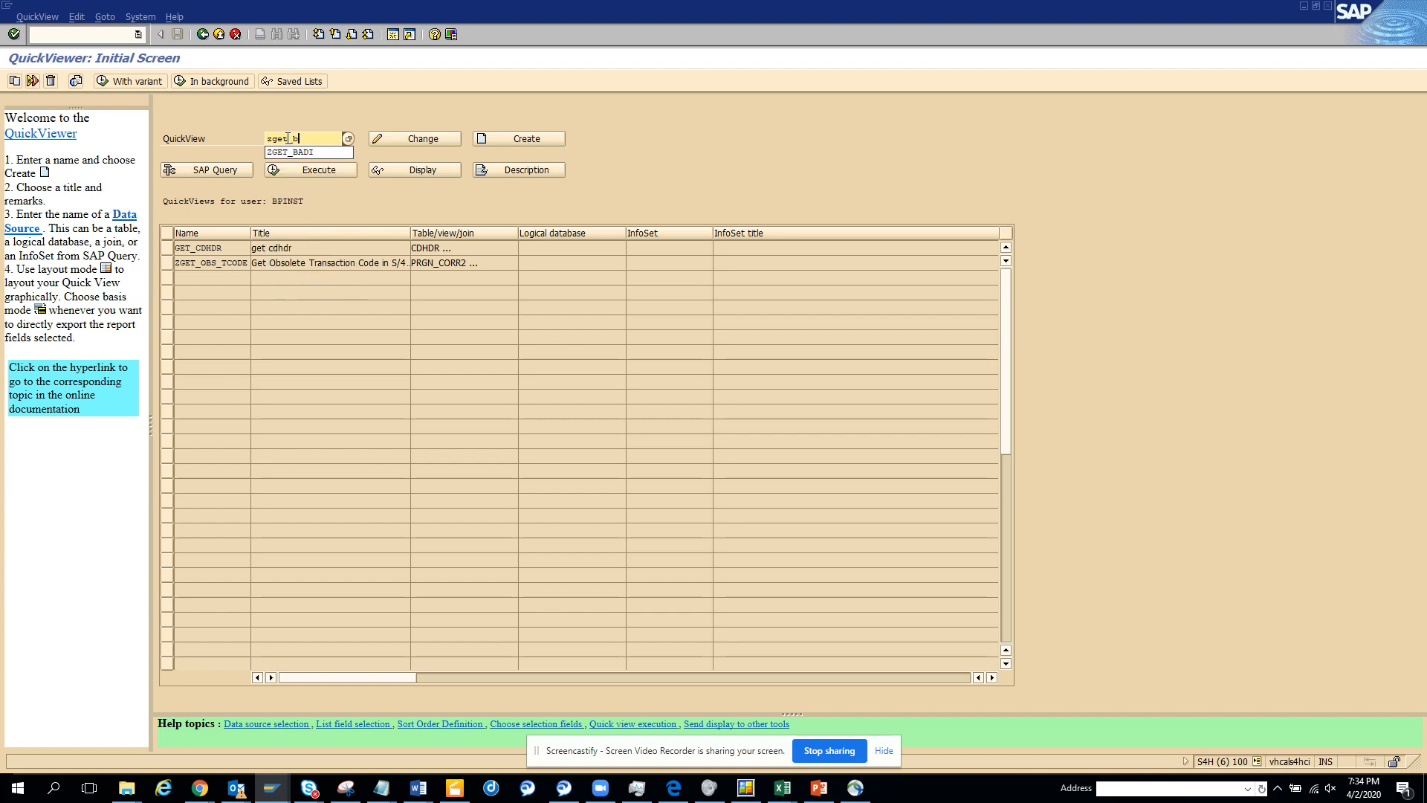
type("locked")
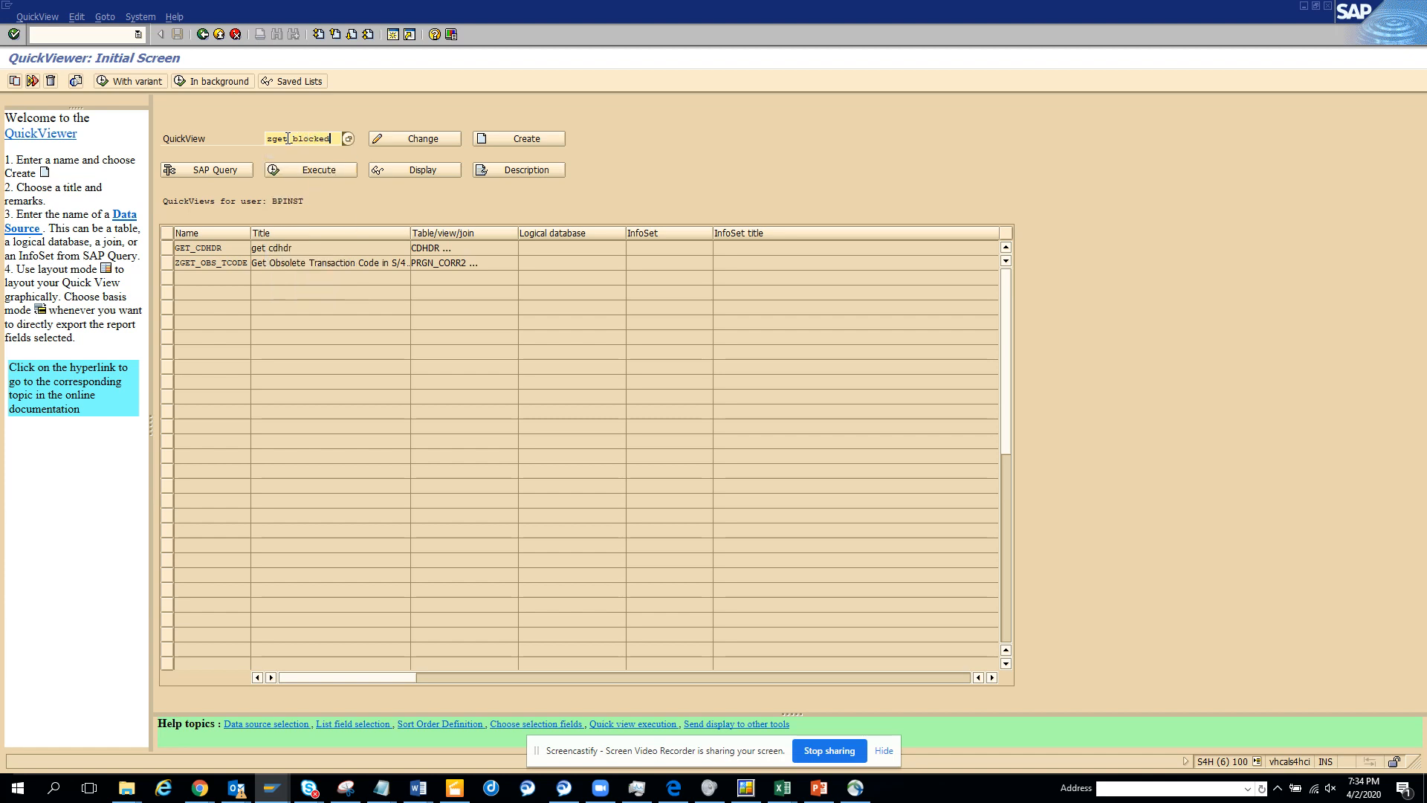
Create ZGET_BLOCKED titled 'Get Invoice Blocked' with Table join as the data source.
left_click(517, 139)
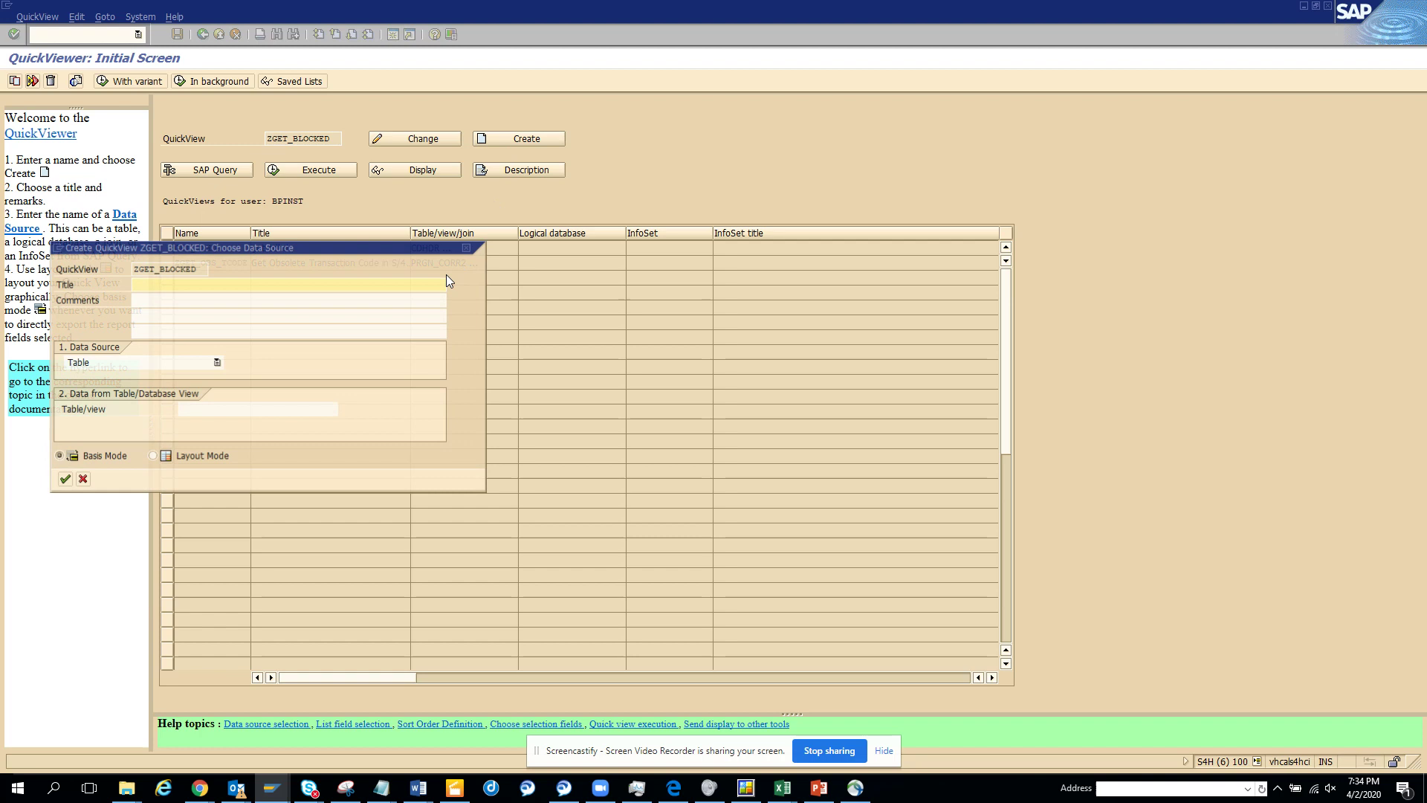
type("G")
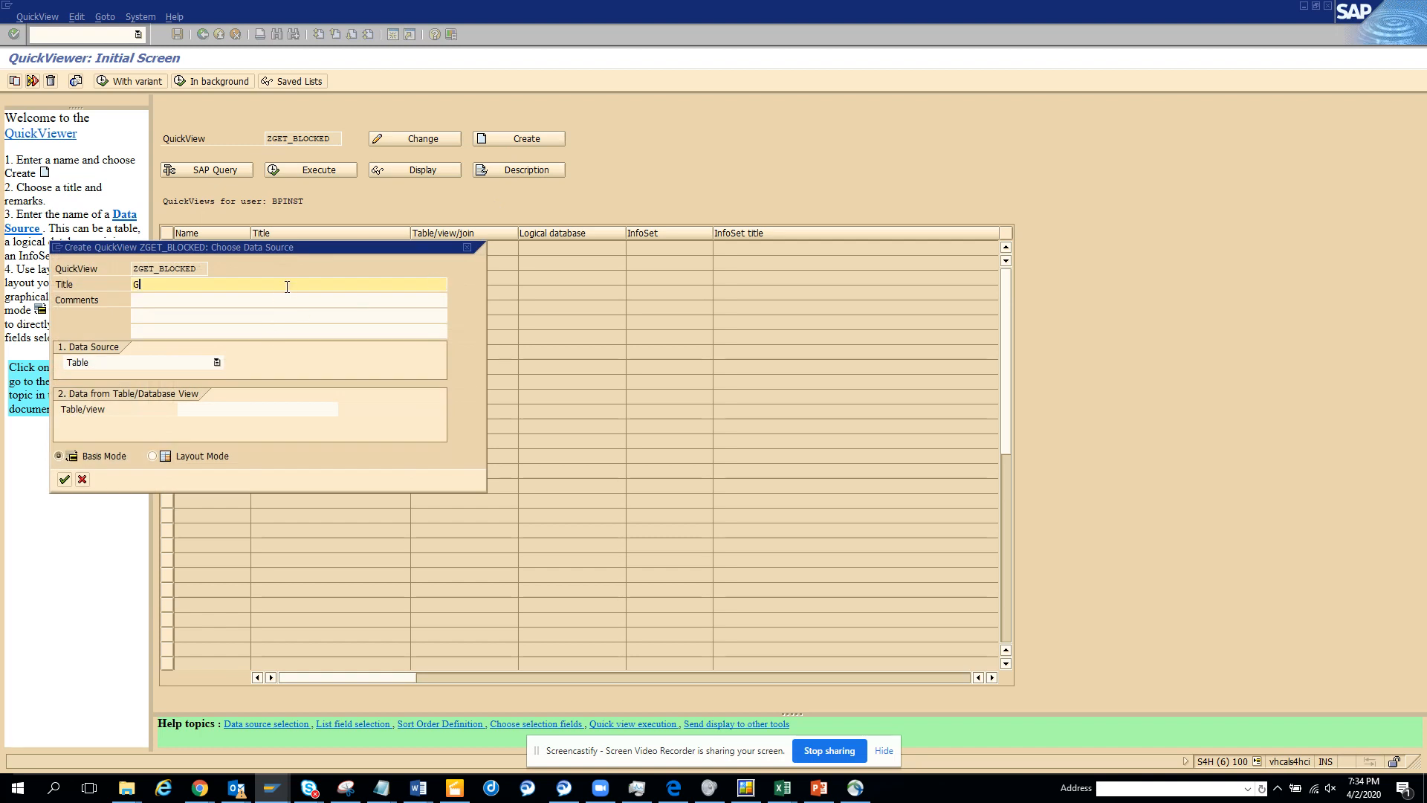
type("et Invoice B")
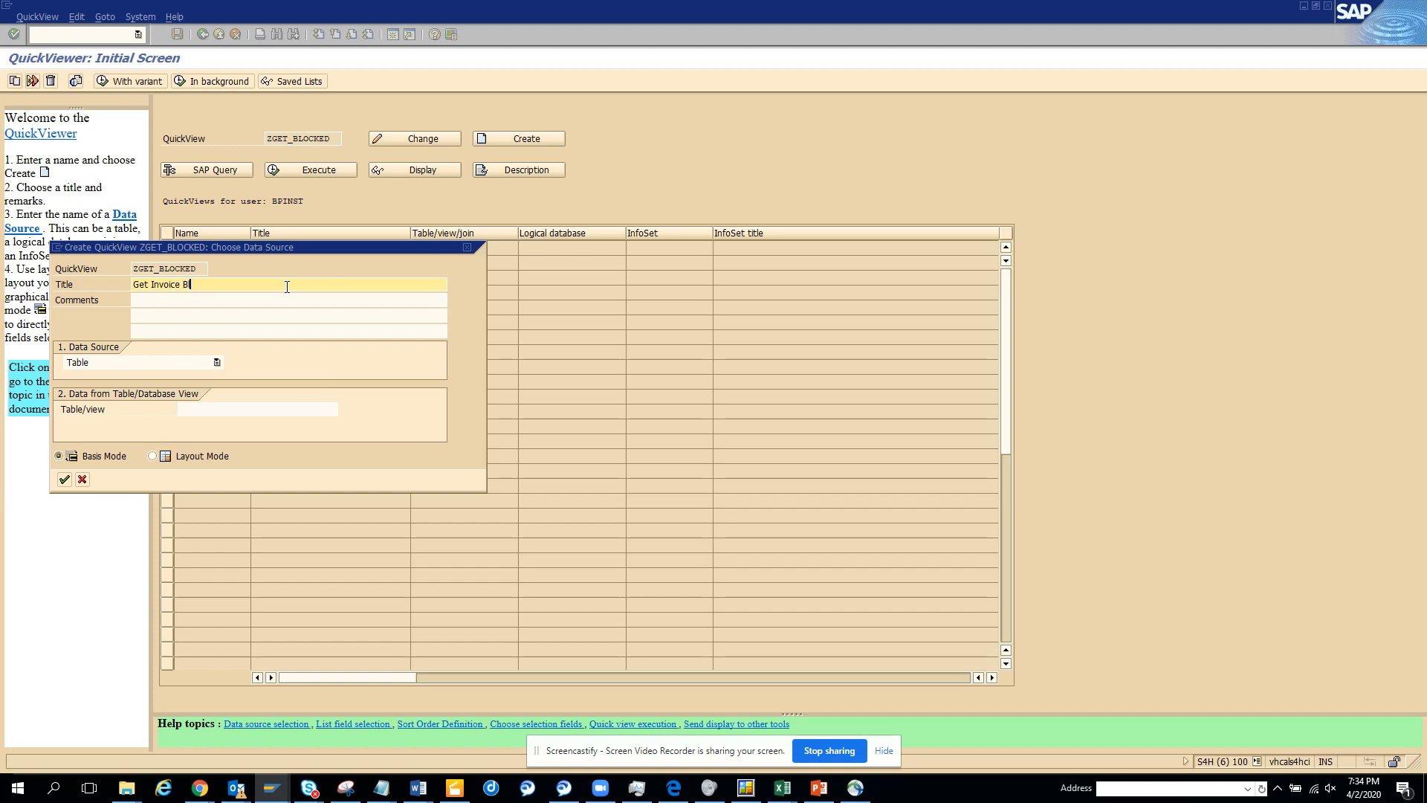
type("locked")
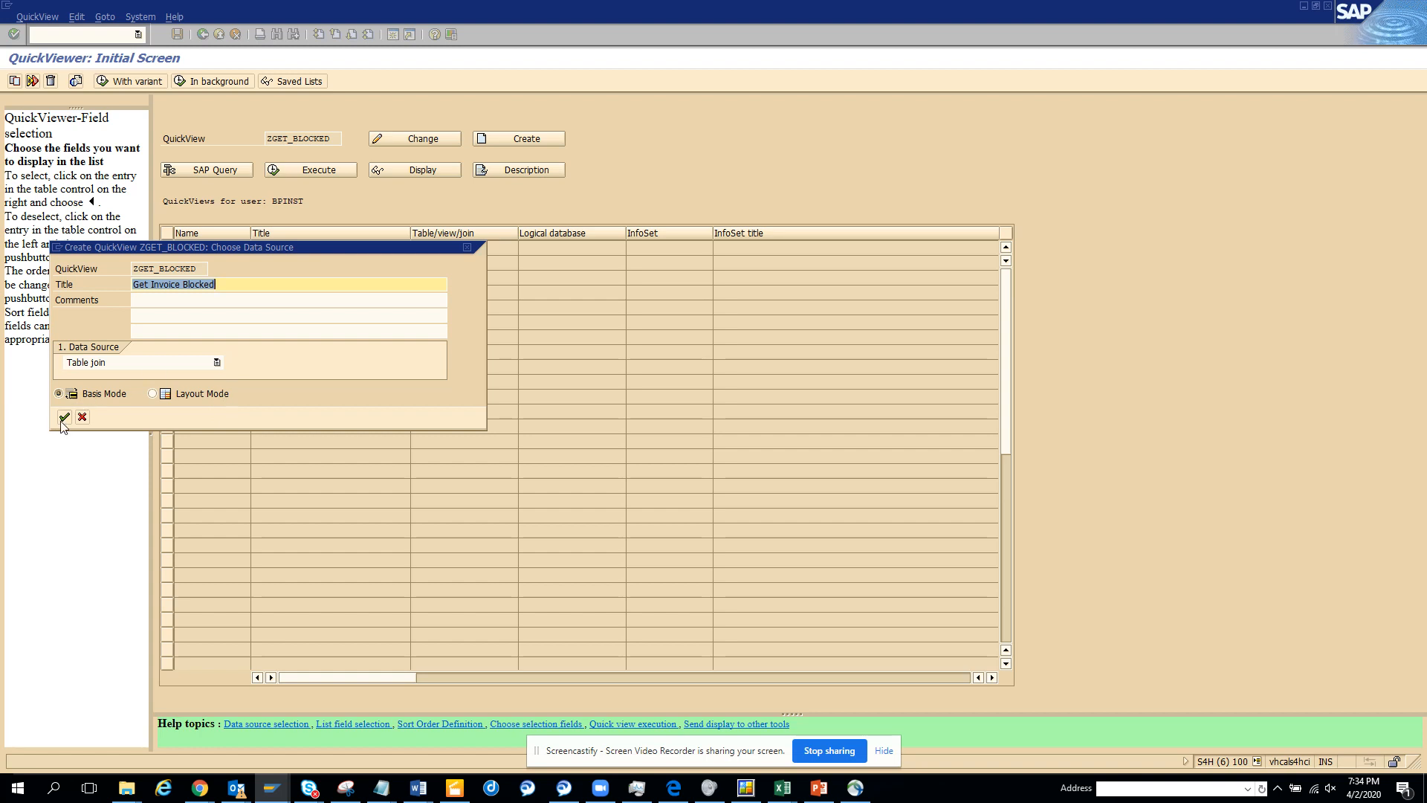
left_click(64, 416)
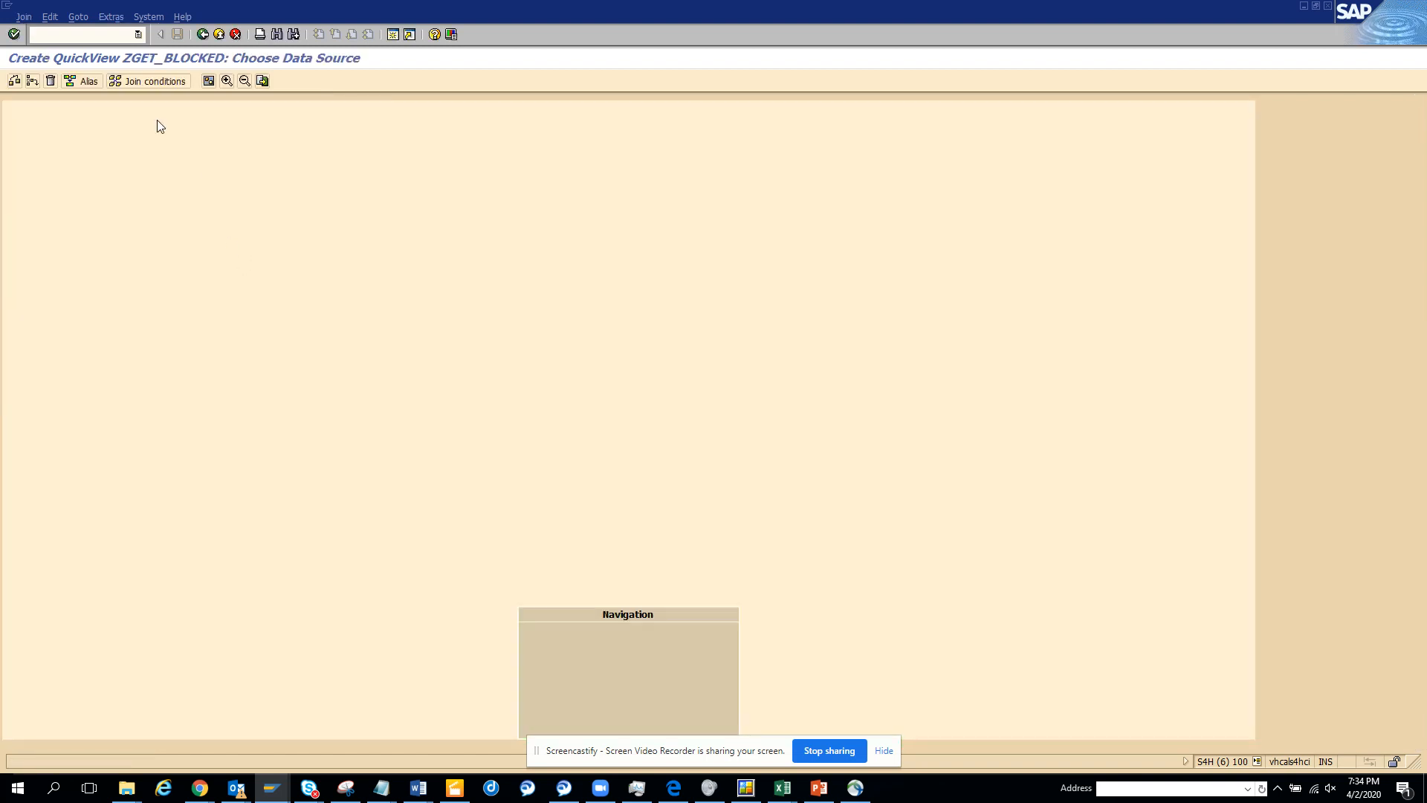
Insert tables BSEG and LFA1 into the join so they are linked together.
left_click(13, 81)
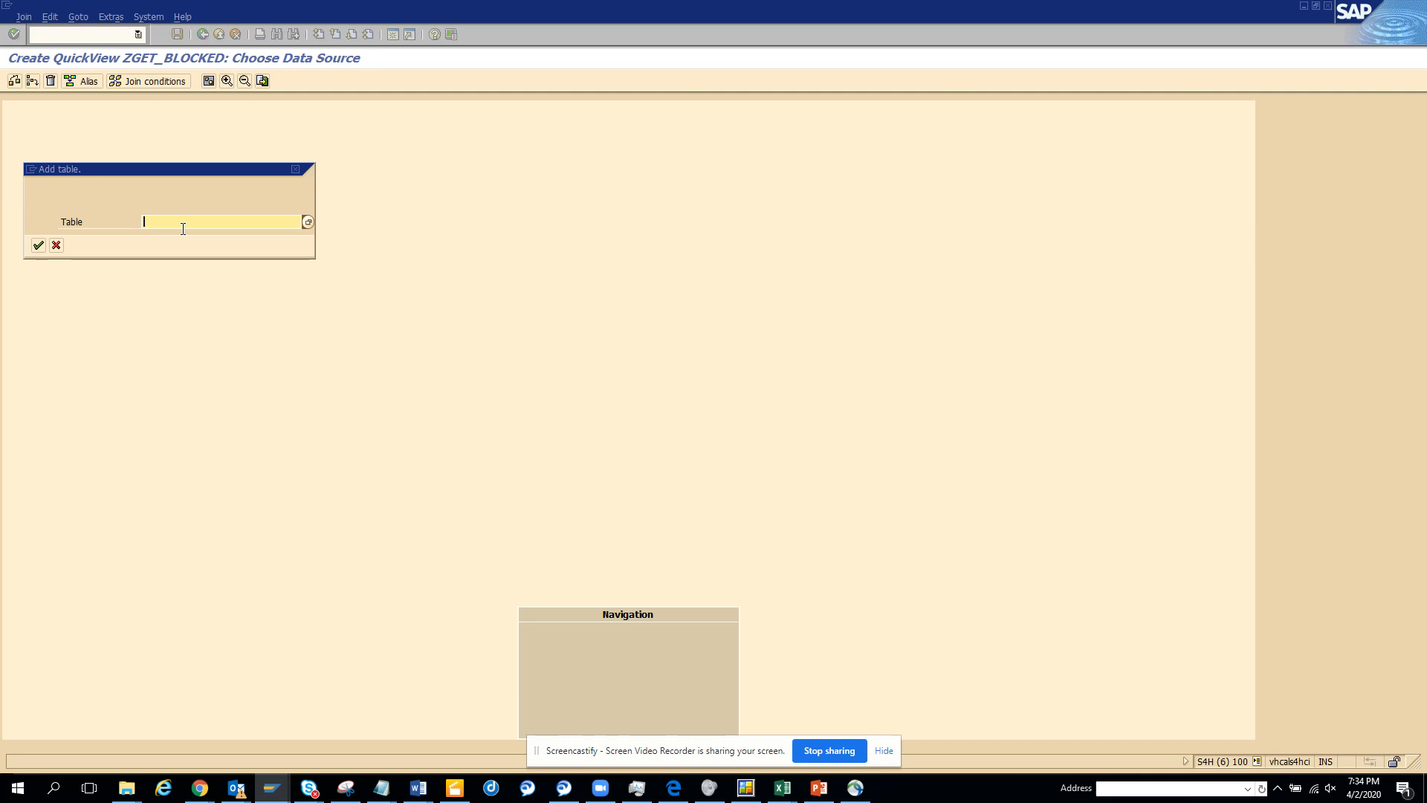
type("bseg")
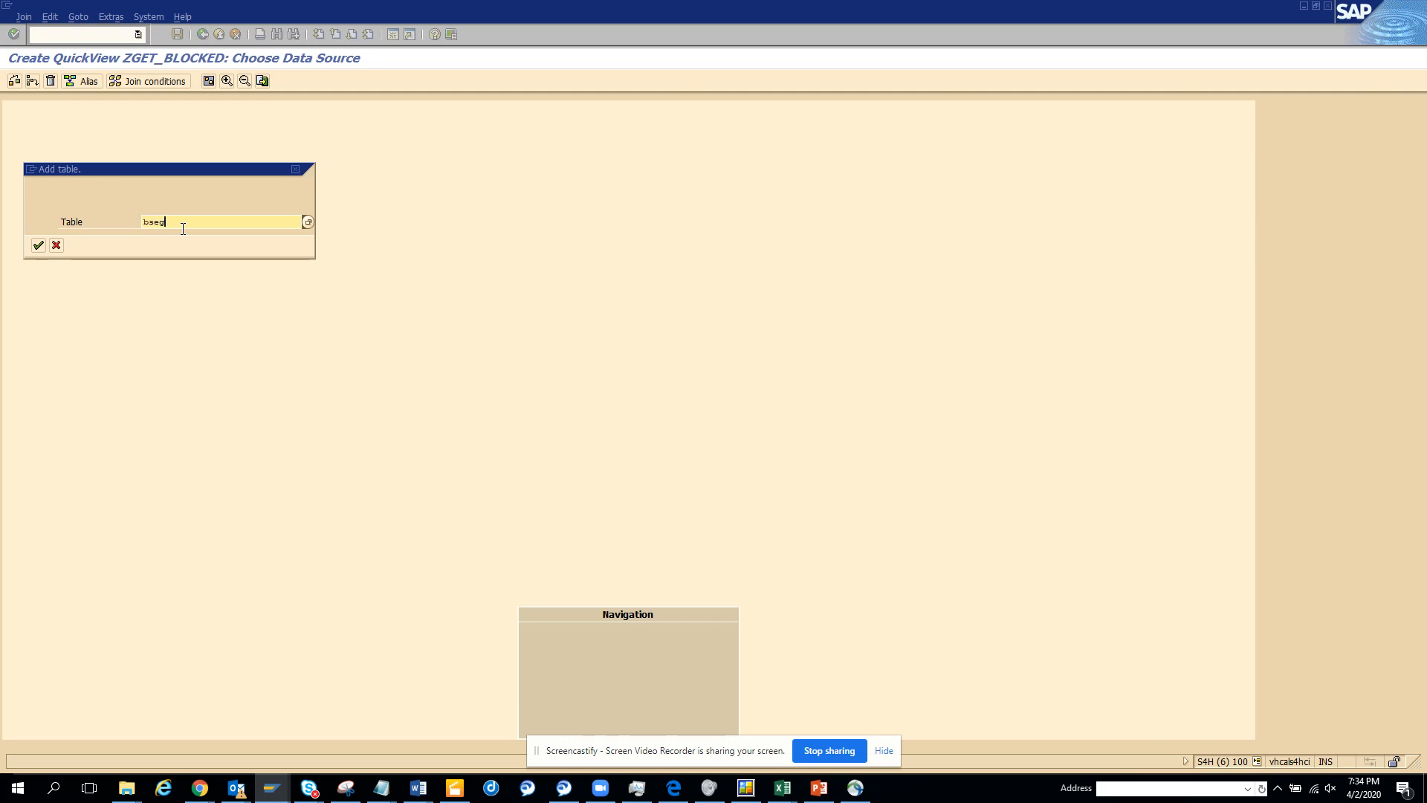
left_click(37, 245)
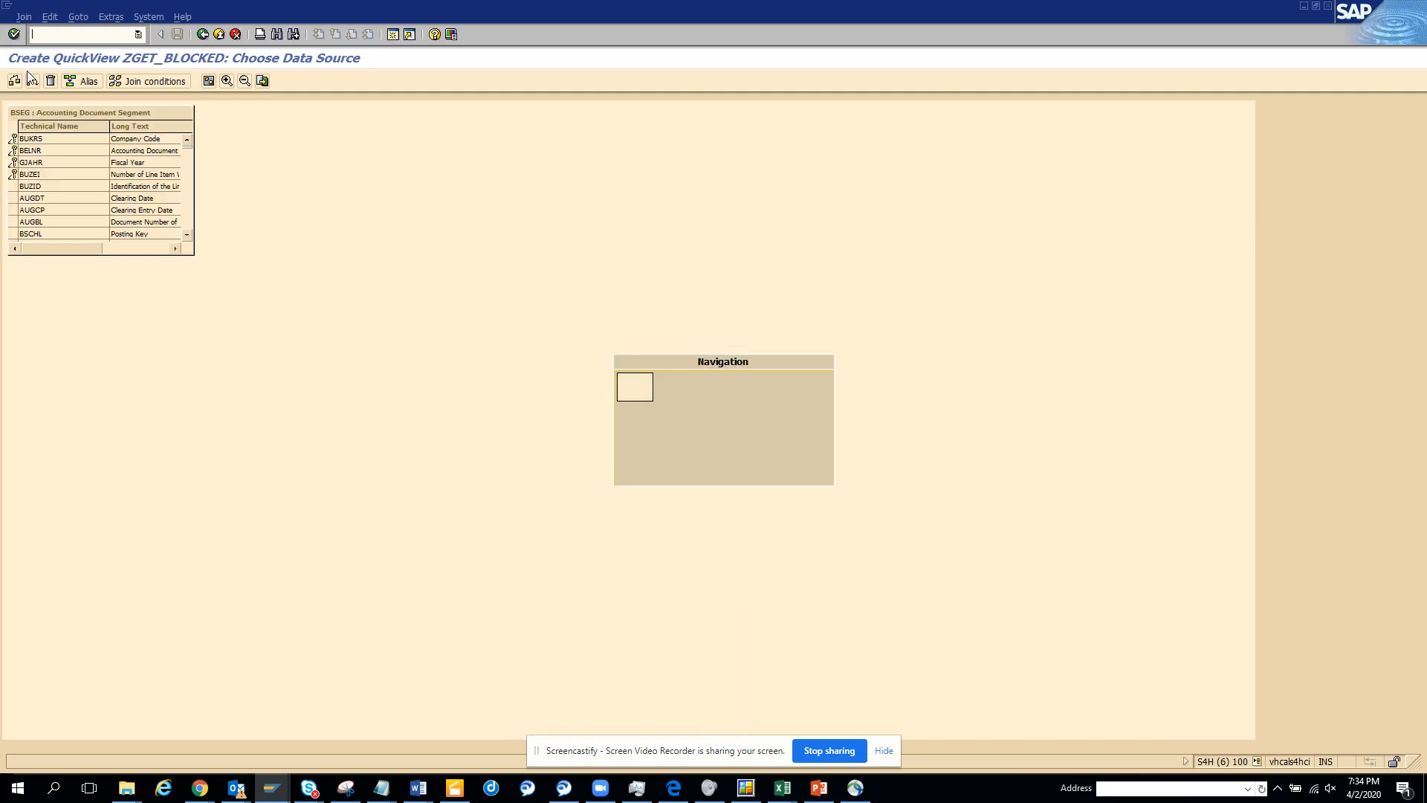
left_click(32, 80)
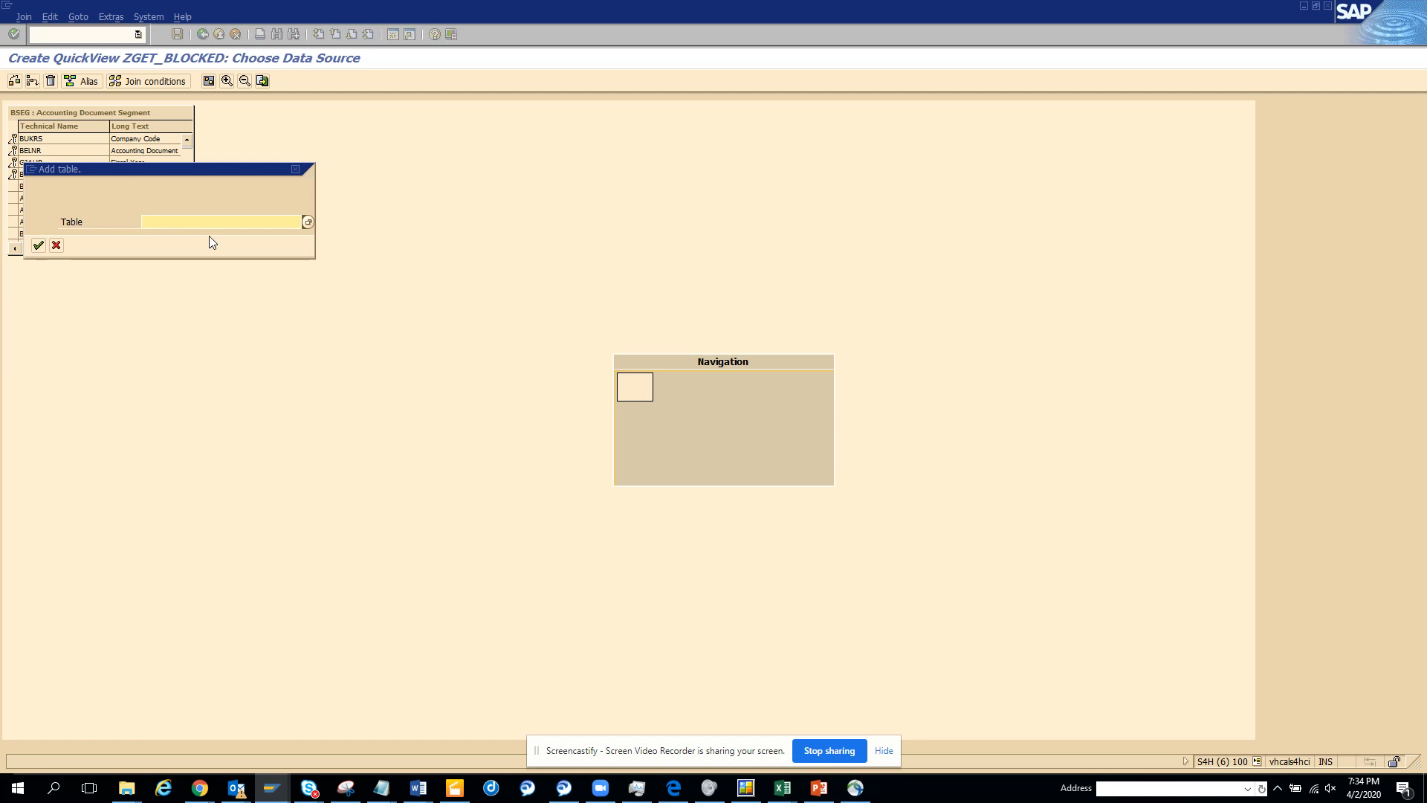
type("lfa1")
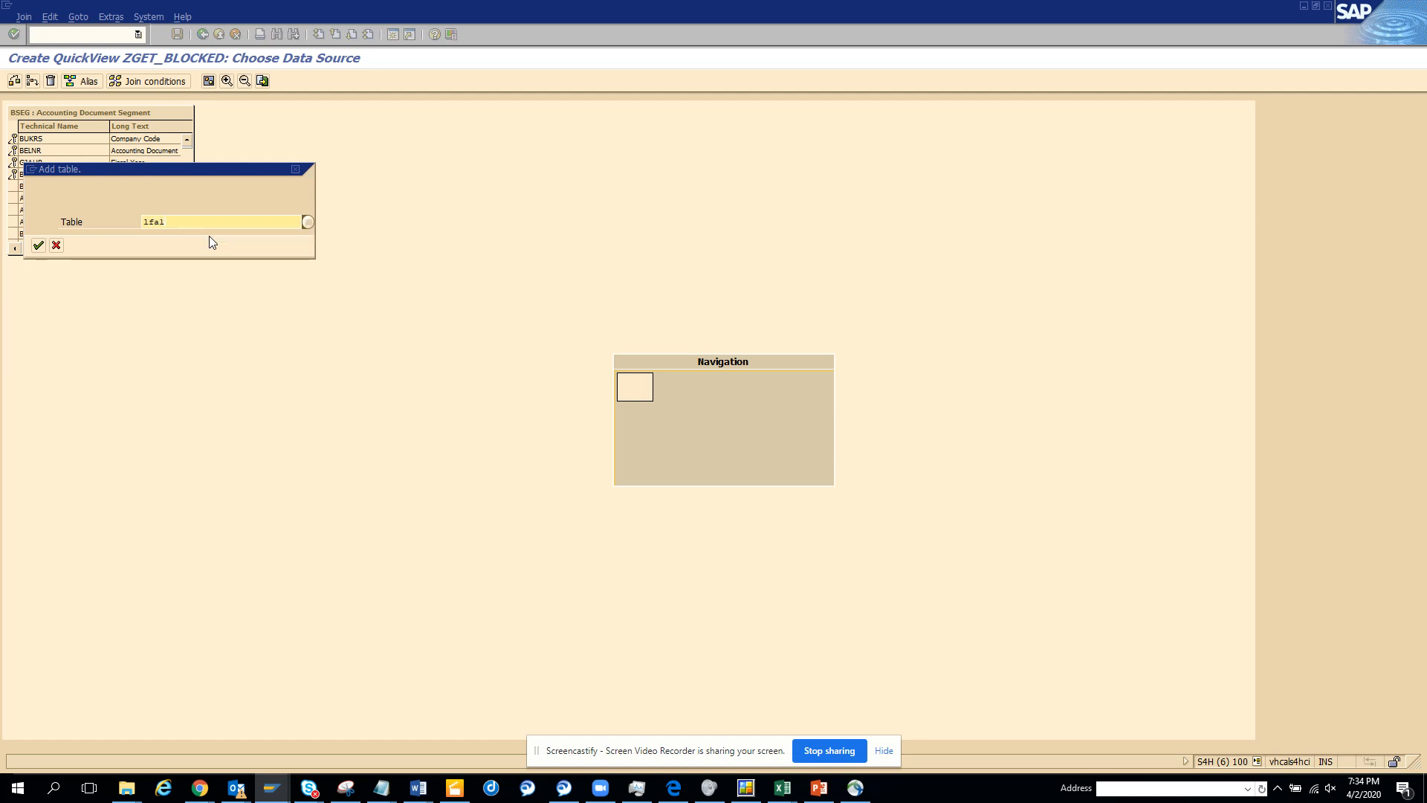
left_click(37, 245)
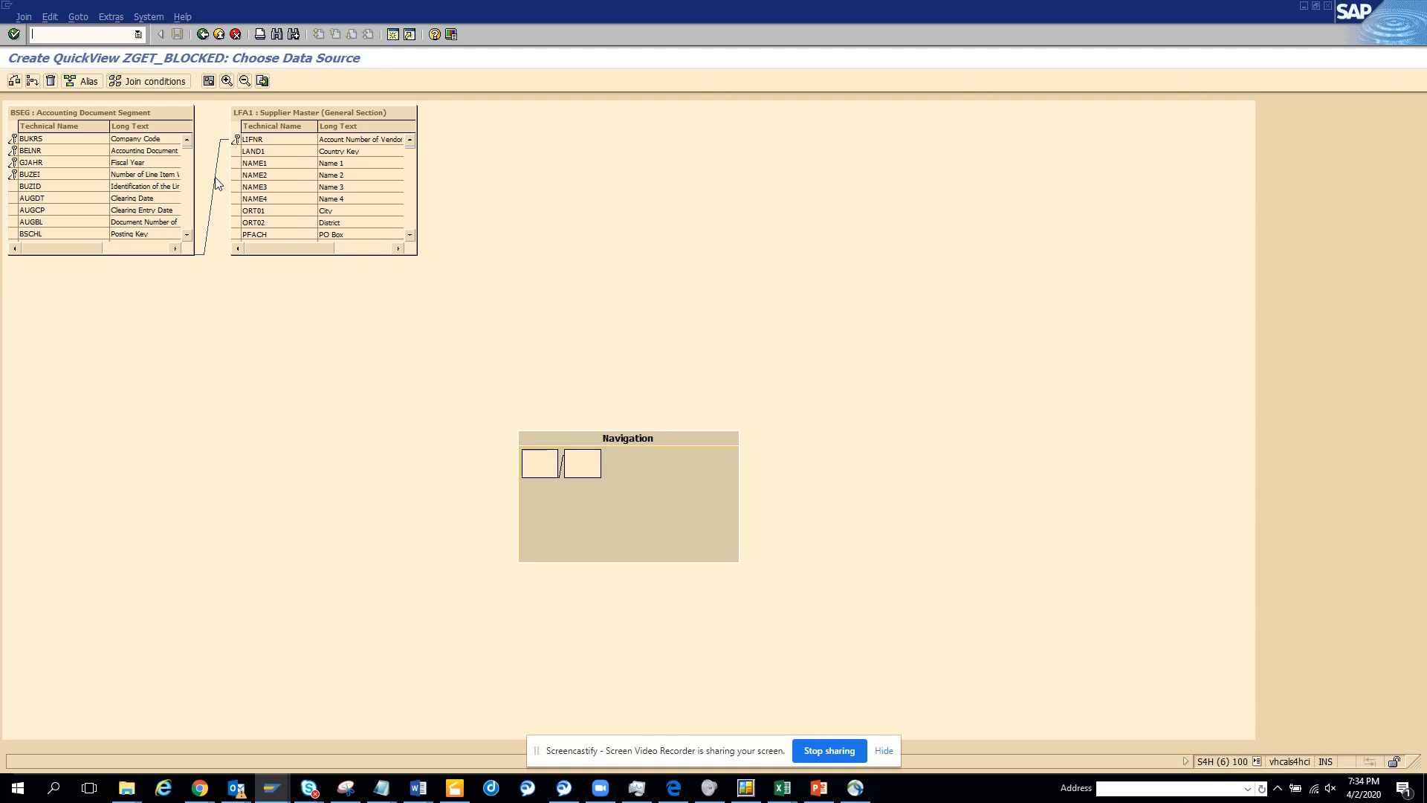
mouse_move(217, 143)
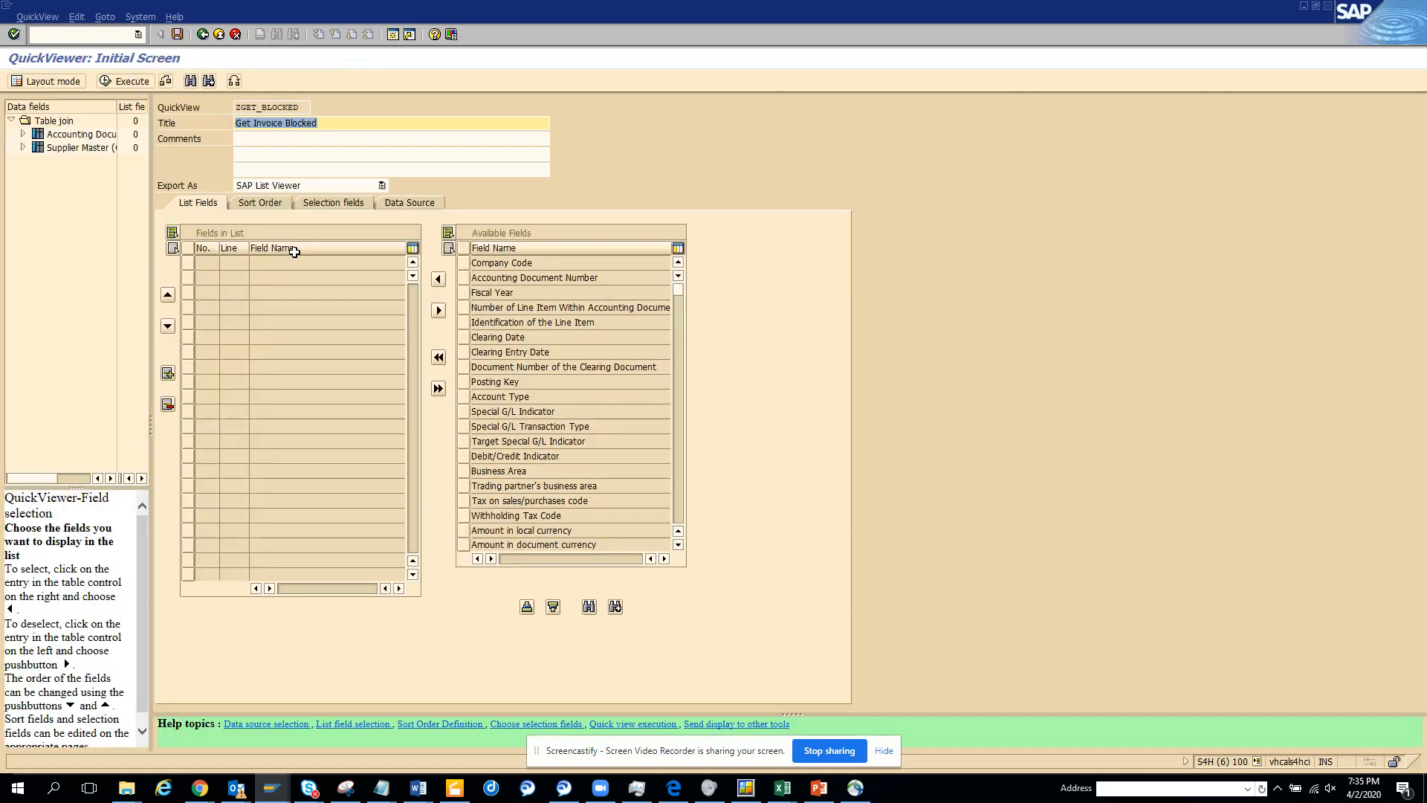
mouse_move(456, 331)
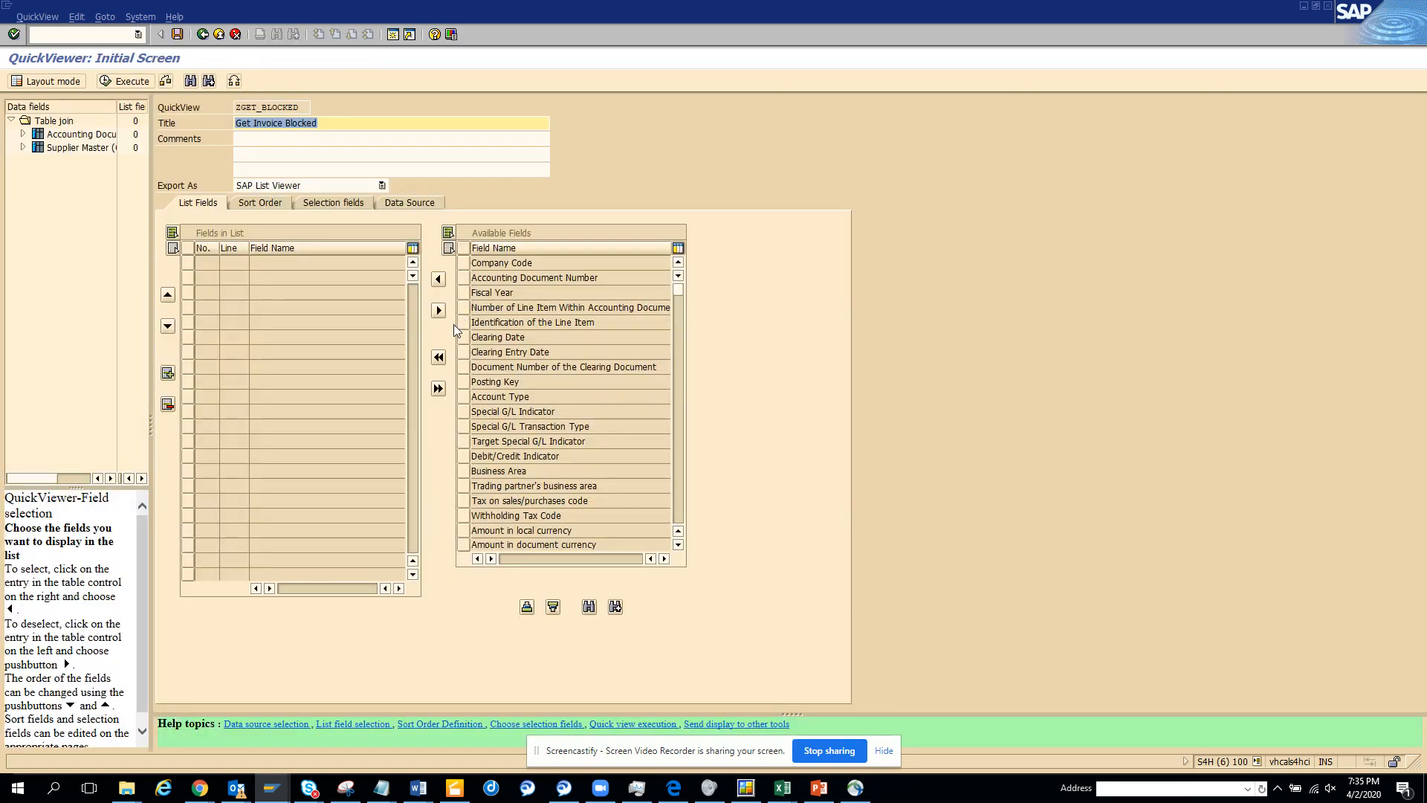
mouse_move(234, 80)
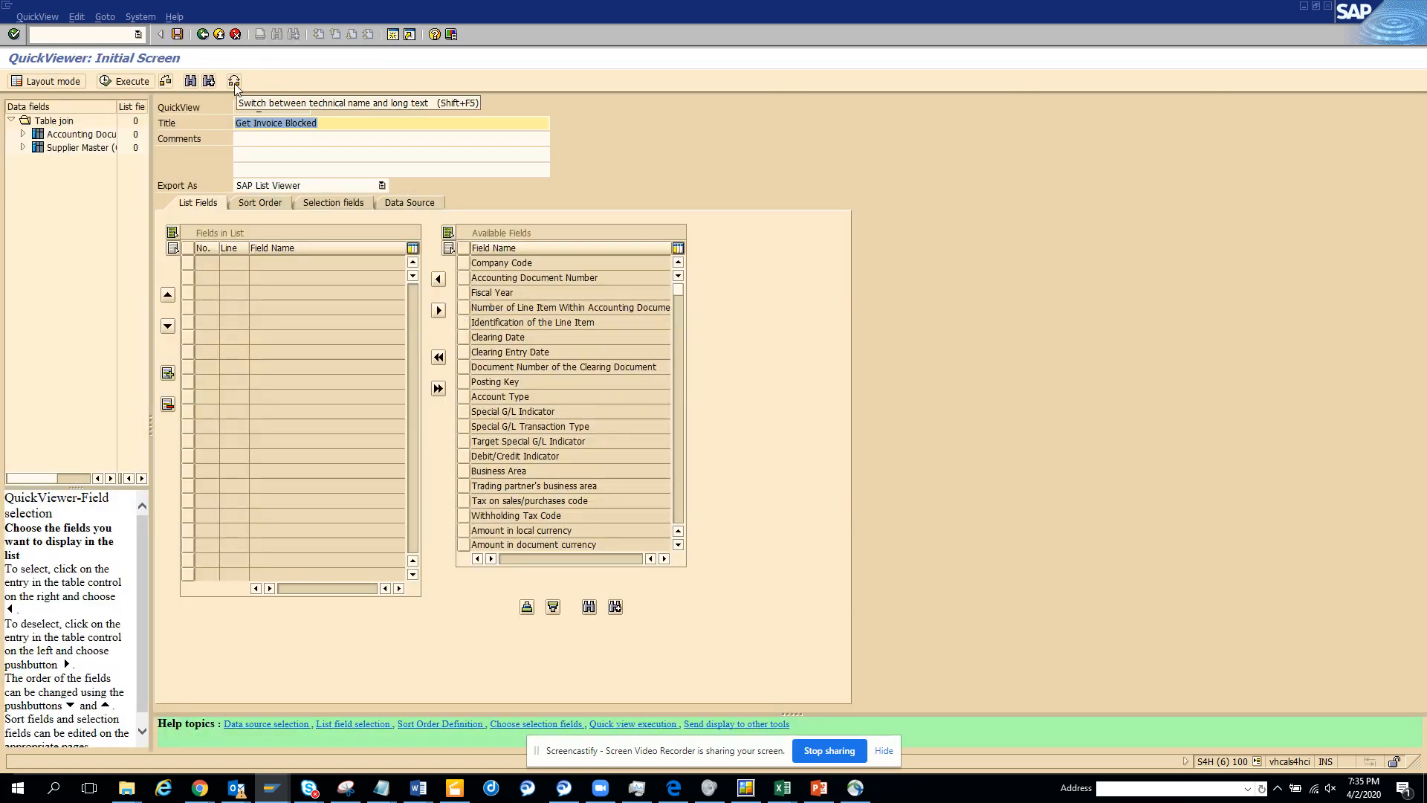
With technical names shown, add BUKRS, BELNR, GJAHR, MWSKZ and DMBTR to the list, then search fields for 'block'.
left_click(233, 80)
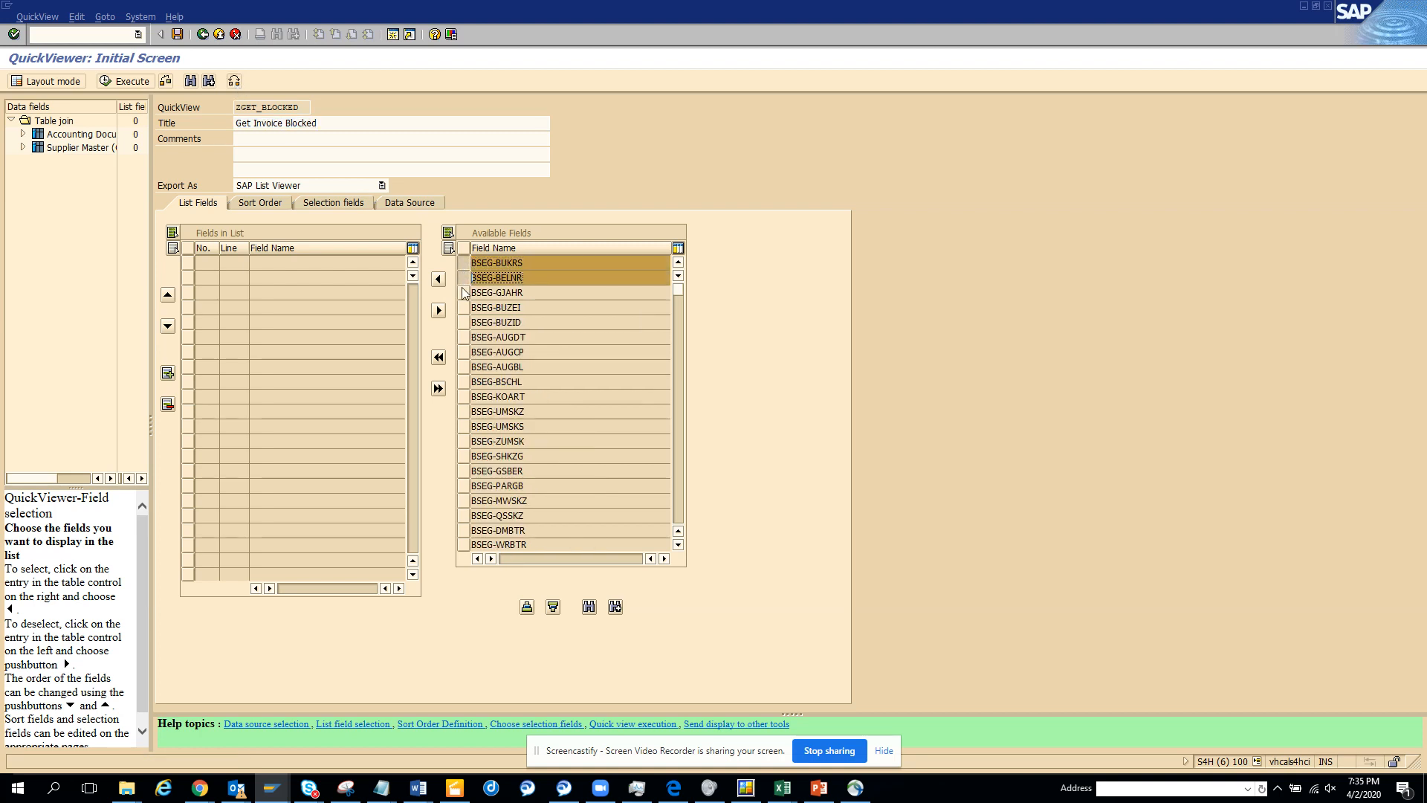
left_click(497, 293)
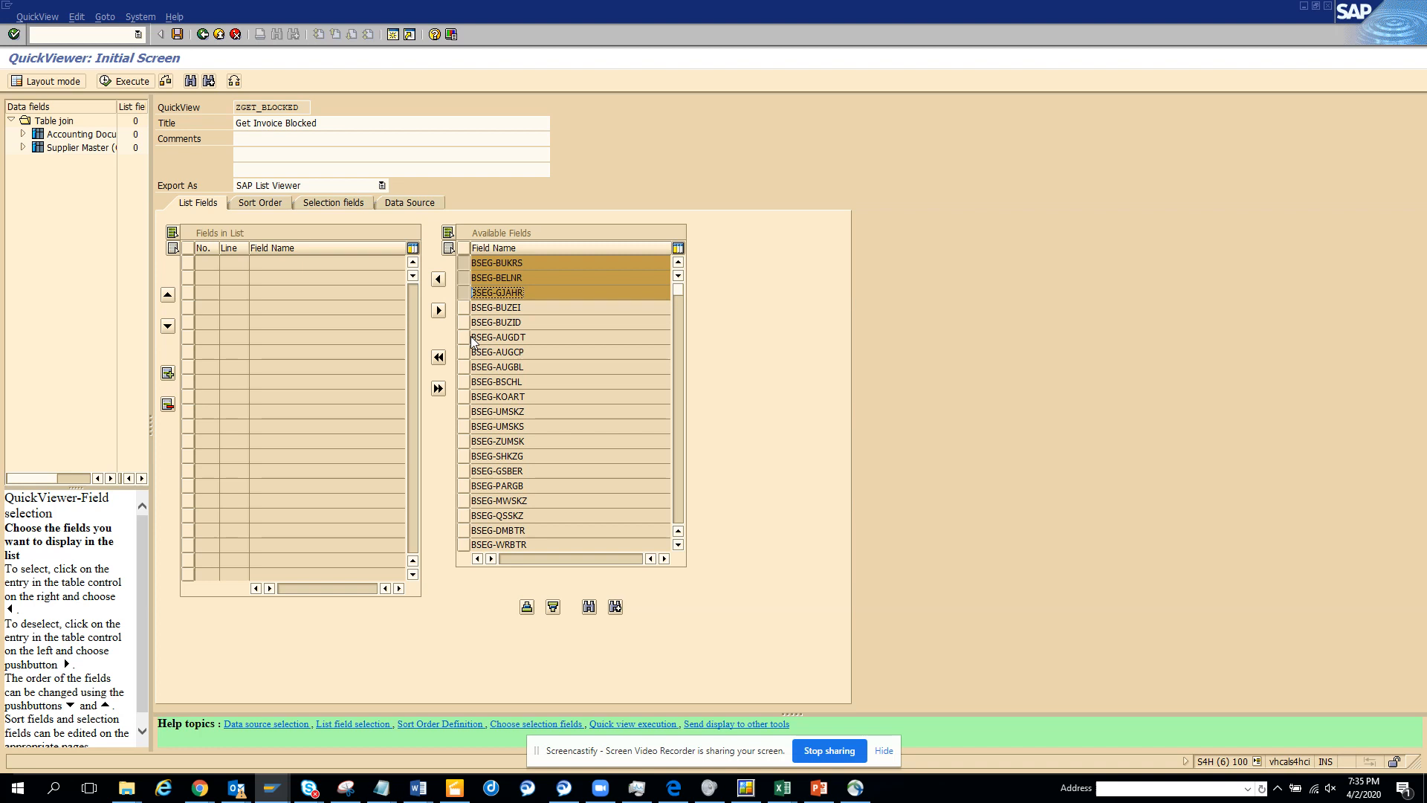
mouse_move(466, 421)
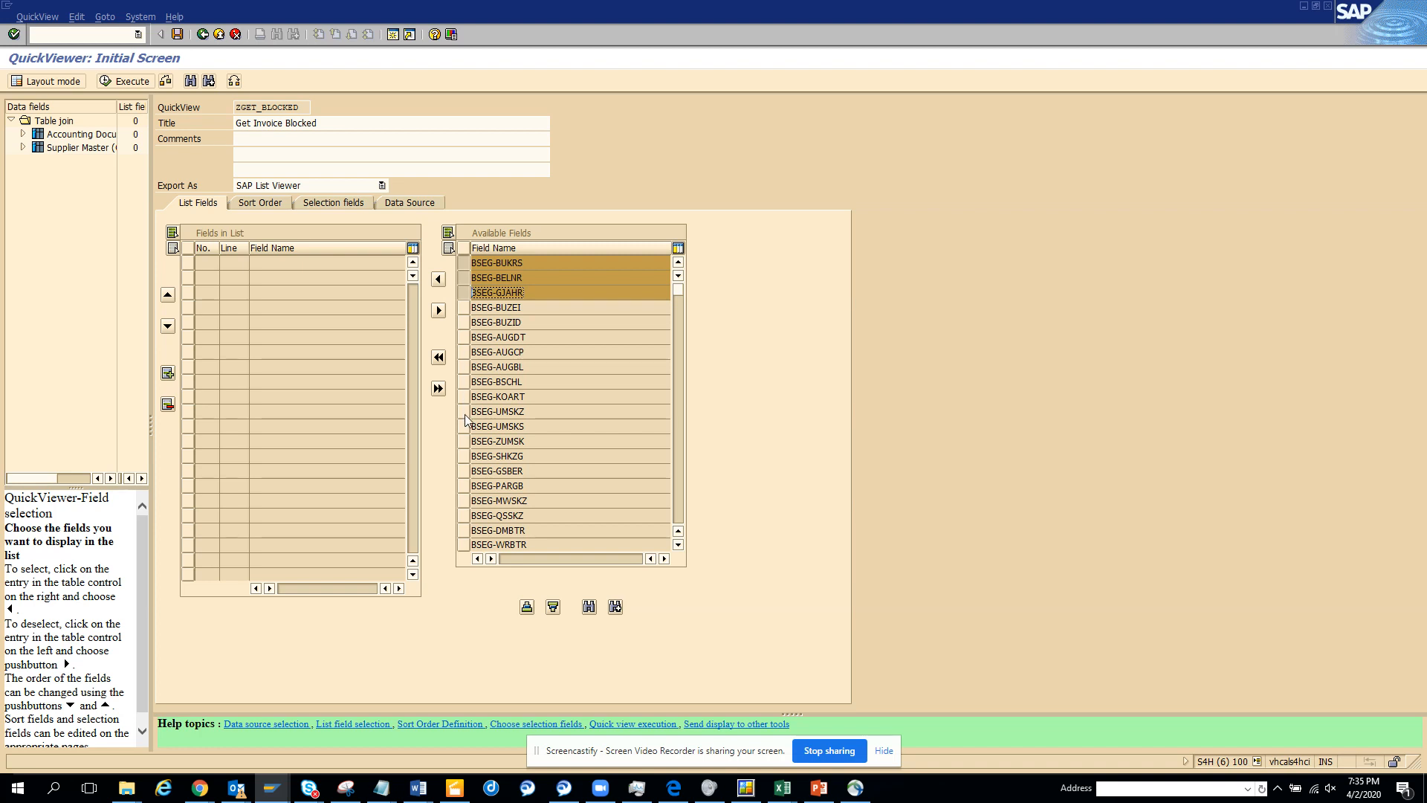
left_click(437, 278)
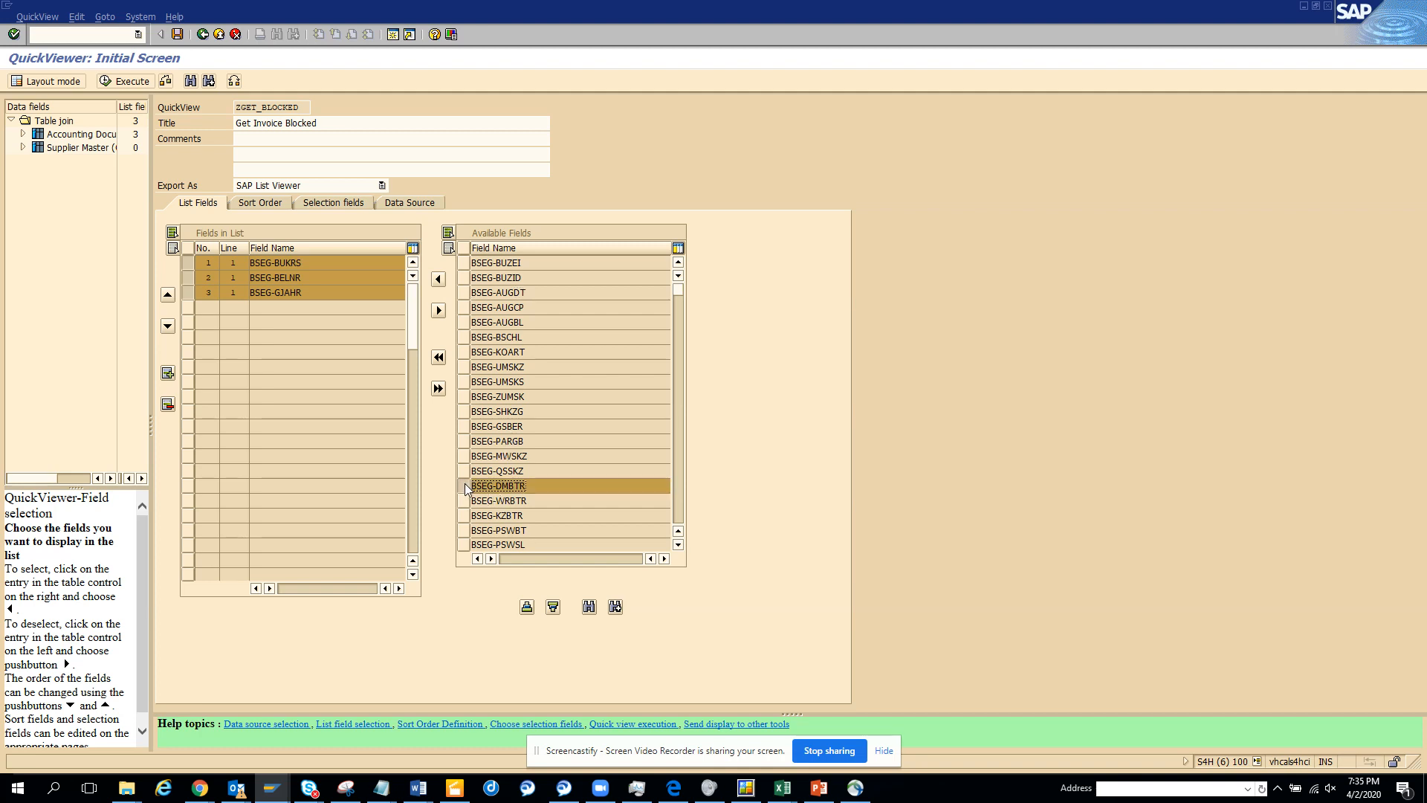
left_click(499, 455)
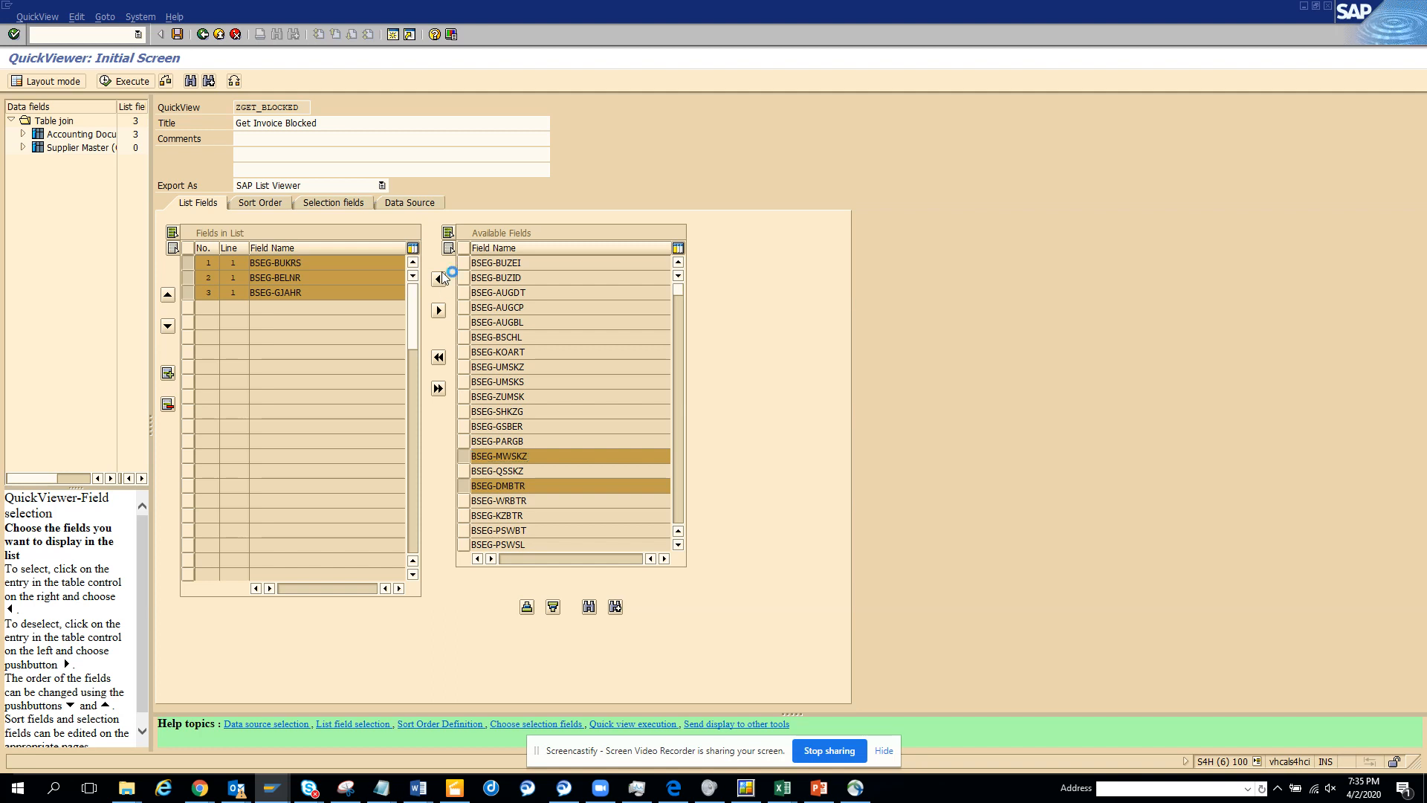
left_click(437, 278)
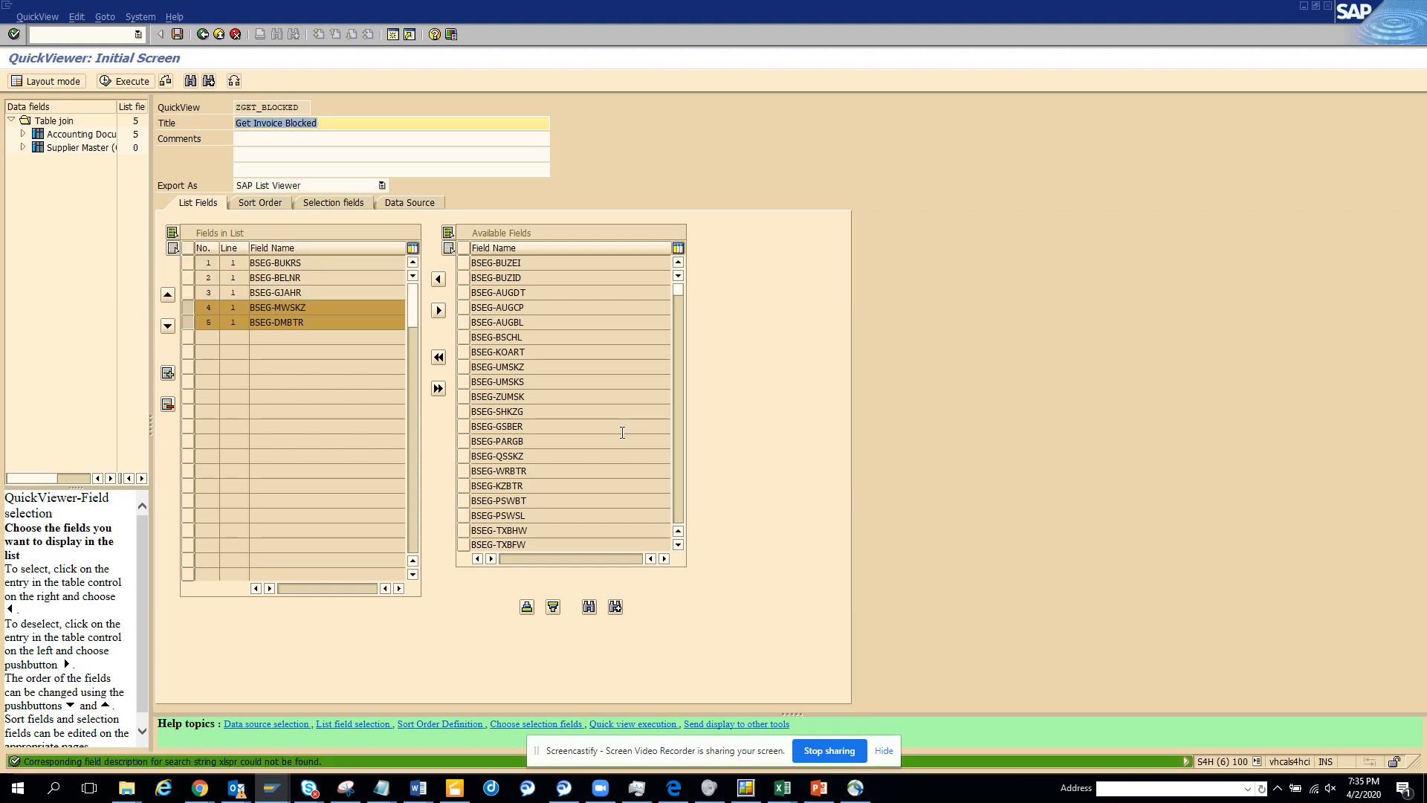
mouse_move(608, 593)
type("v")
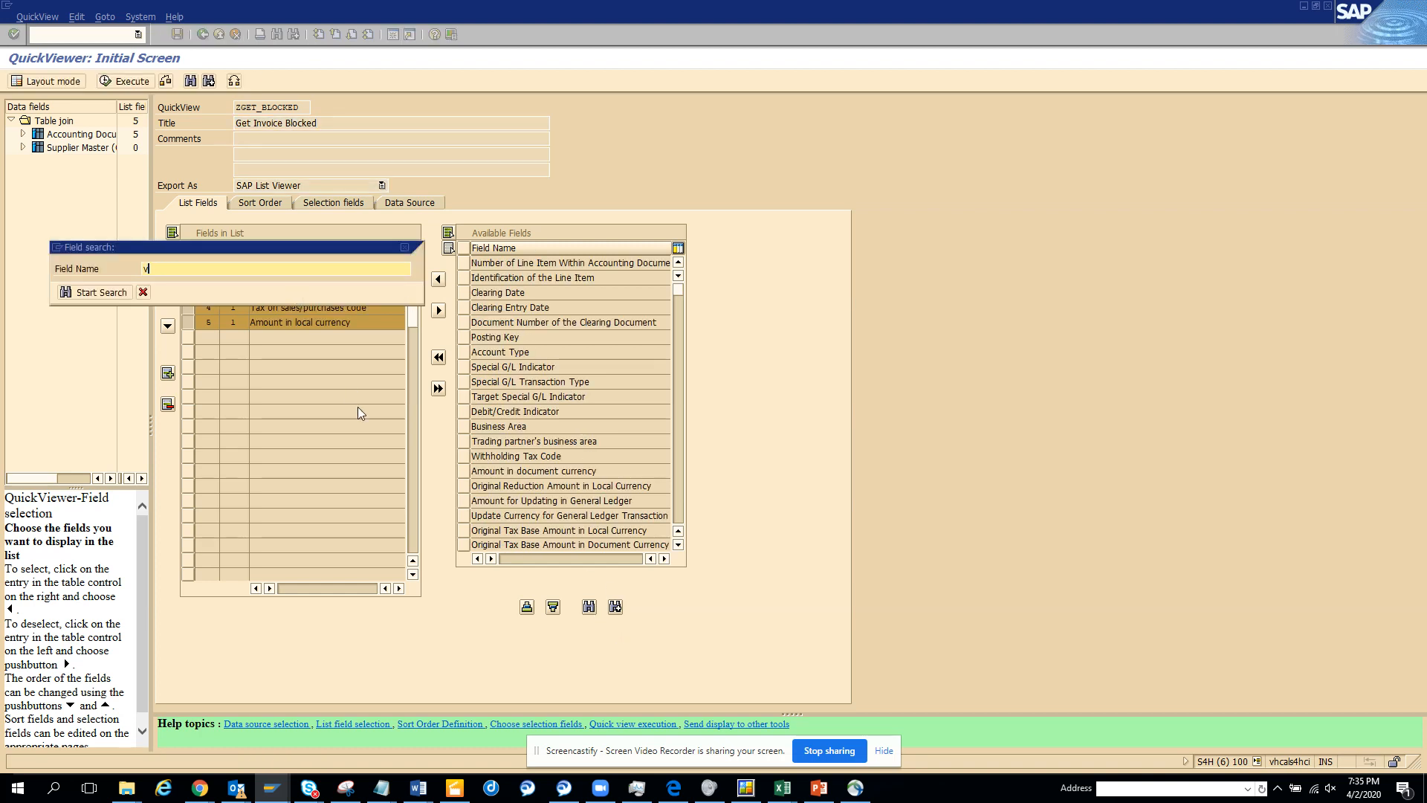
type("block")
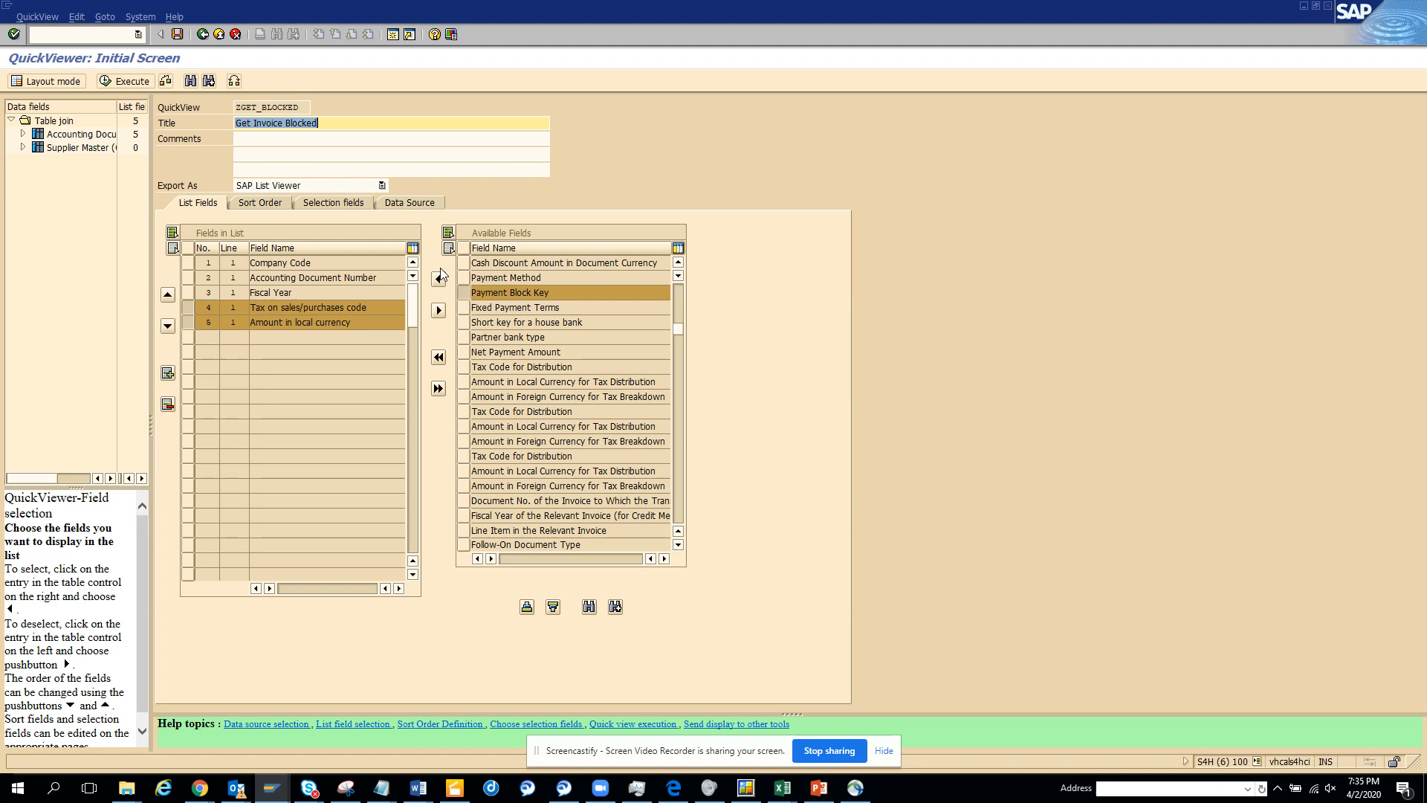
Add BSEG-ZLSPR plus LFA1-LIFNR, LAND1 and NAME1 to the output list, reaching nine fields.
left_click(437, 276)
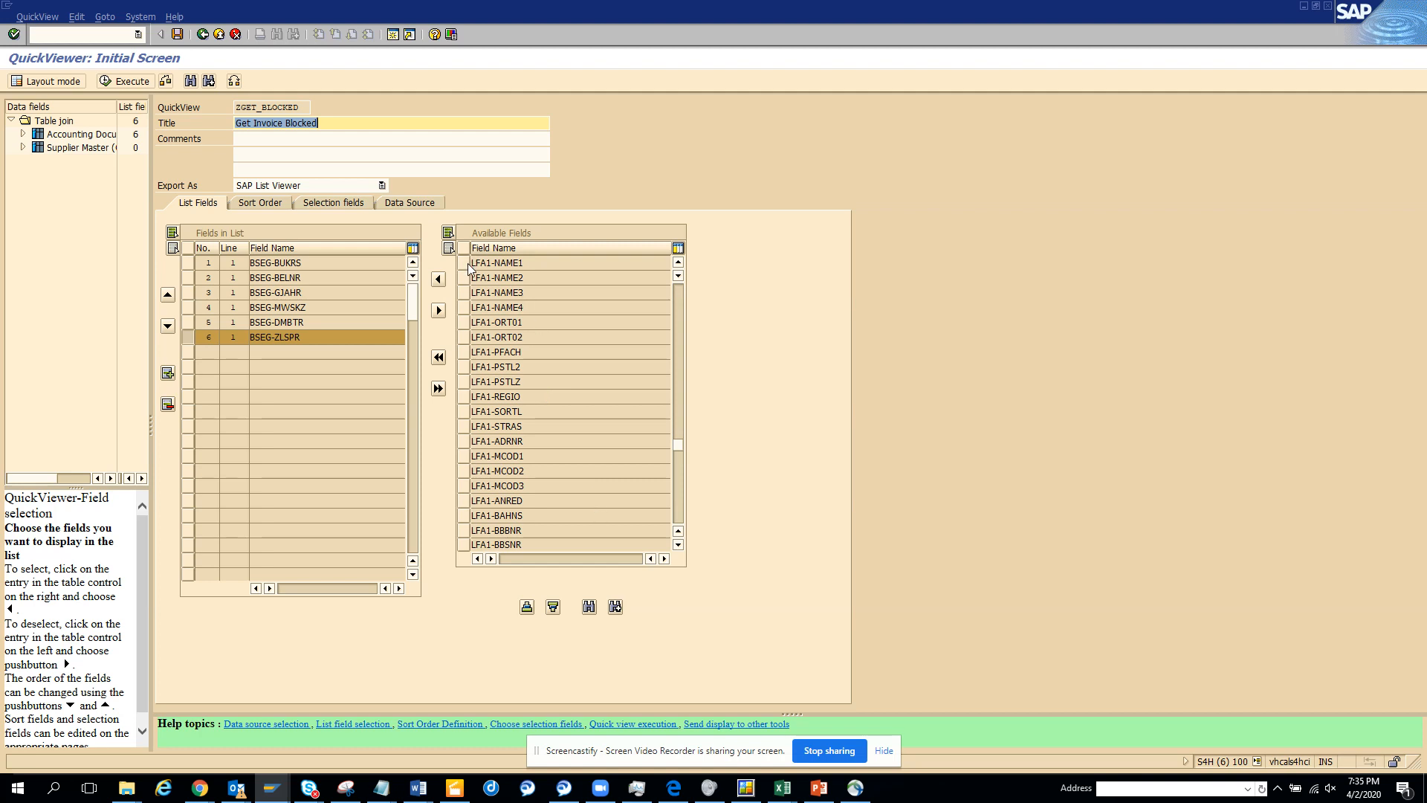
left_click(497, 261)
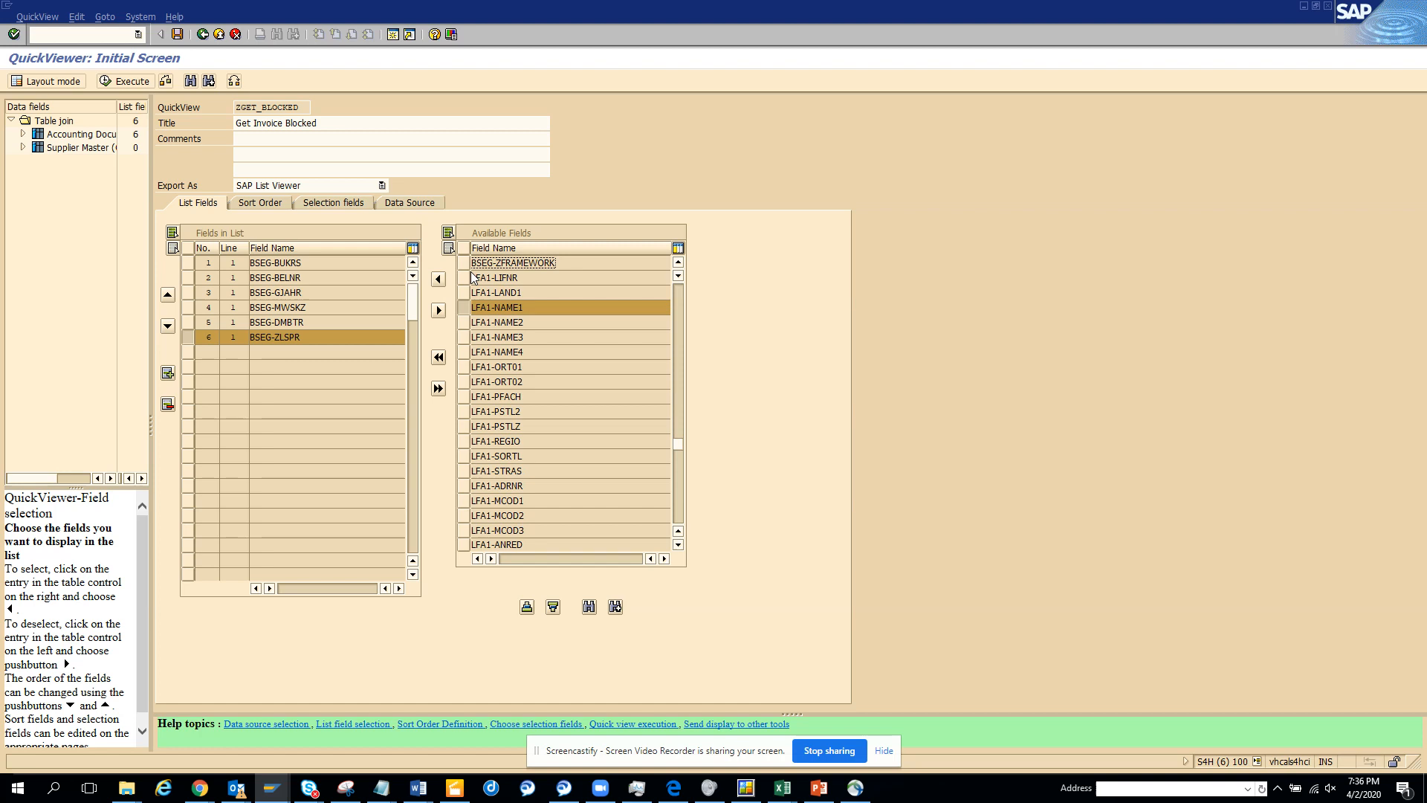
left_click(496, 278)
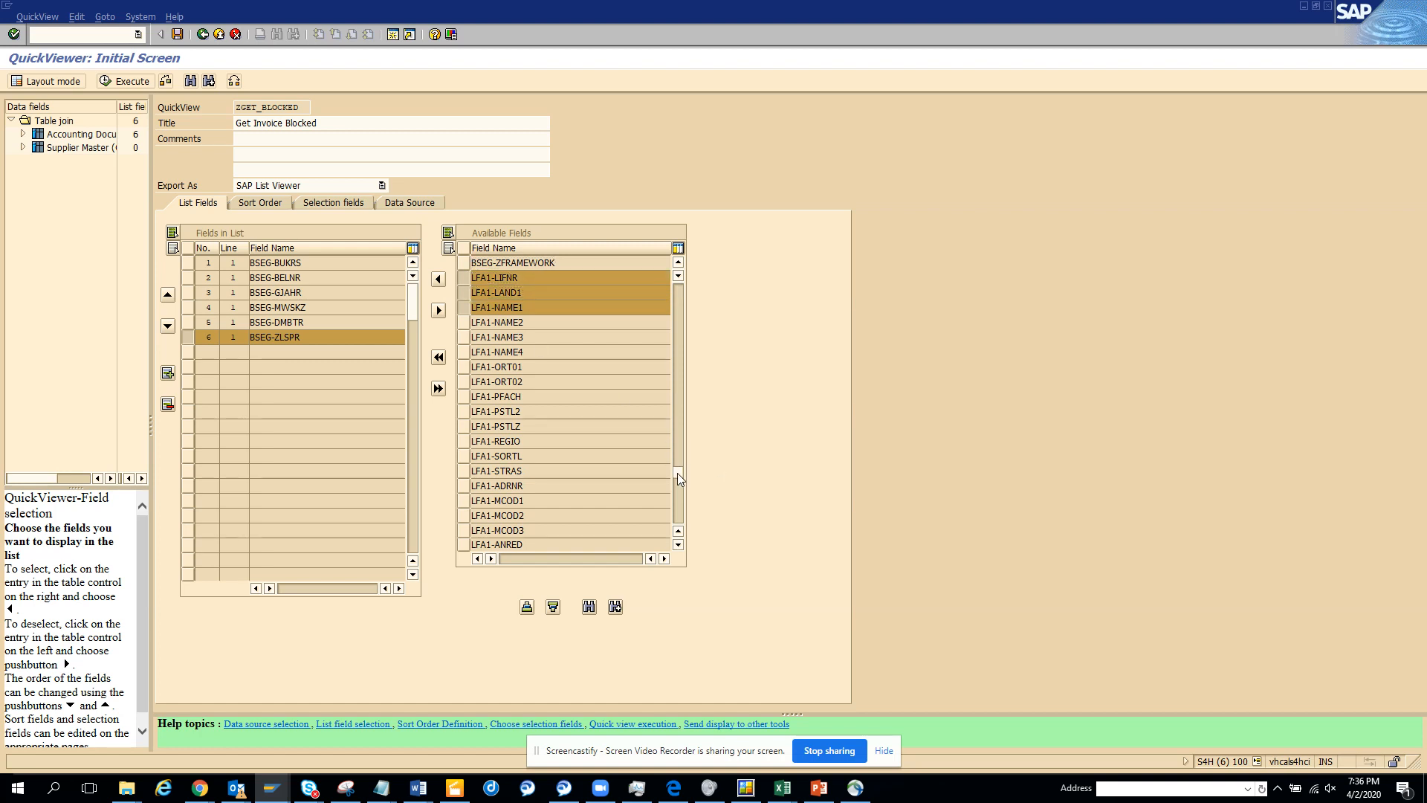
scroll("down", 3)
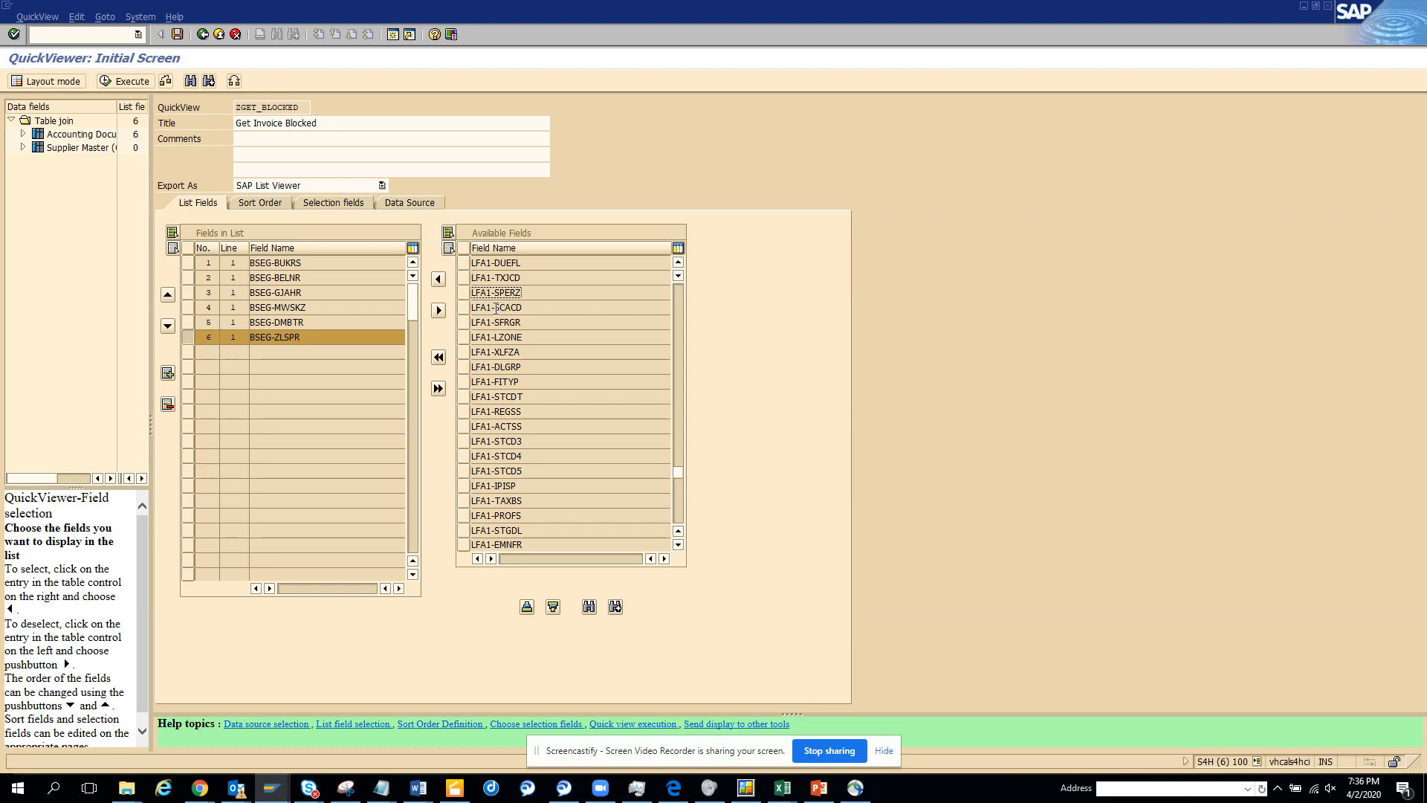
left_click(437, 278)
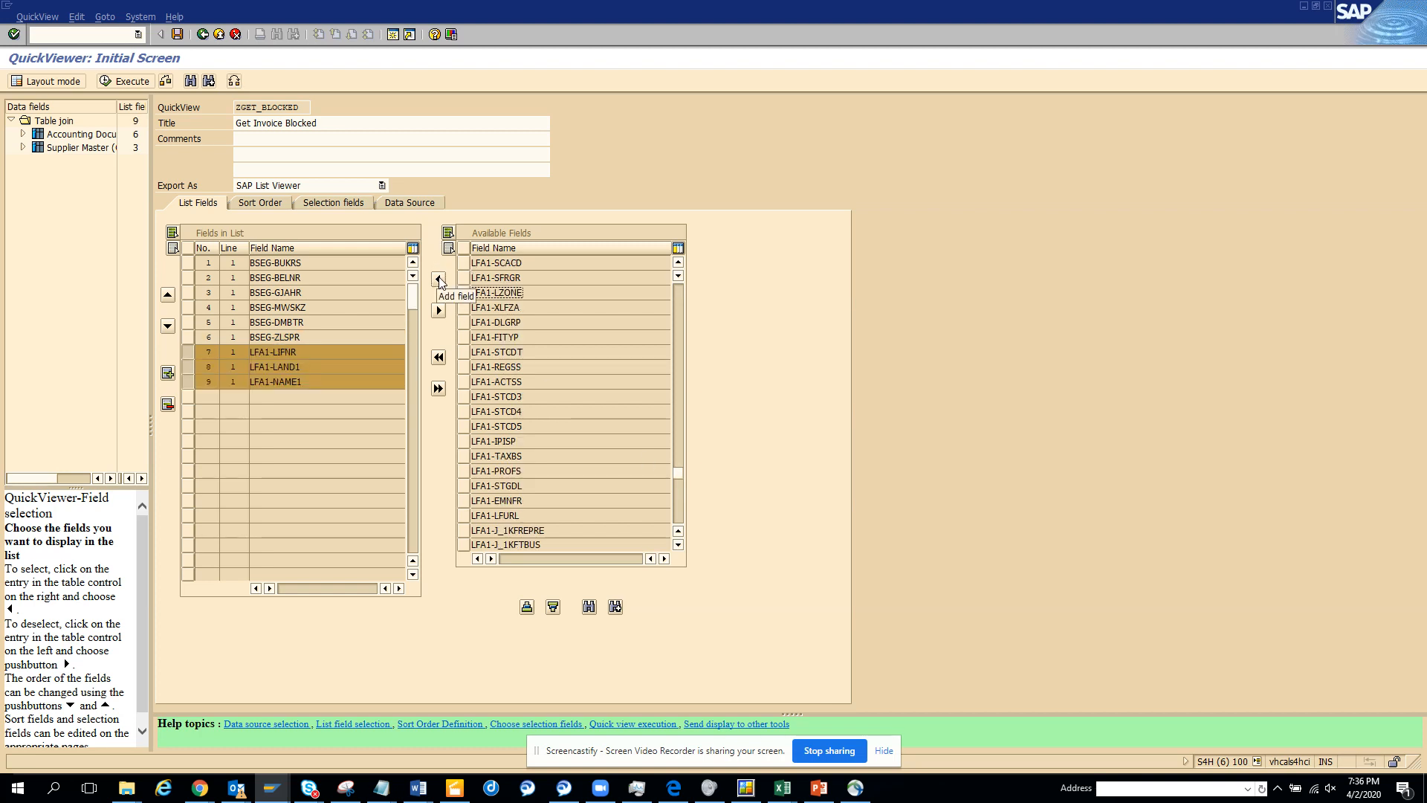
left_click(332, 202)
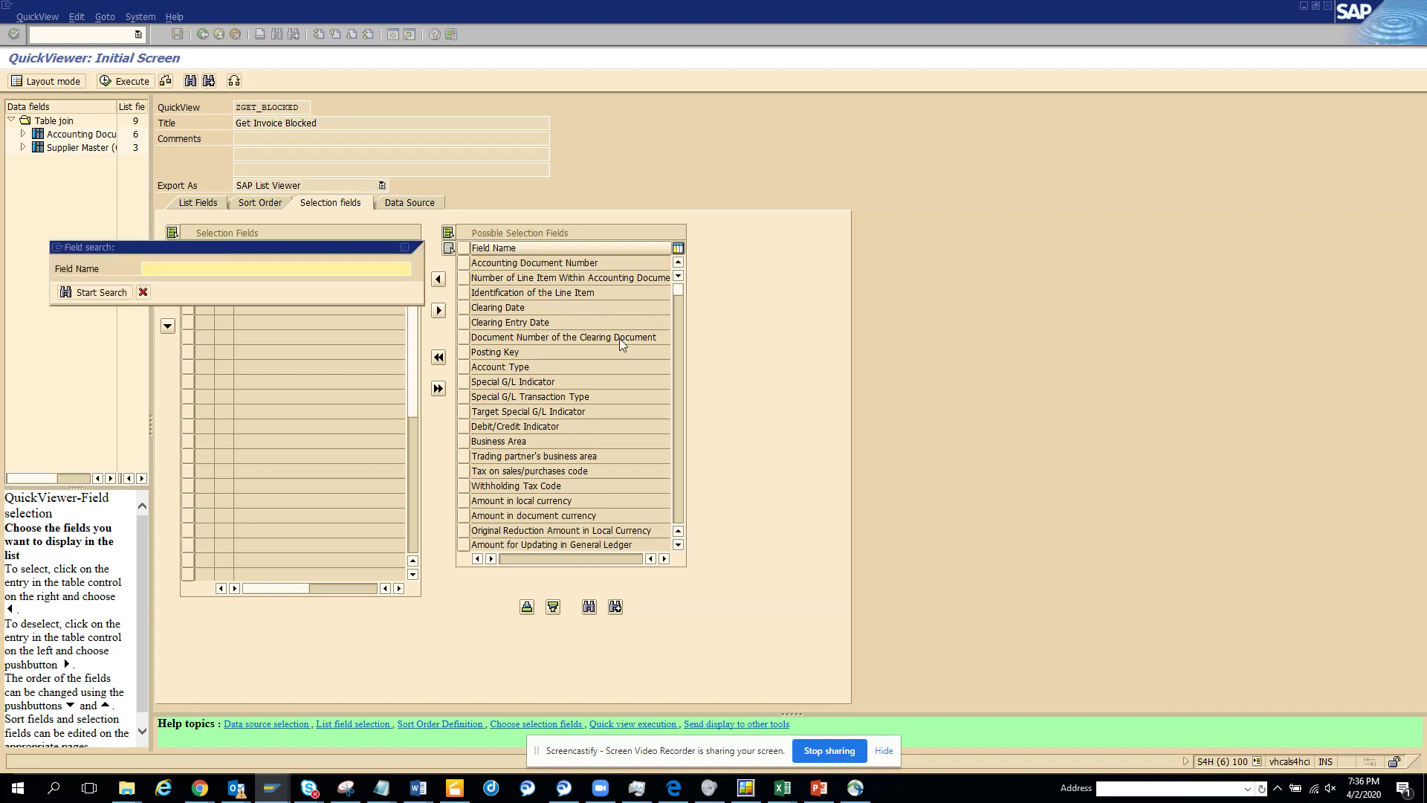
Find 'block' and move Payment Block Key into the selection fields, then execute the QuickView.
type("block")
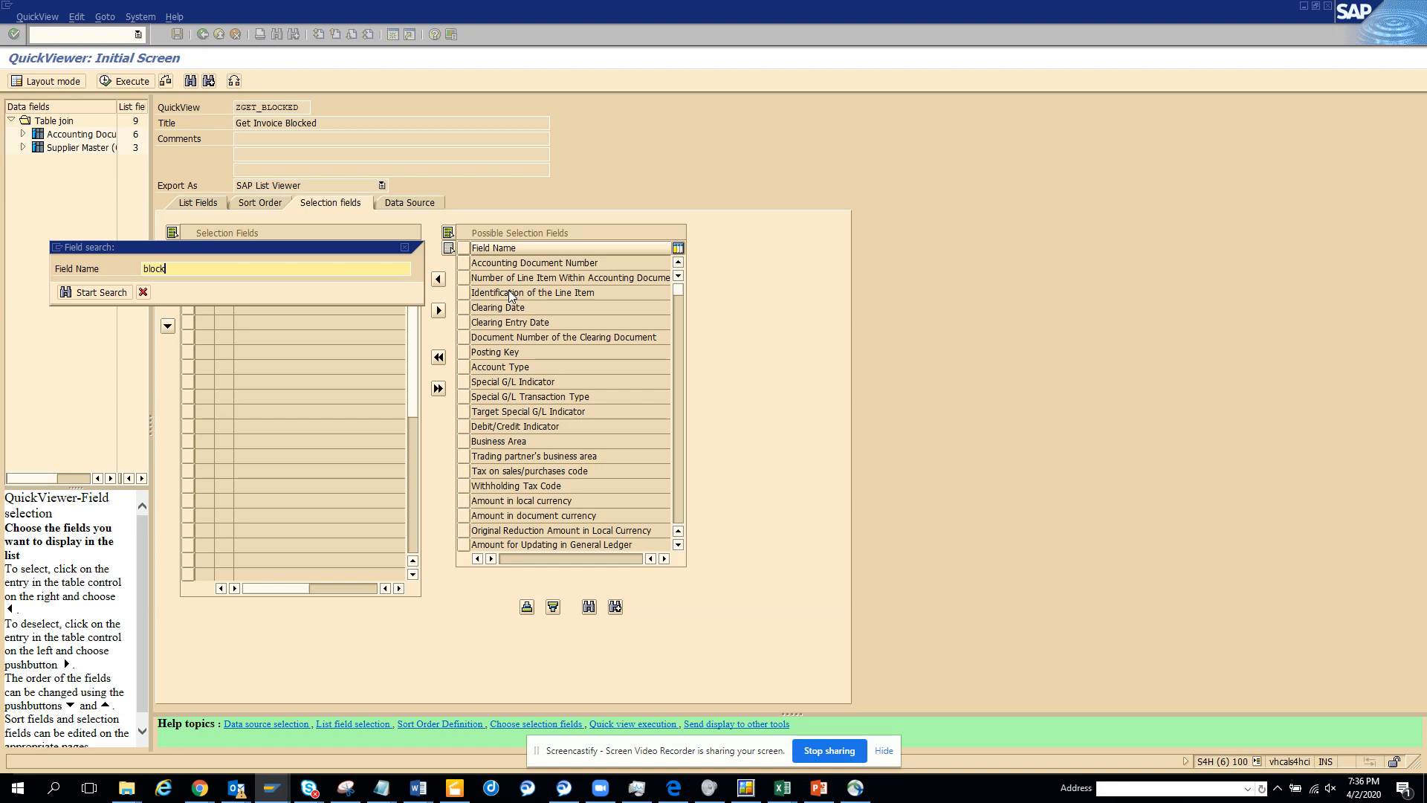
left_click(93, 292)
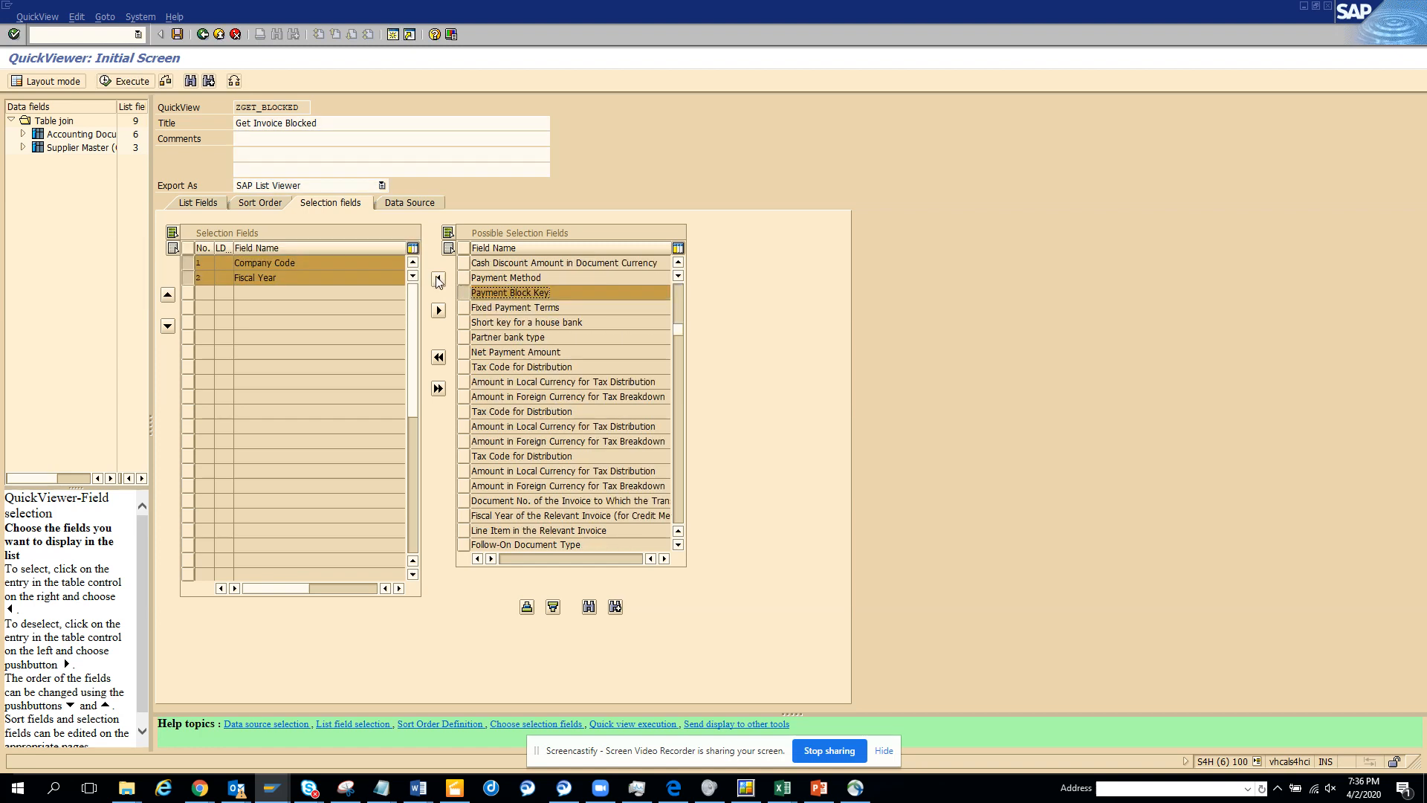
left_click(437, 282)
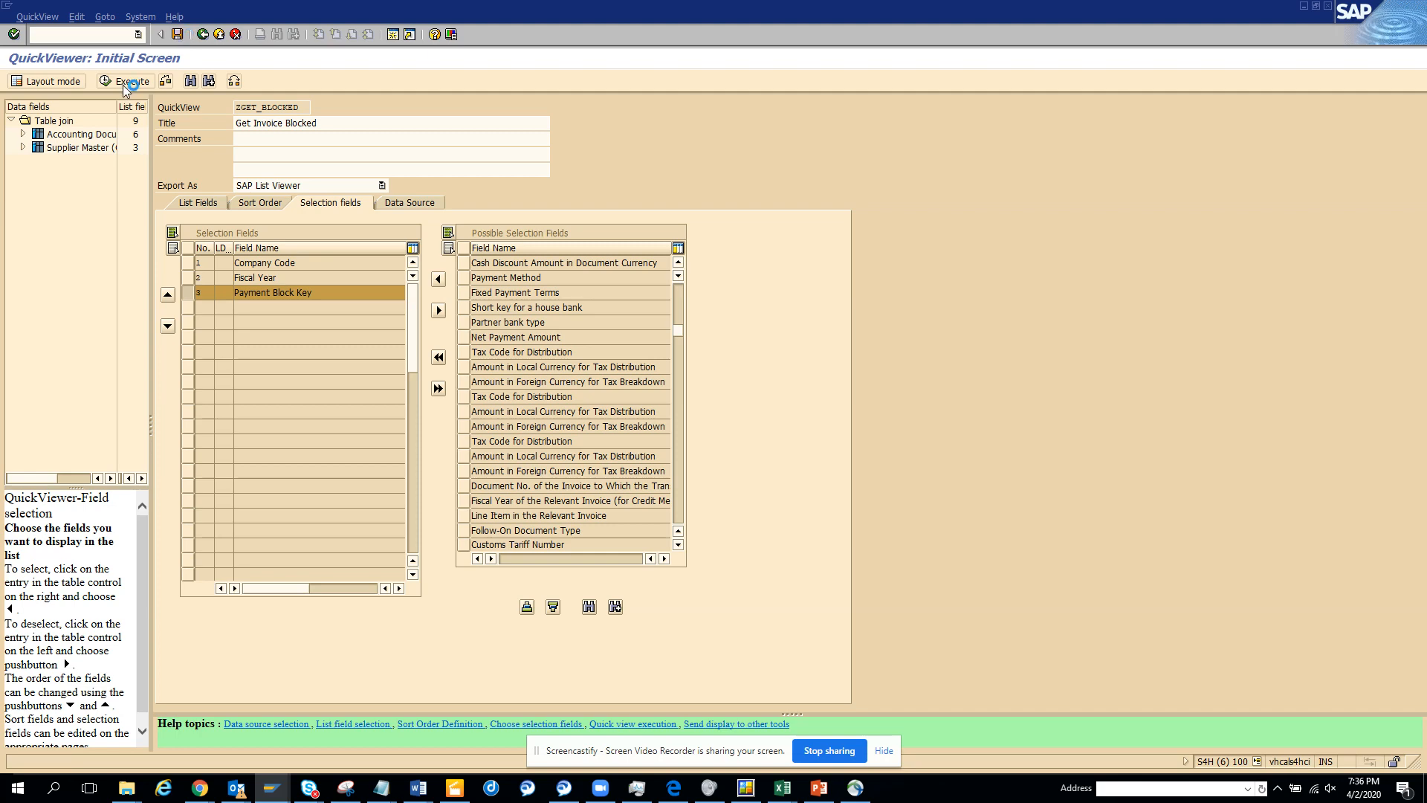
left_click(125, 80)
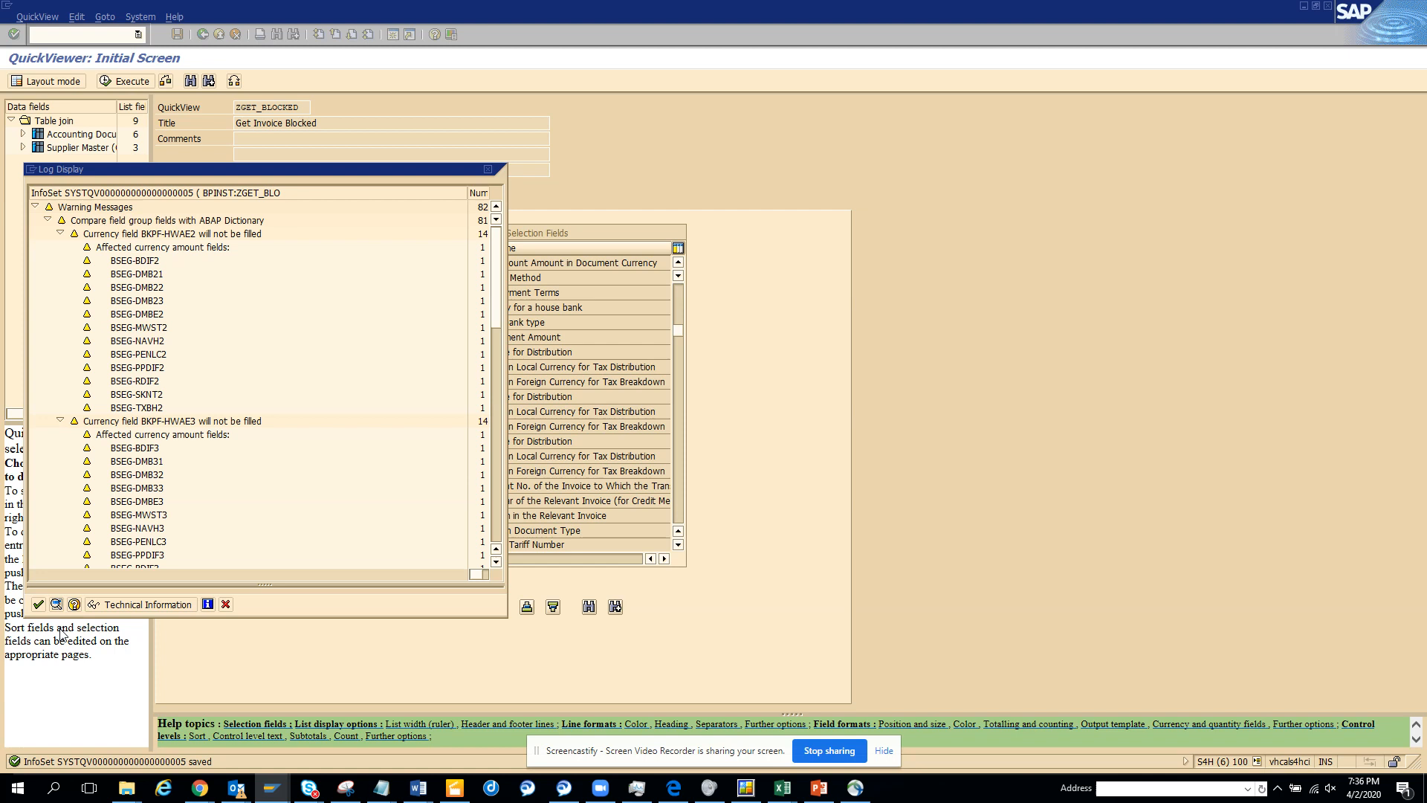
Accept the currency-field warning log and continue to the Get Invoice Blocked selection screen.
left_click(37, 603)
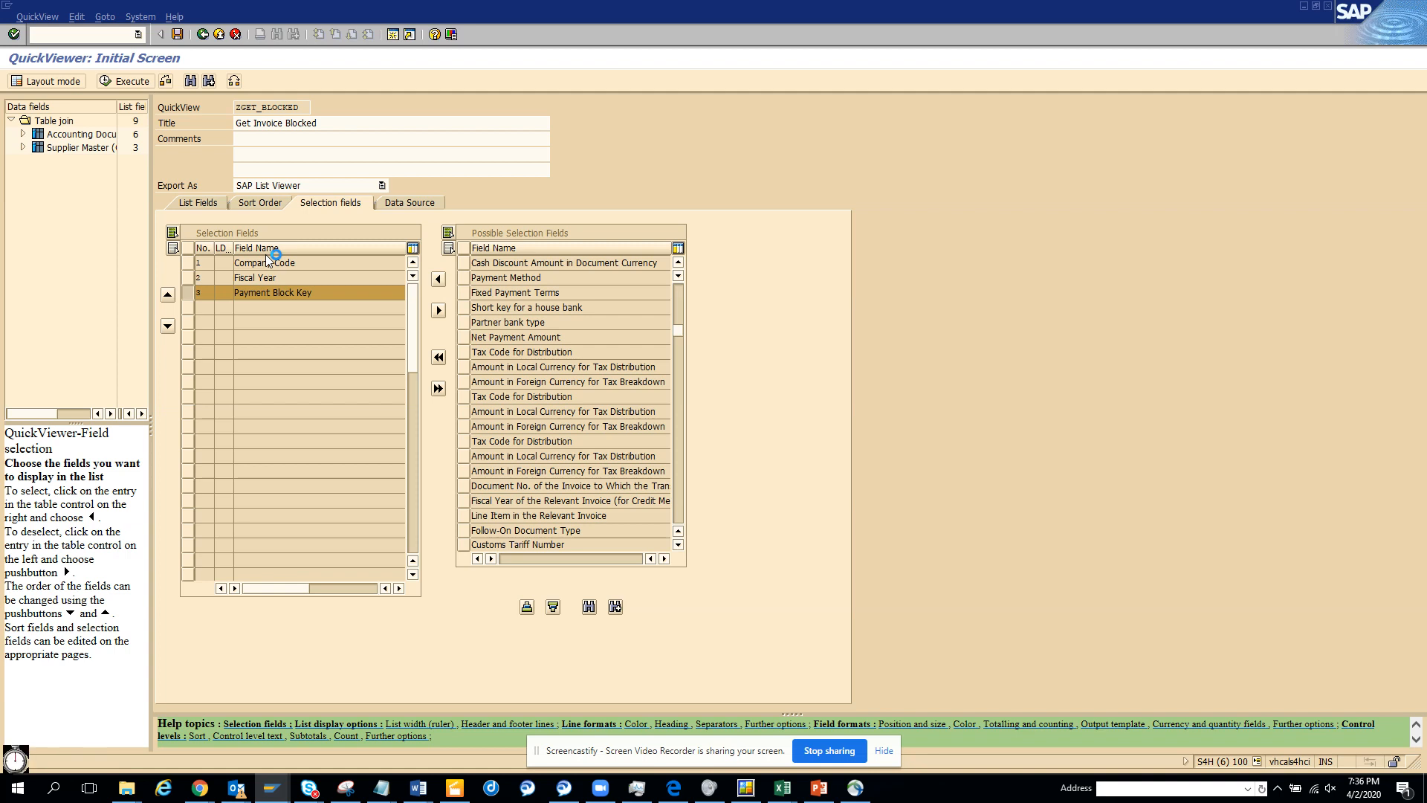
left_click(123, 80)
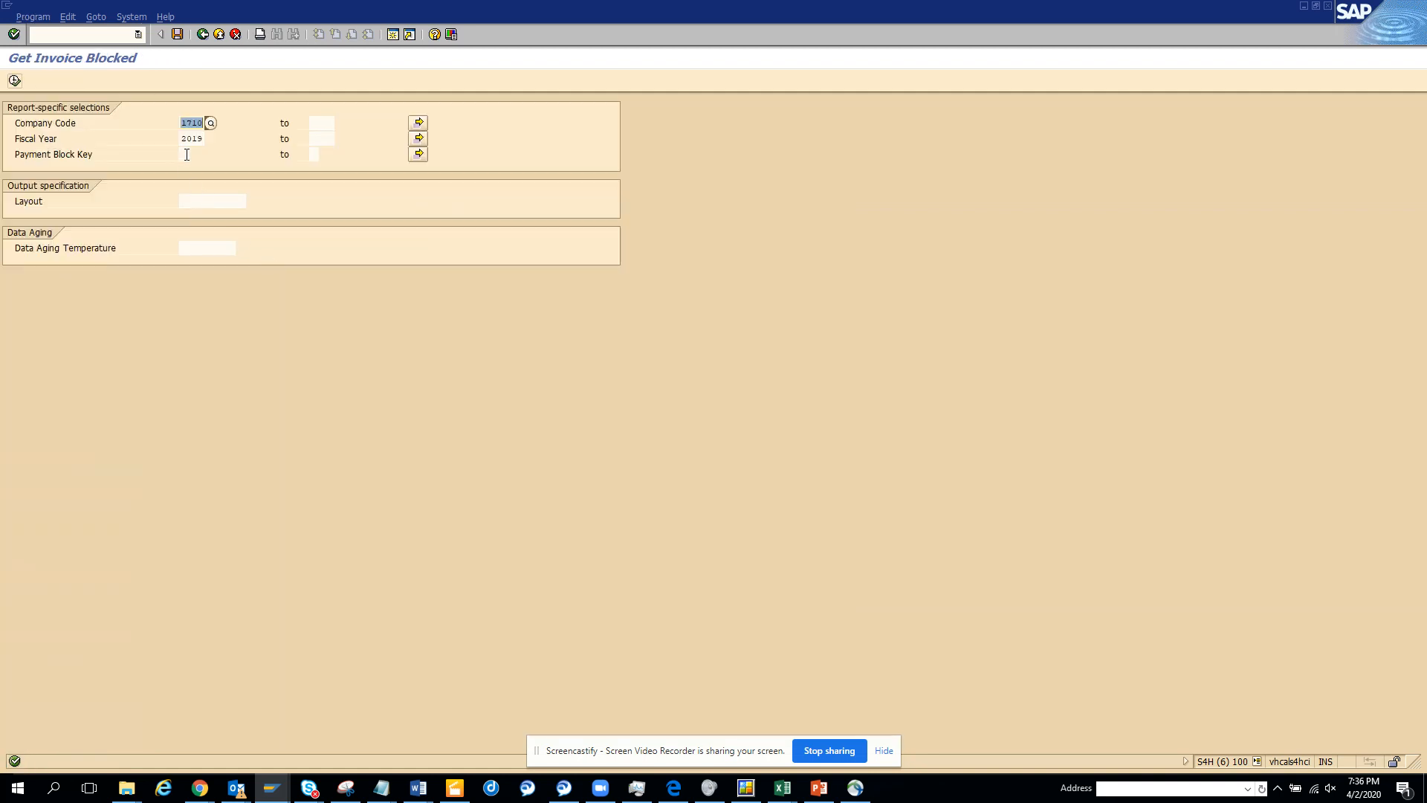
Set the Payment Block Key condition and fiscal years 2014 to 2020, then run the report.
left_click(187, 153)
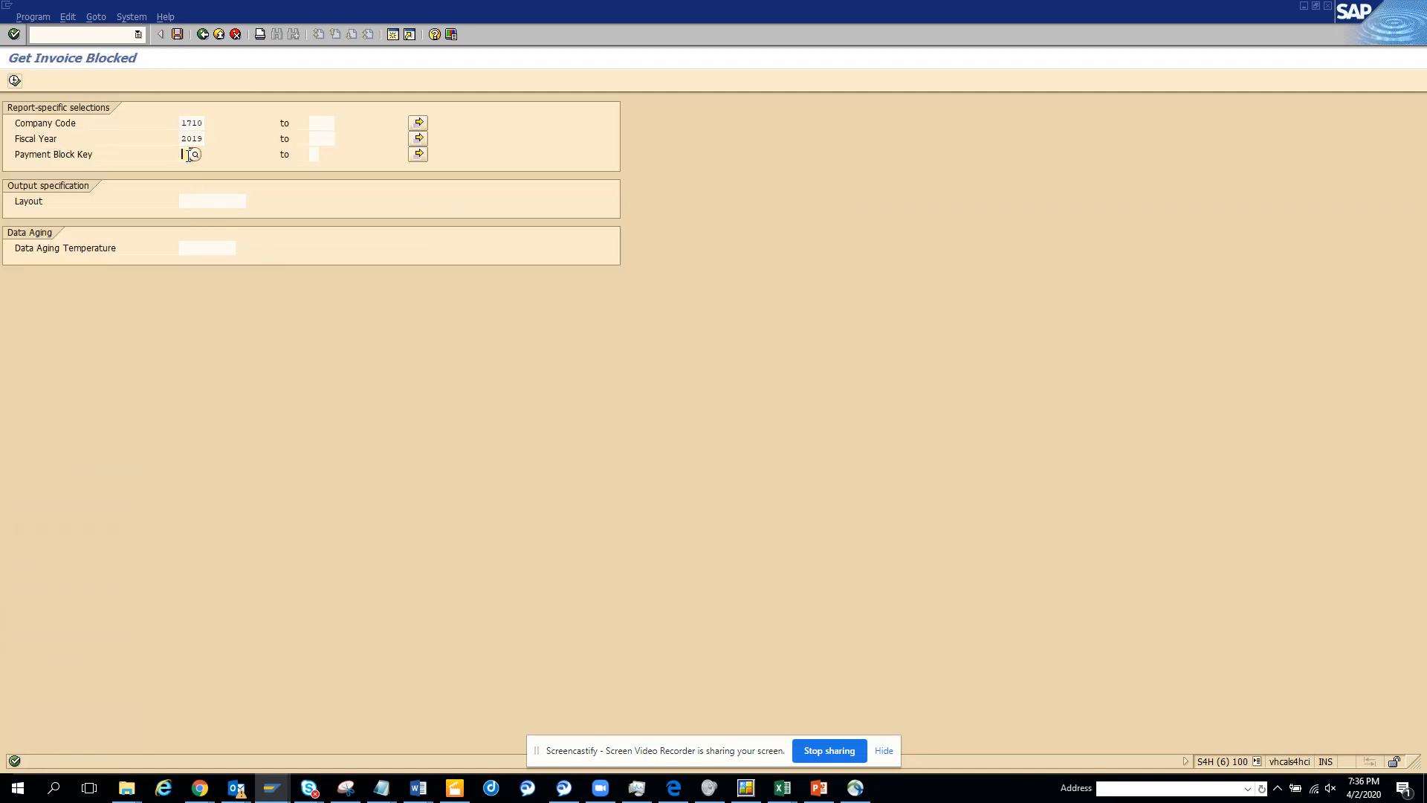
left_click(193, 153)
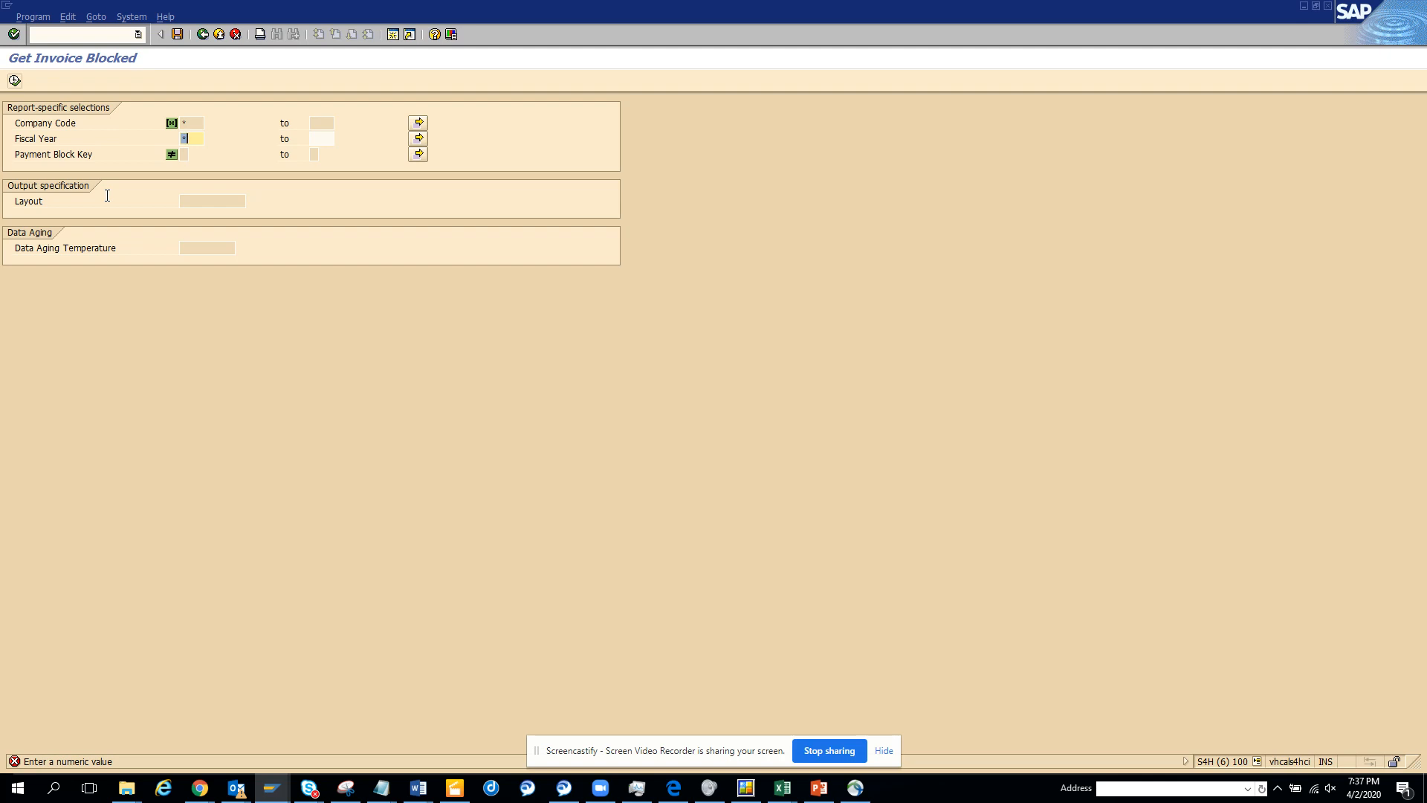
type("20")
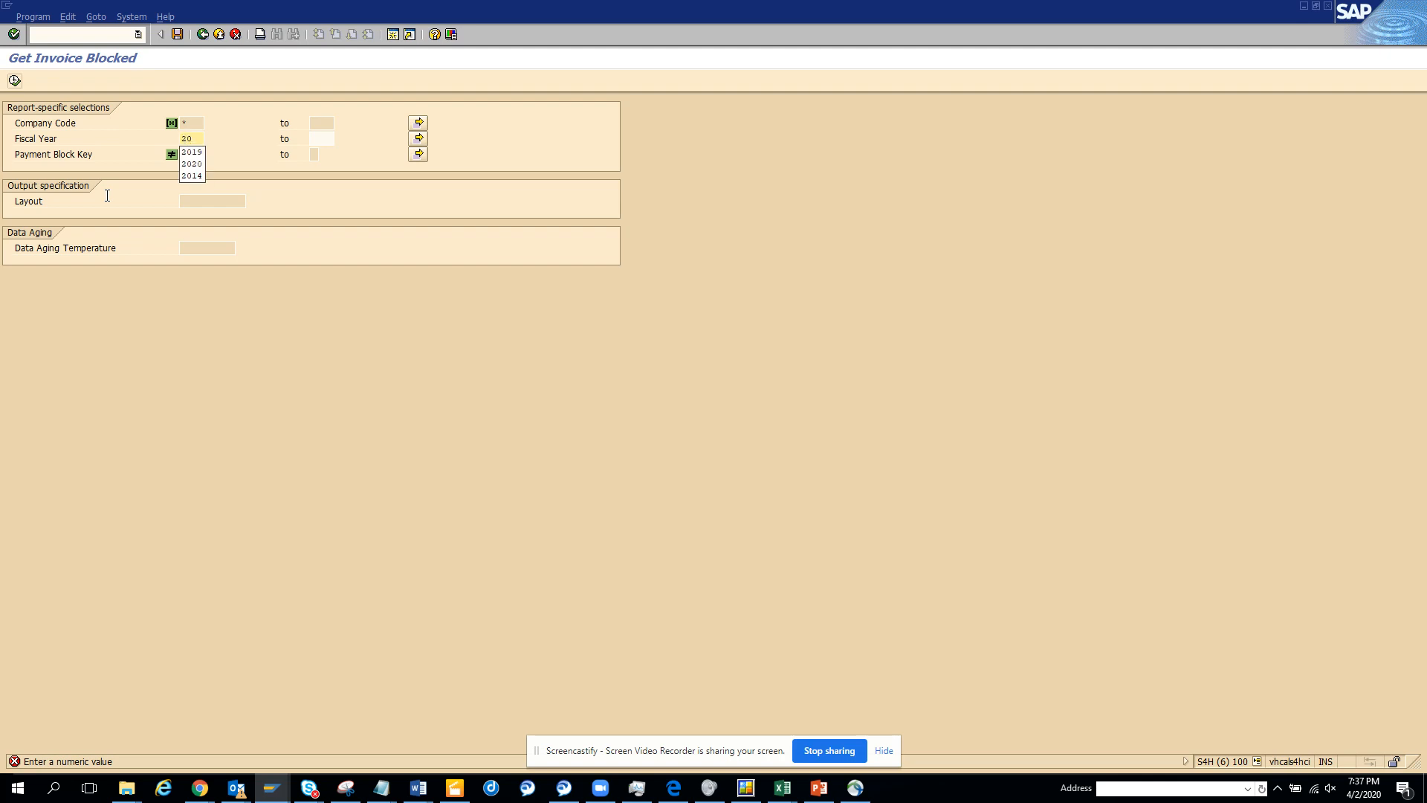
left_click(192, 176)
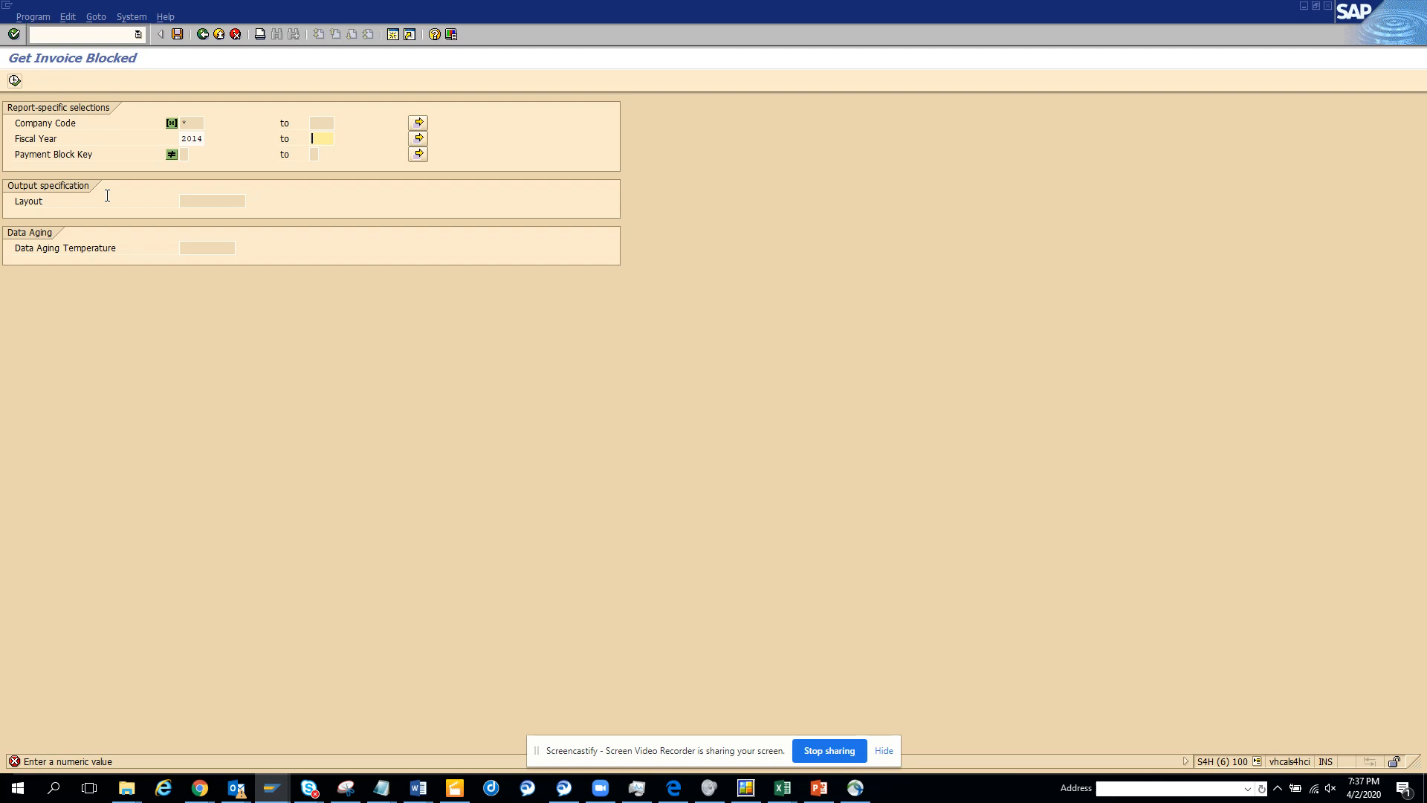
type("2020")
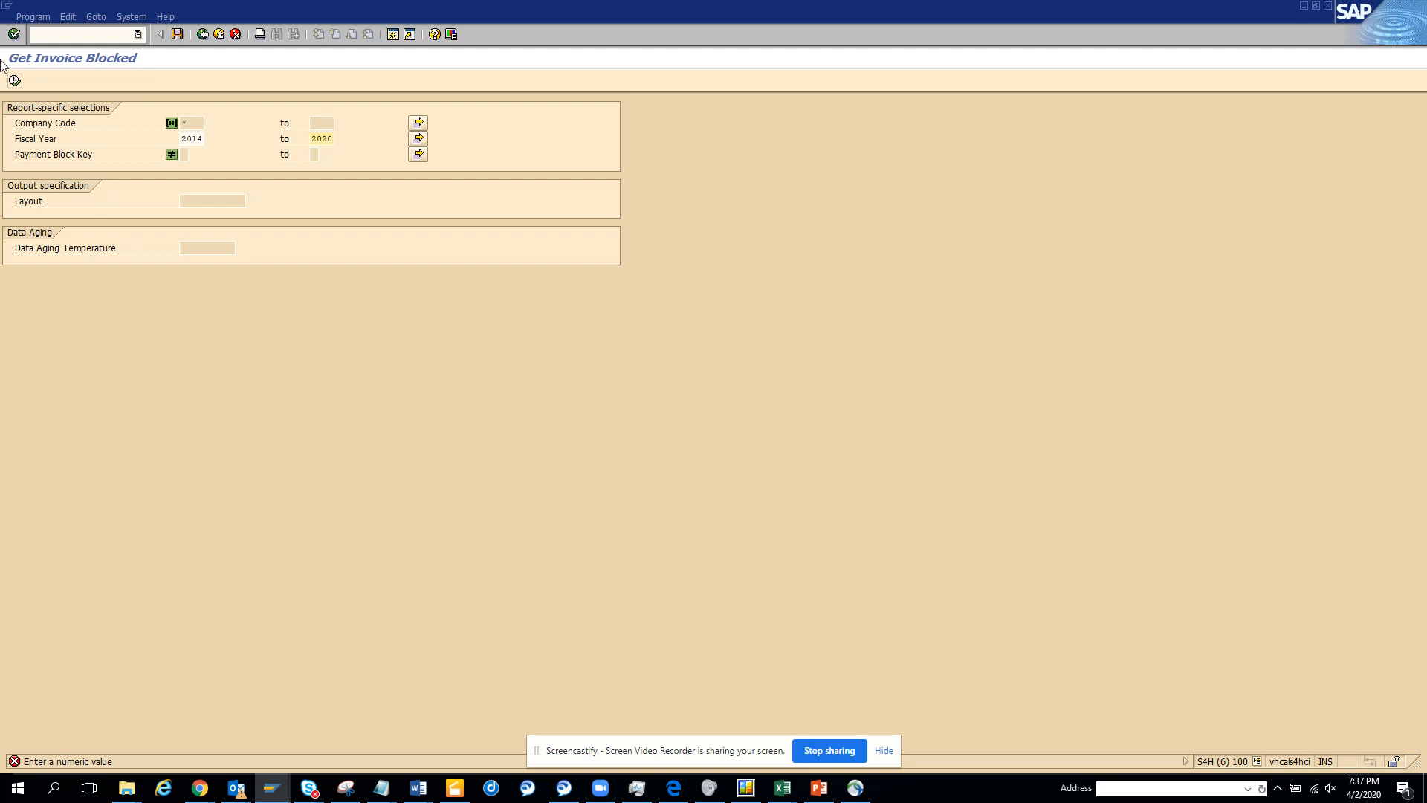
left_click(14, 80)
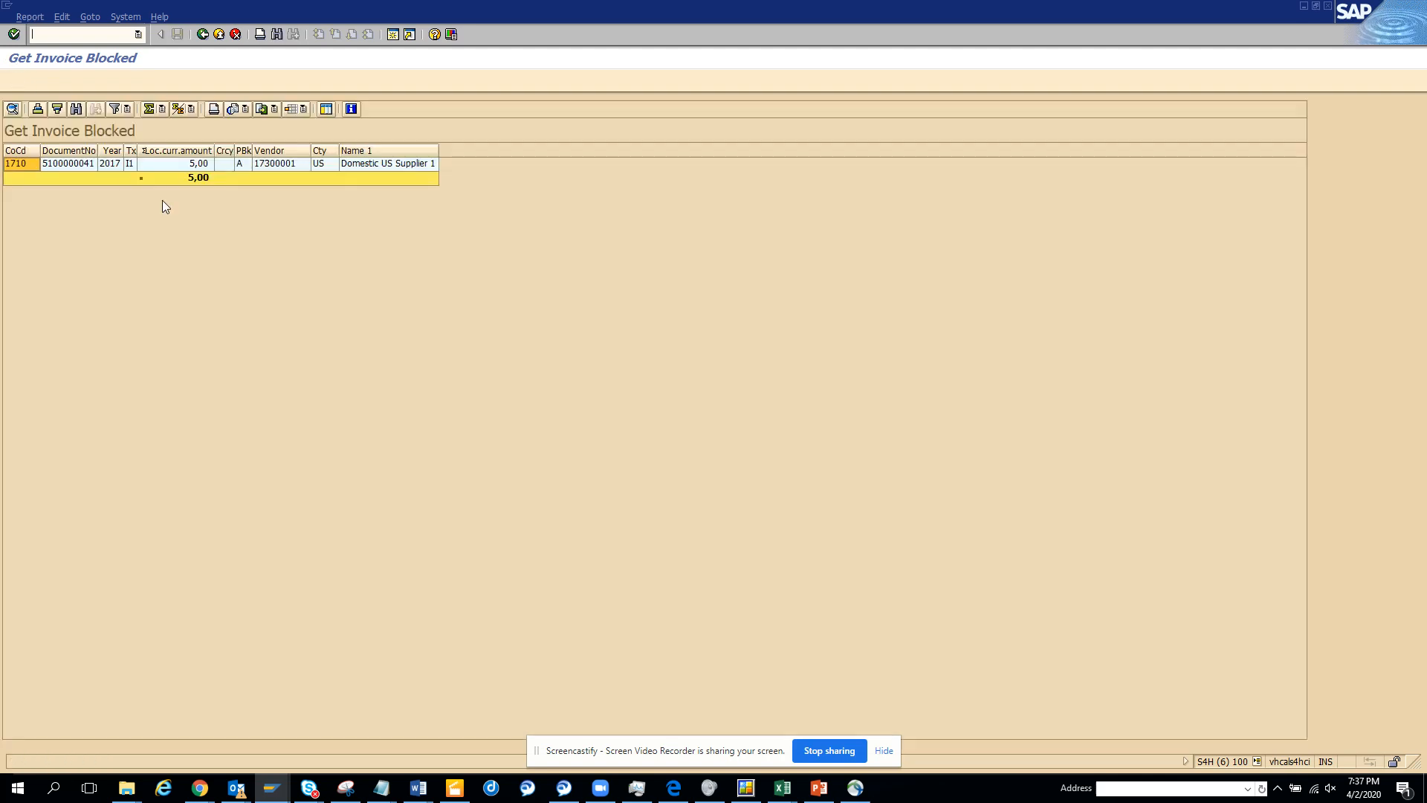
mouse_move(254, 221)
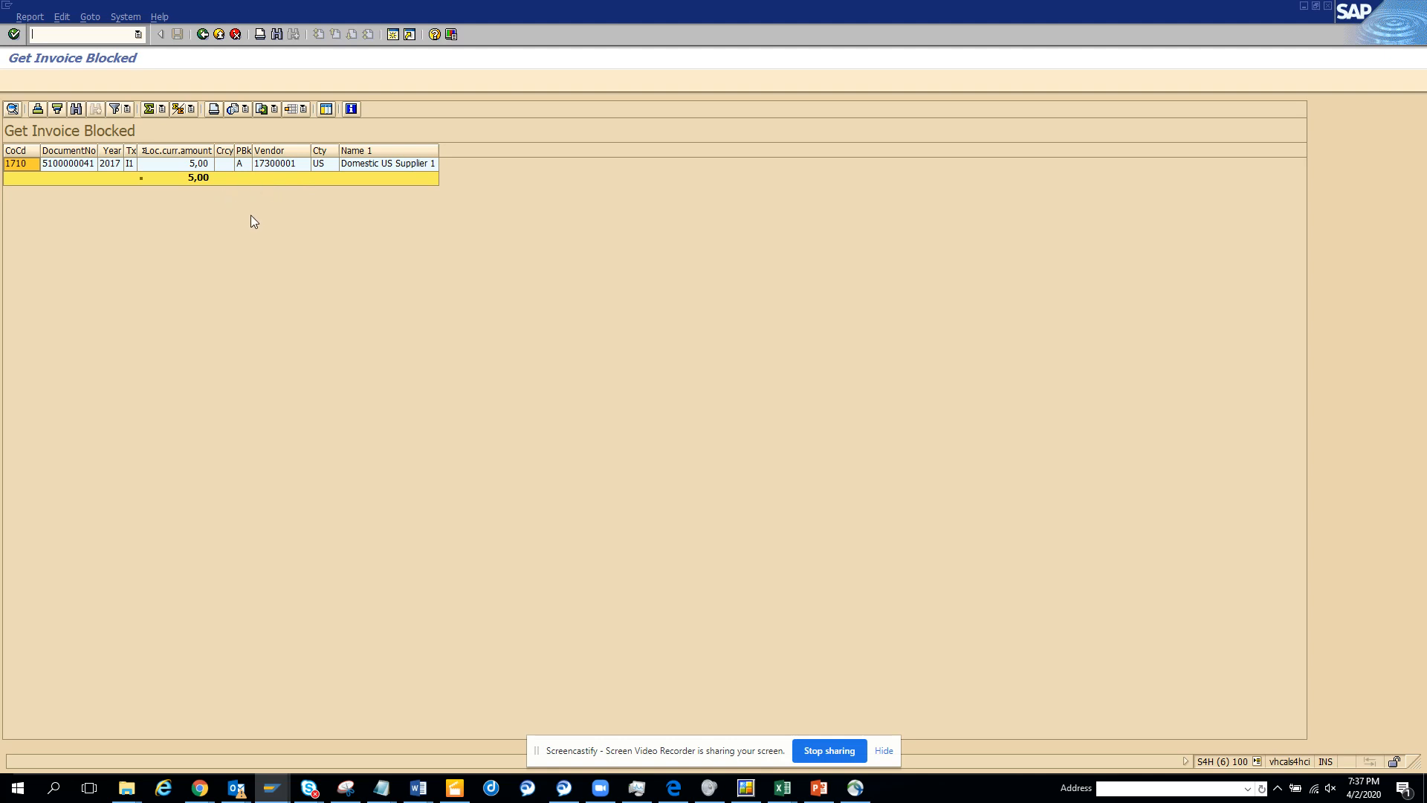
mouse_move(243, 171)
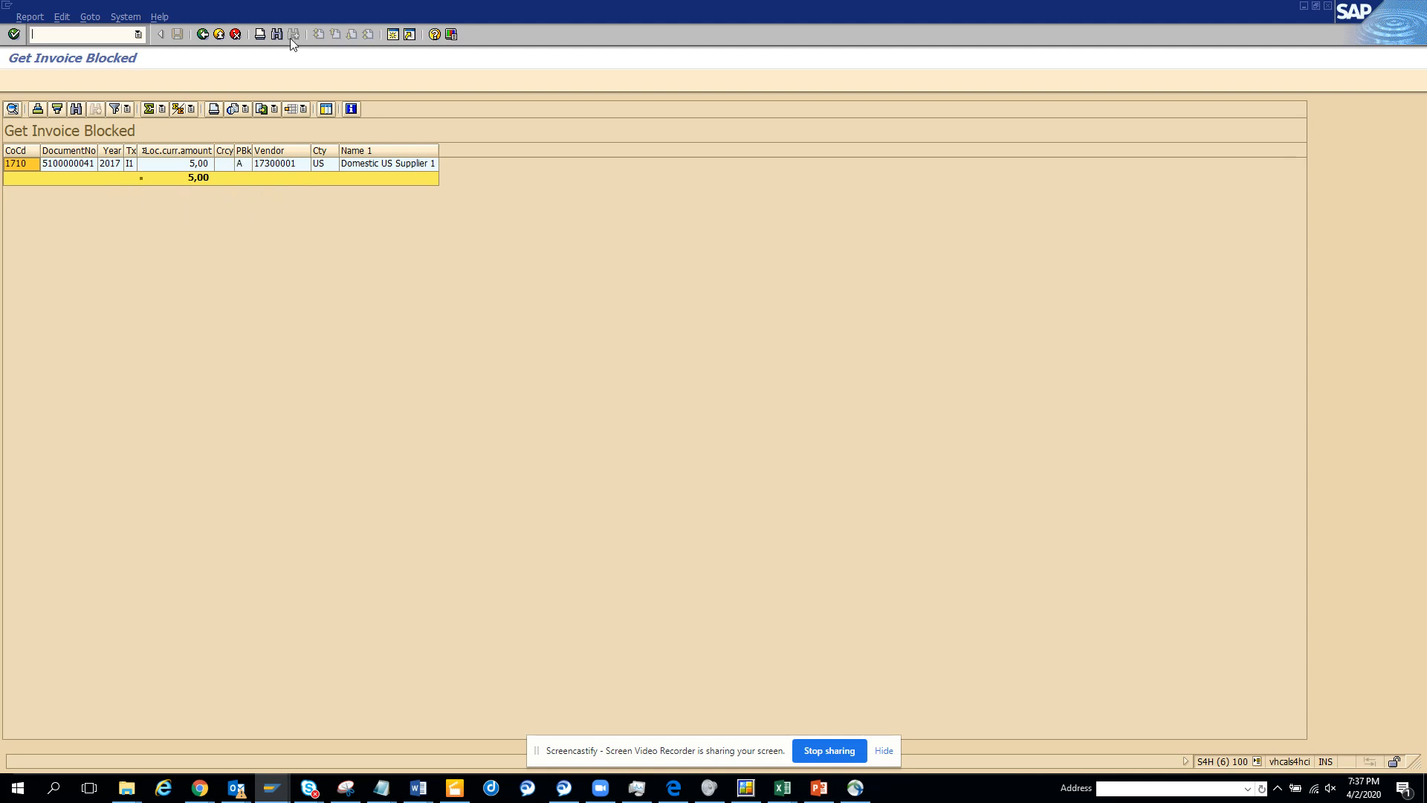
Return from the blocked-invoice list to the Get Invoice Blocked selection criteria (fiscal years 2014-2020).
left_click(201, 34)
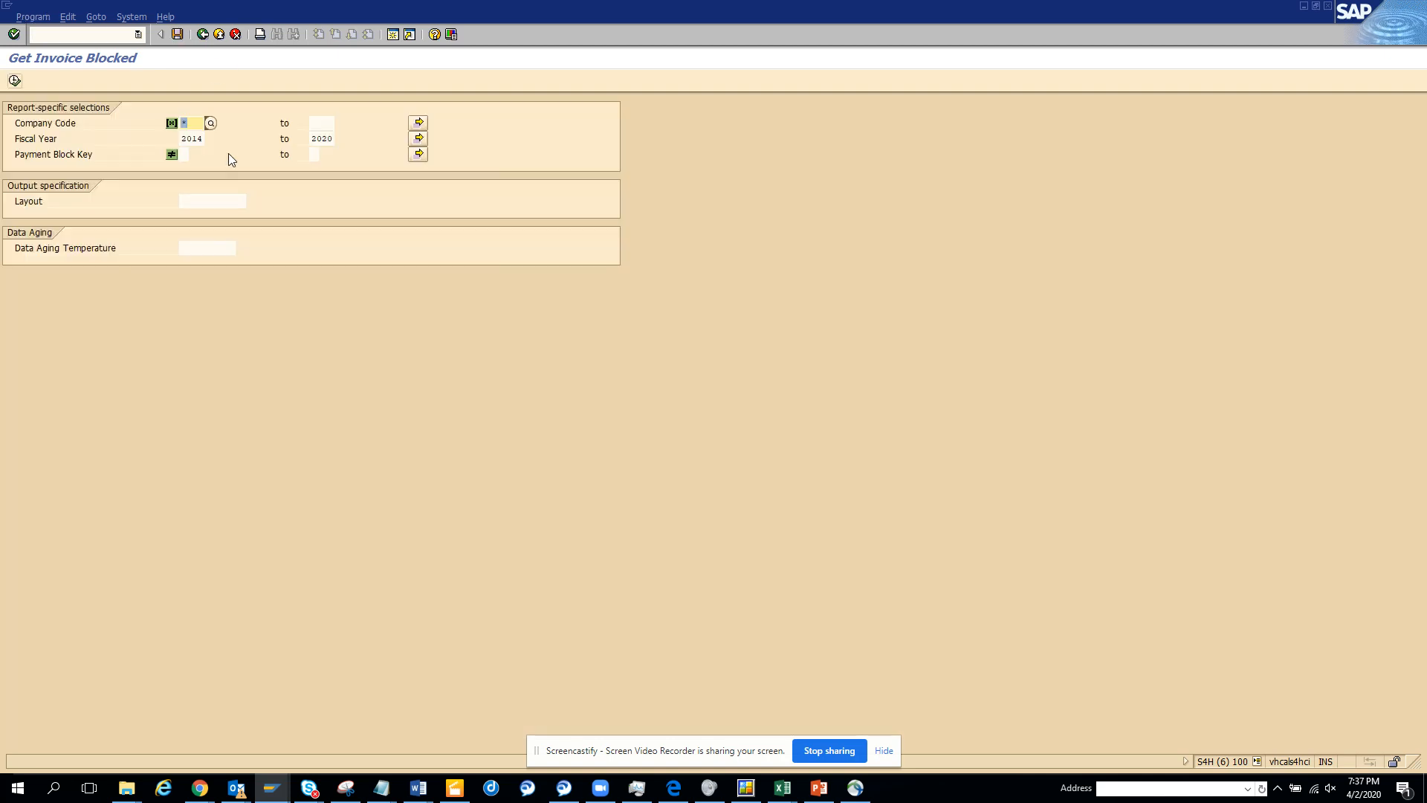
mouse_move(208, 192)
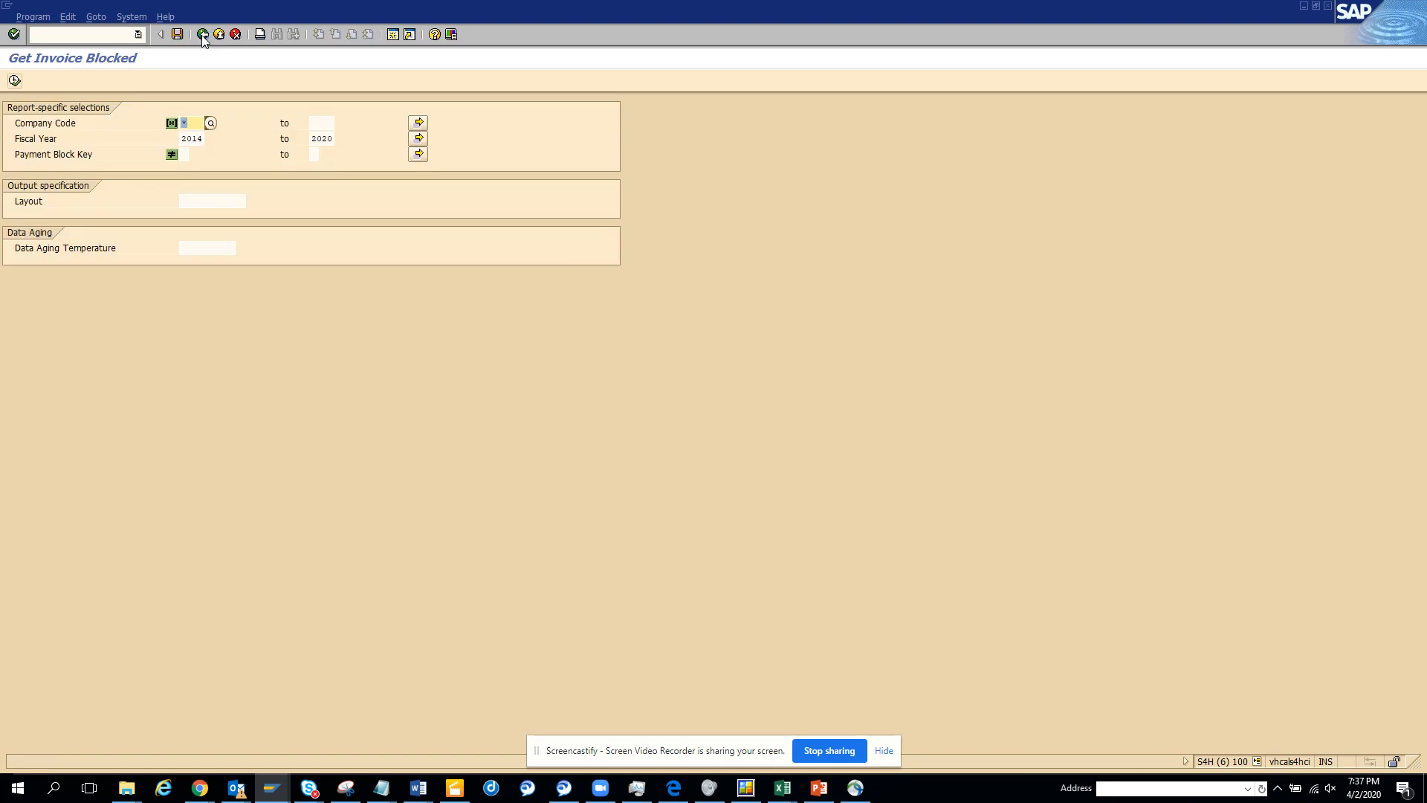
Go back from the selection screen to the ZGET_BLOCKED QuickViewer definition screen.
left_click(202, 34)
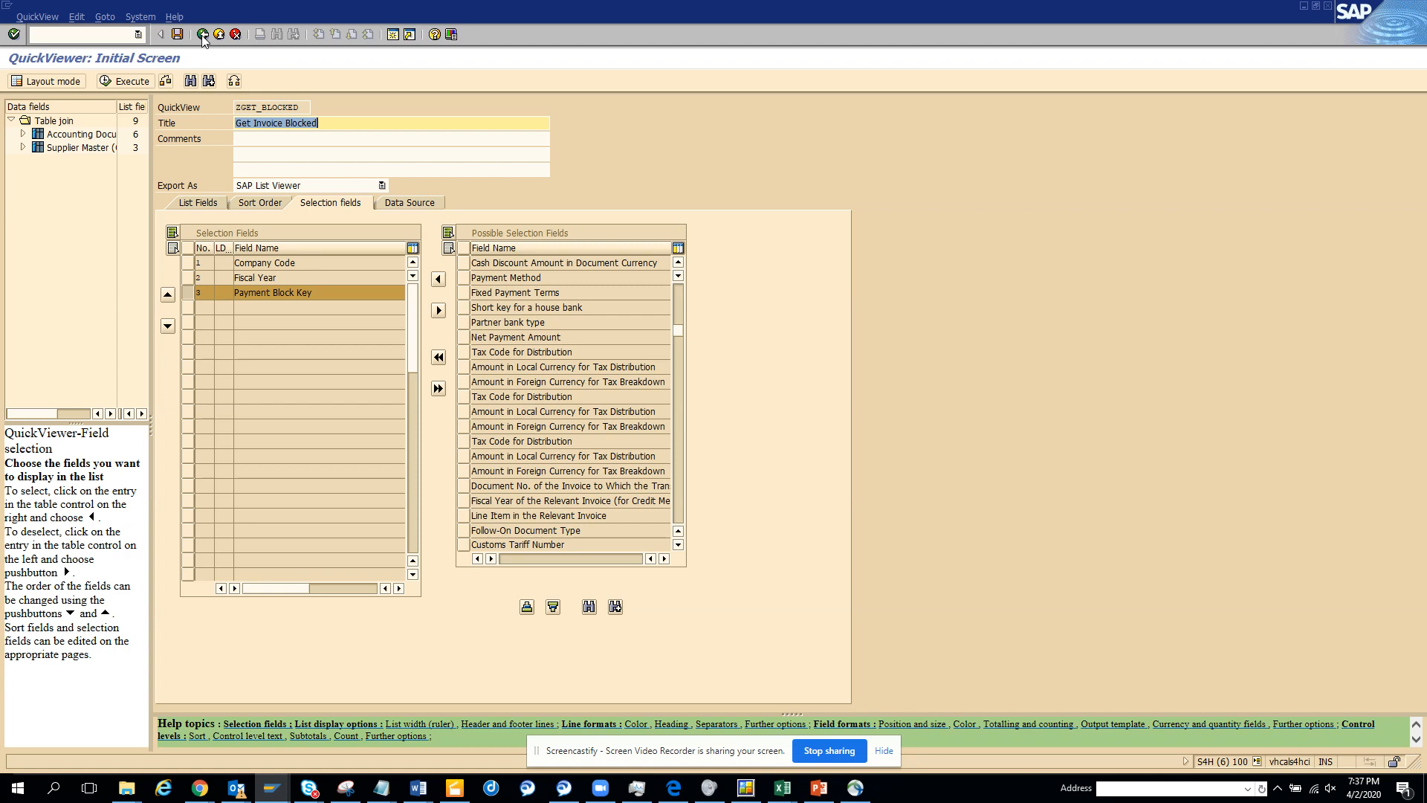
Exit the editor and confirm 'Save QuickView ZGET_BLOCKED now?' with Yes.
left_click(204, 34)
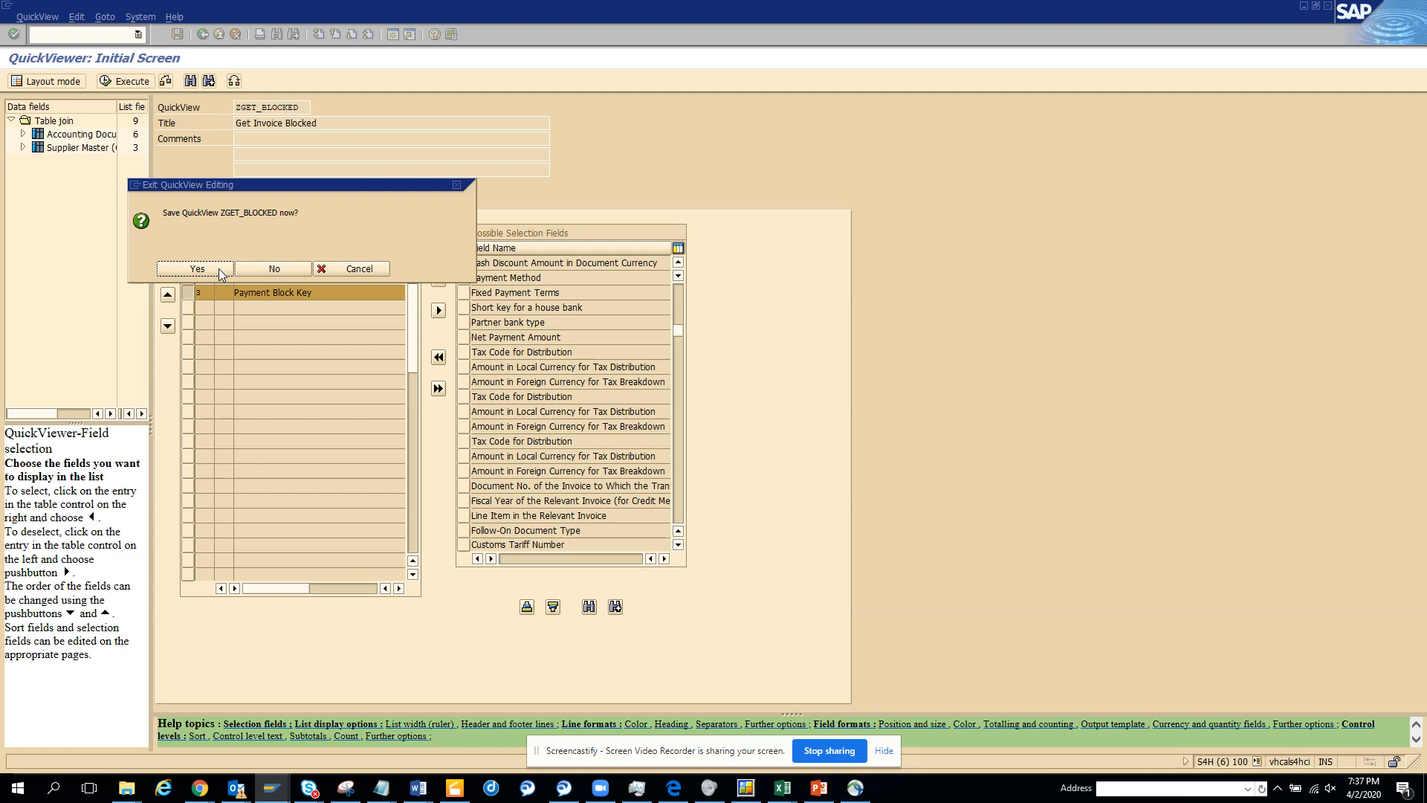
mouse_move(196, 269)
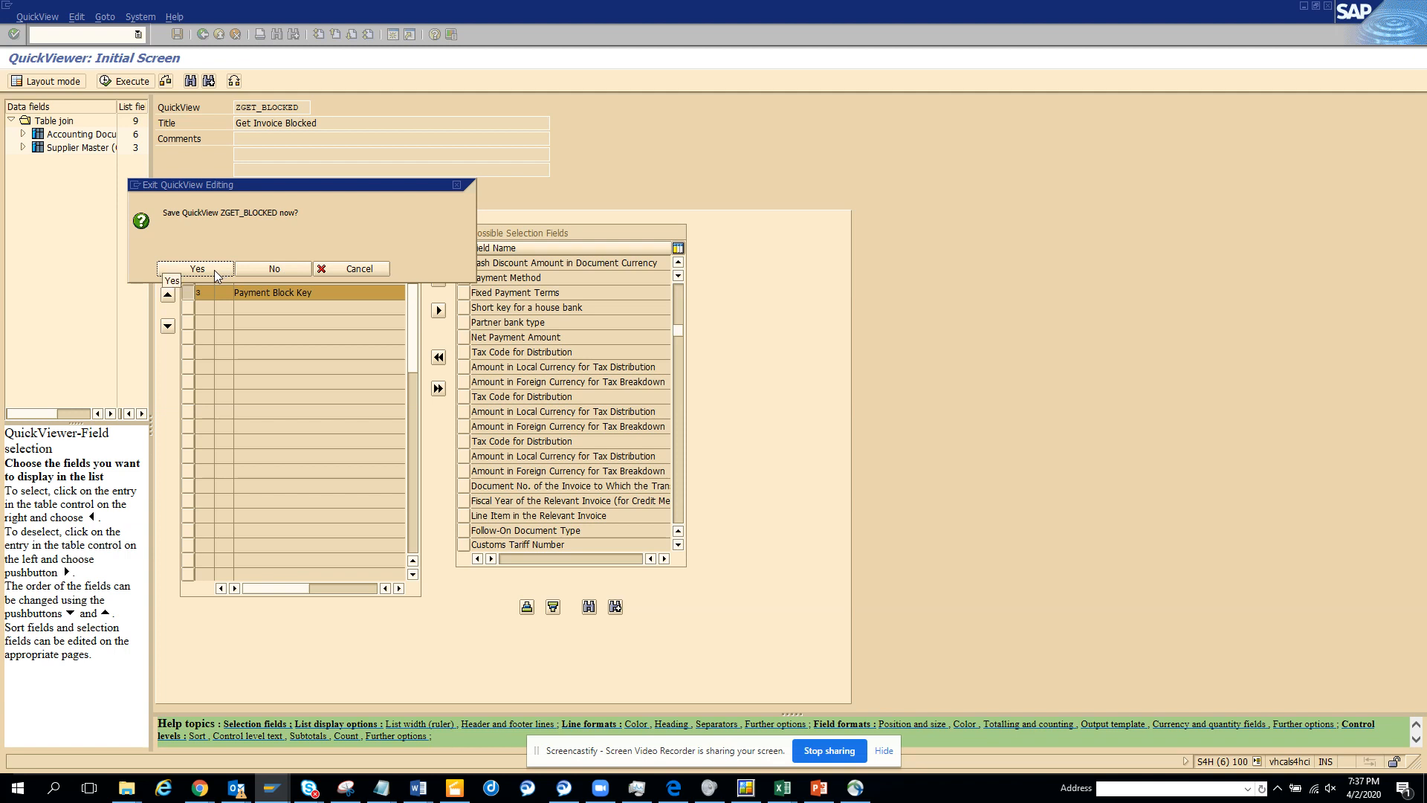
left_click(196, 270)
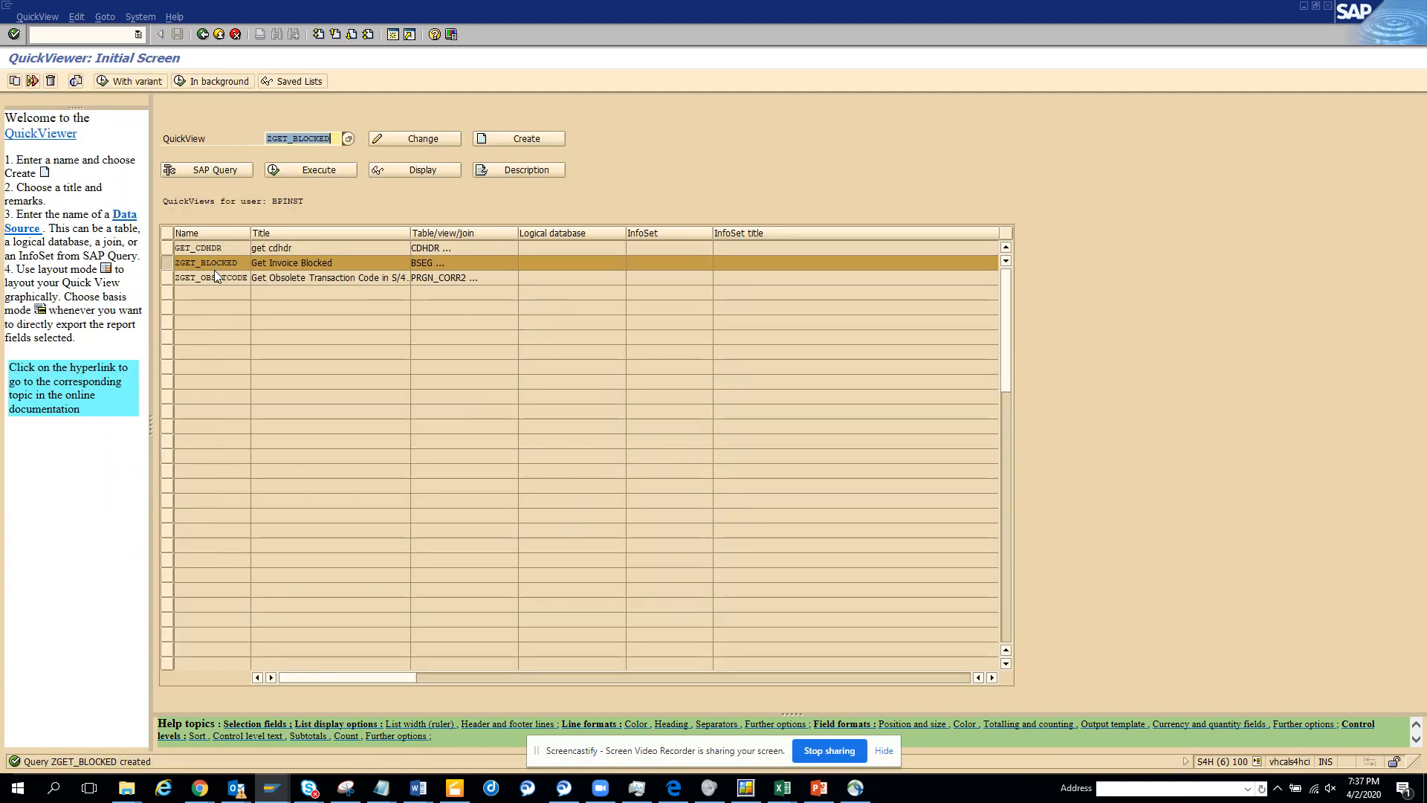